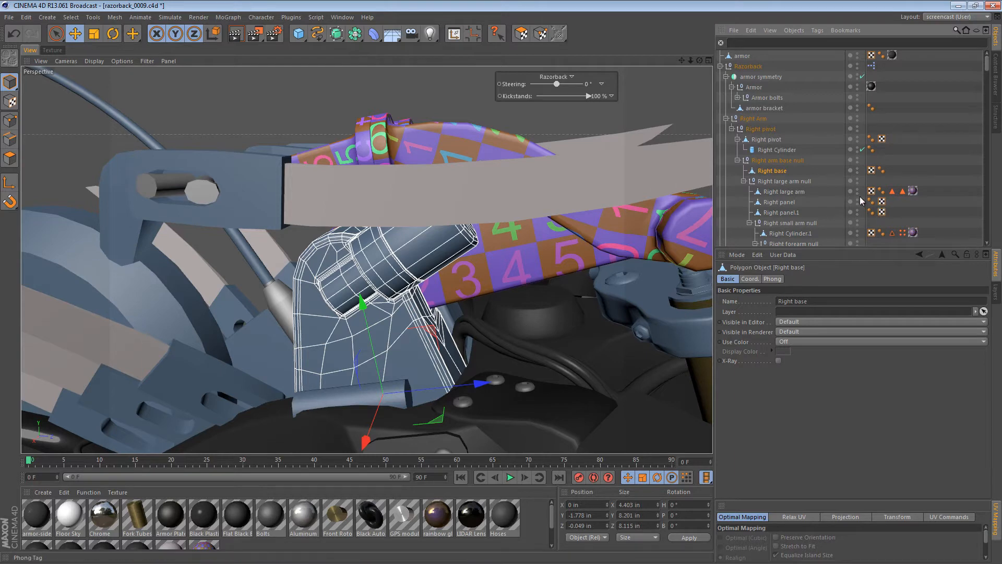
{"action": "mouse_move", "coordinate": [868, 177]}
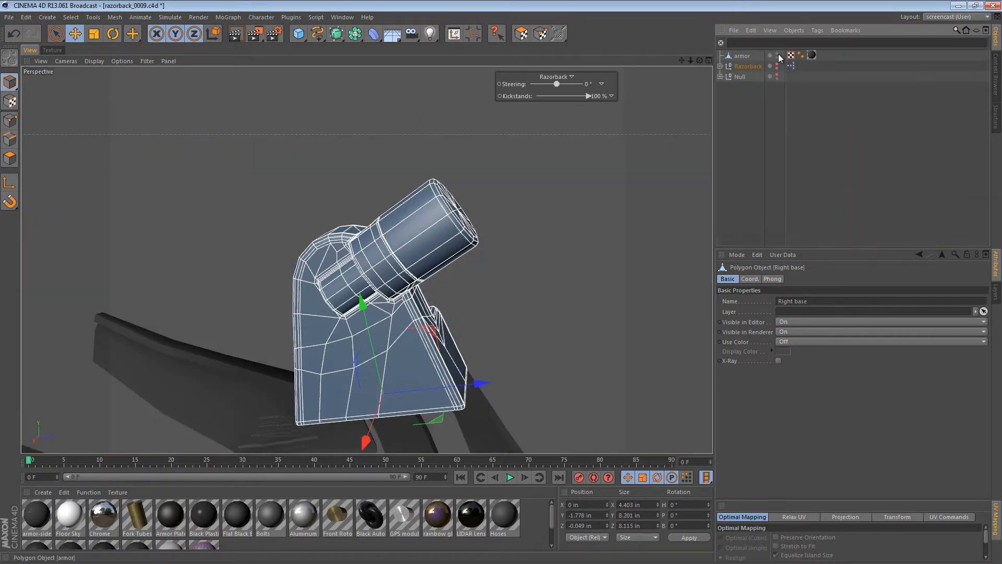
Solo the Right base object so it is the only part shown
{"action": "left_click", "coordinate": [748, 66]}
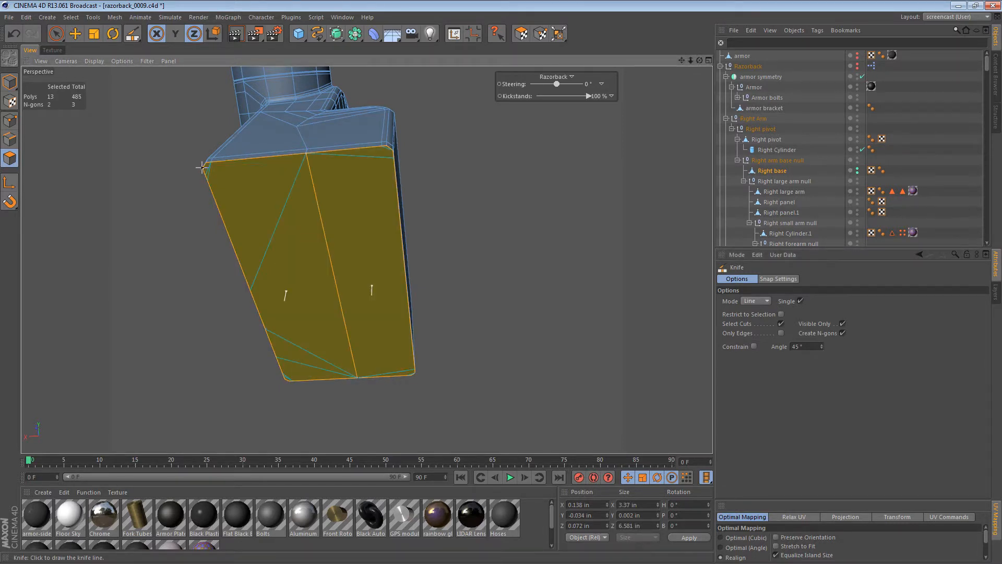
Slice knife lines across the right base's top, bottom and side faces
{"action": "left_click_drag", "start_coordinate": [201, 168], "coordinate": [393, 154]}
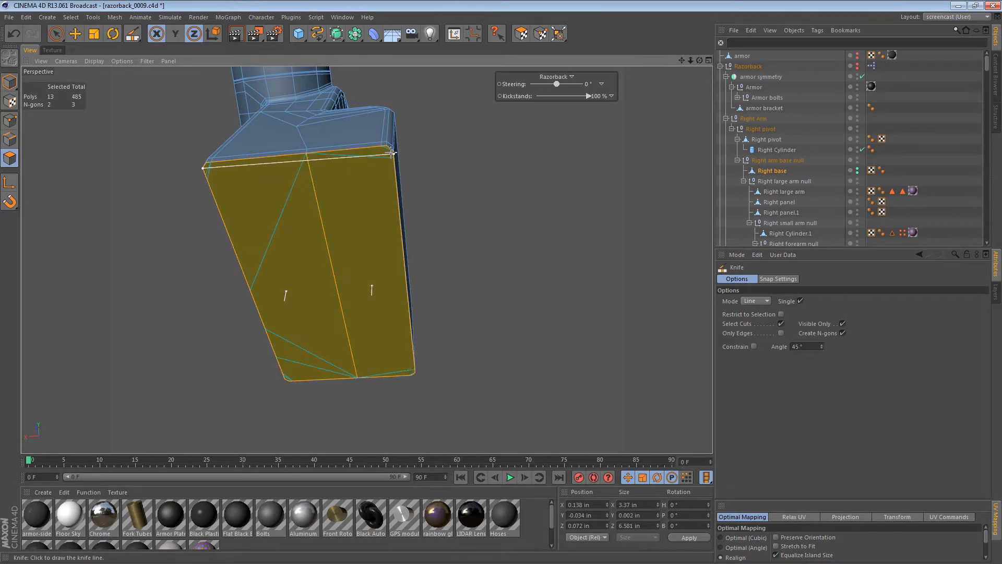
{"action": "left_click", "coordinate": [305, 218]}
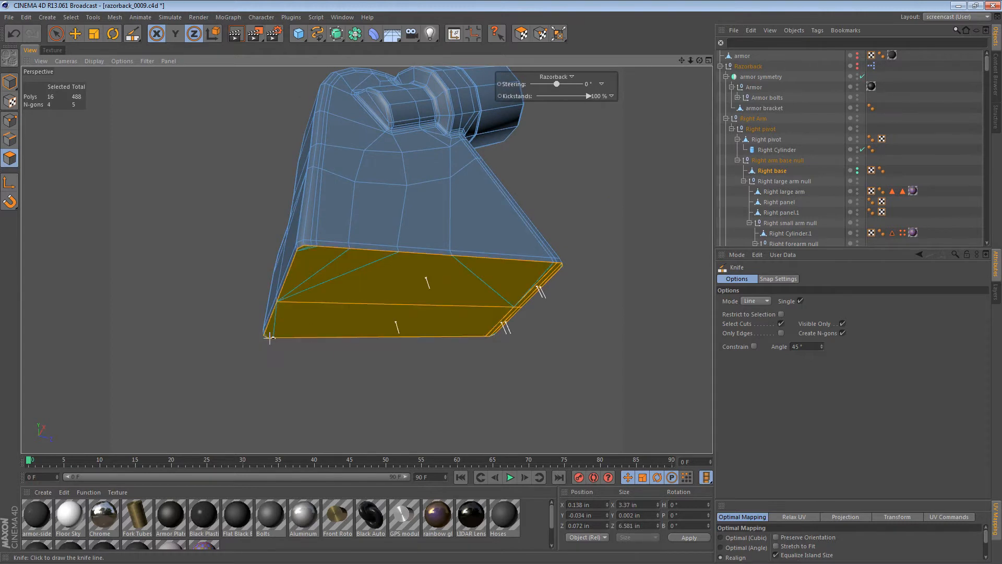
{"action": "left_click_drag", "start_coordinate": [271, 340], "coordinate": [305, 247]}
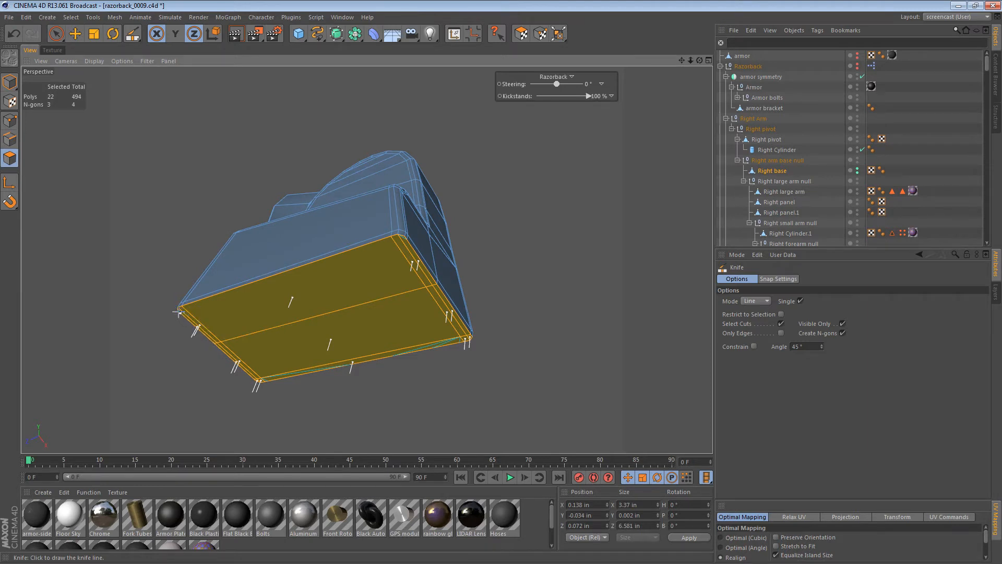
{"action": "left_click_drag", "start_coordinate": [178, 312], "coordinate": [406, 239]}
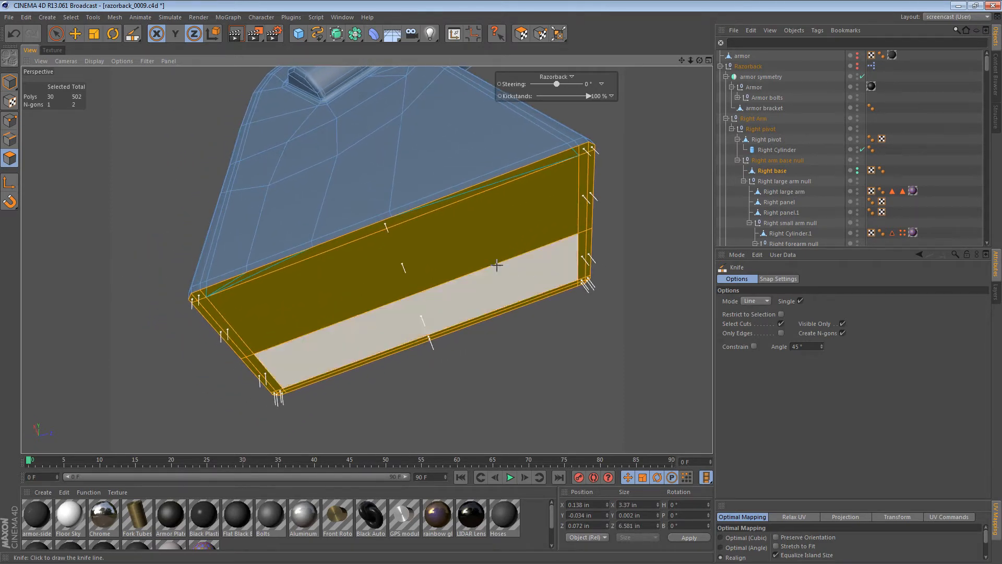
{"action": "left_click_drag", "start_coordinate": [498, 265], "coordinate": [556, 262]}
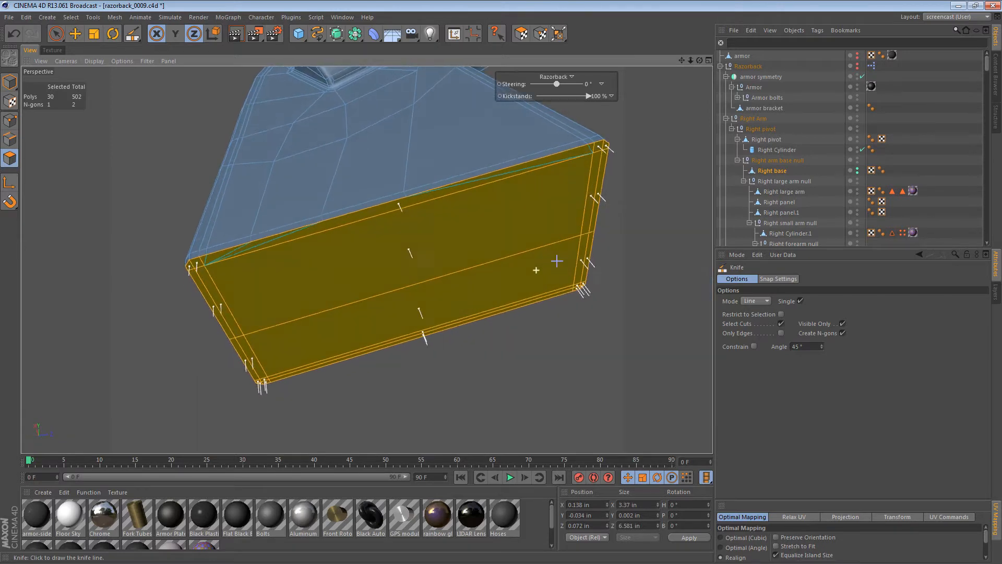
{"action": "left_click", "coordinate": [74, 33]}
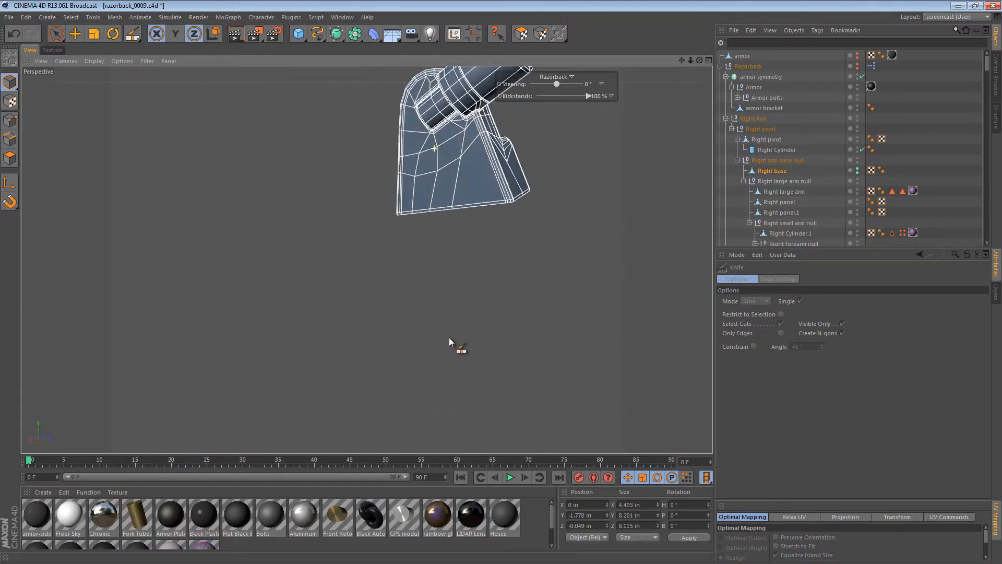
Orbit the base and loop-select the rim and cylinder edge loops
{"action": "left_click_drag", "start_coordinate": [450, 341], "coordinate": [387, 269]}
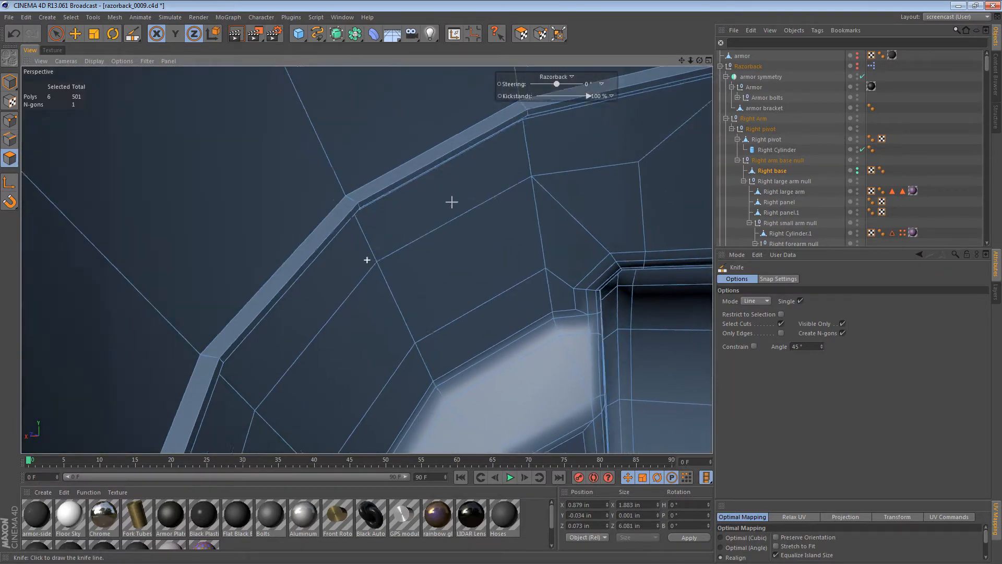
{"action": "key", "text": "u"}
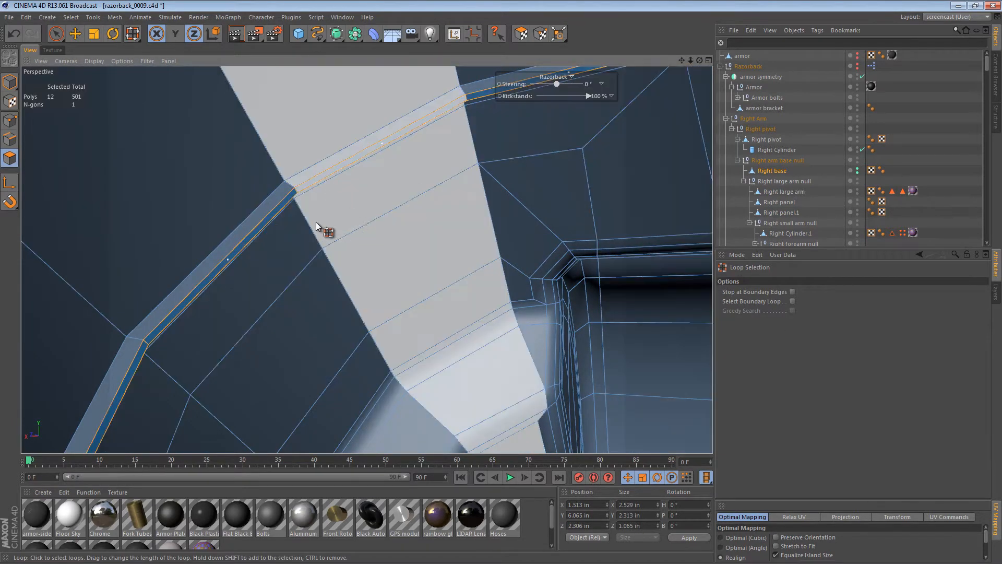
{"action": "left_click_drag", "start_coordinate": [319, 226], "coordinate": [565, 189]}
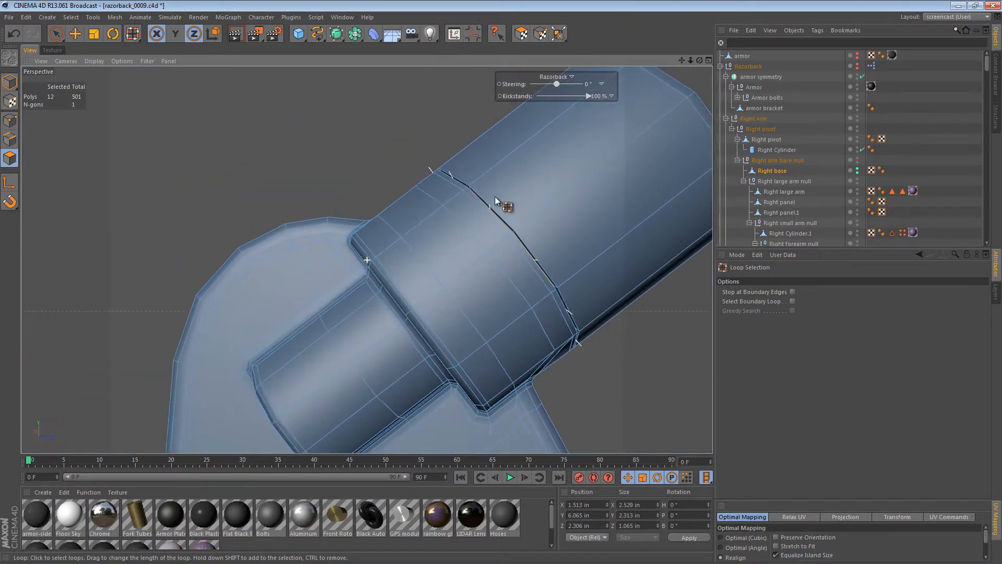
{"action": "left_click_drag", "start_coordinate": [495, 202], "coordinate": [380, 156]}
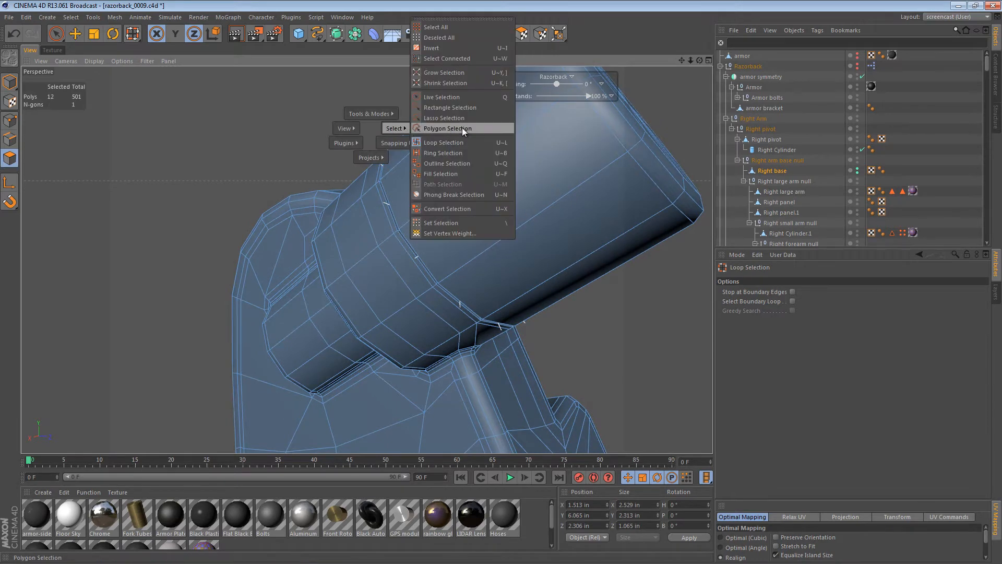
{"action": "left_click", "coordinate": [441, 173]}
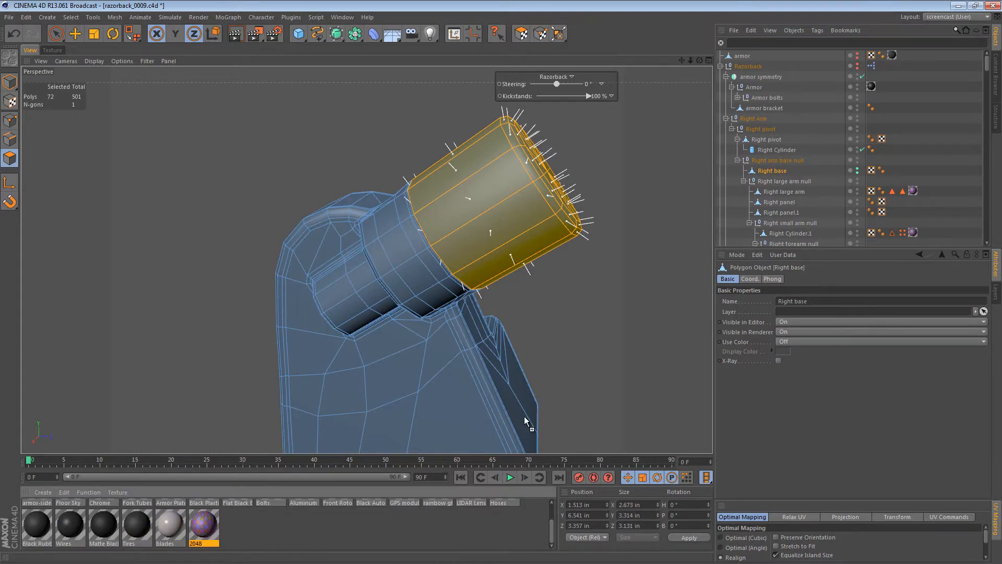
Select the 2048 checker texture tag and rotate its projection to the cylinder's angle
{"action": "left_click", "coordinate": [891, 170]}
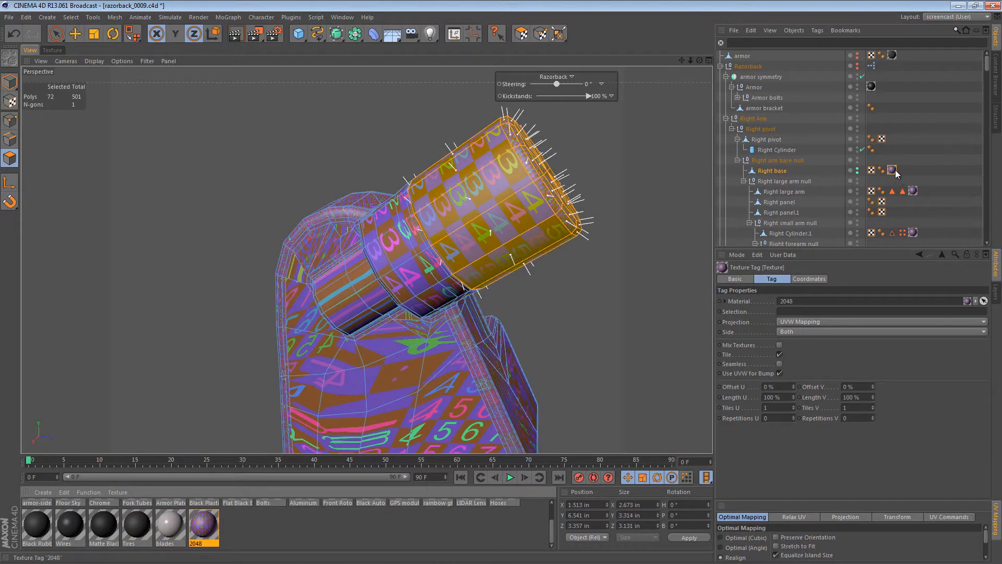
{"action": "left_click", "coordinate": [881, 321]}
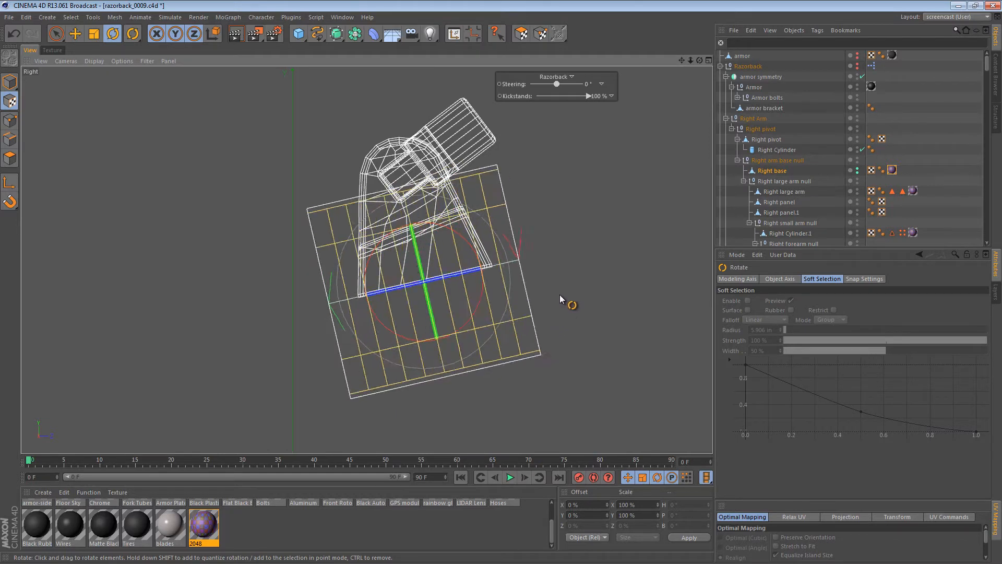
{"action": "left_click_drag", "start_coordinate": [569, 304], "coordinate": [578, 253]}
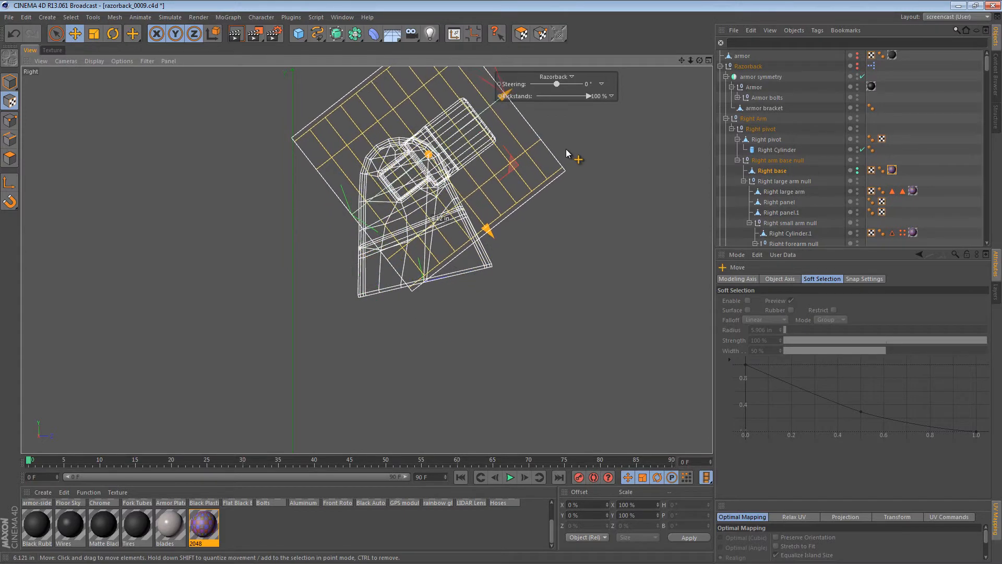
{"action": "left_click", "coordinate": [113, 34]}
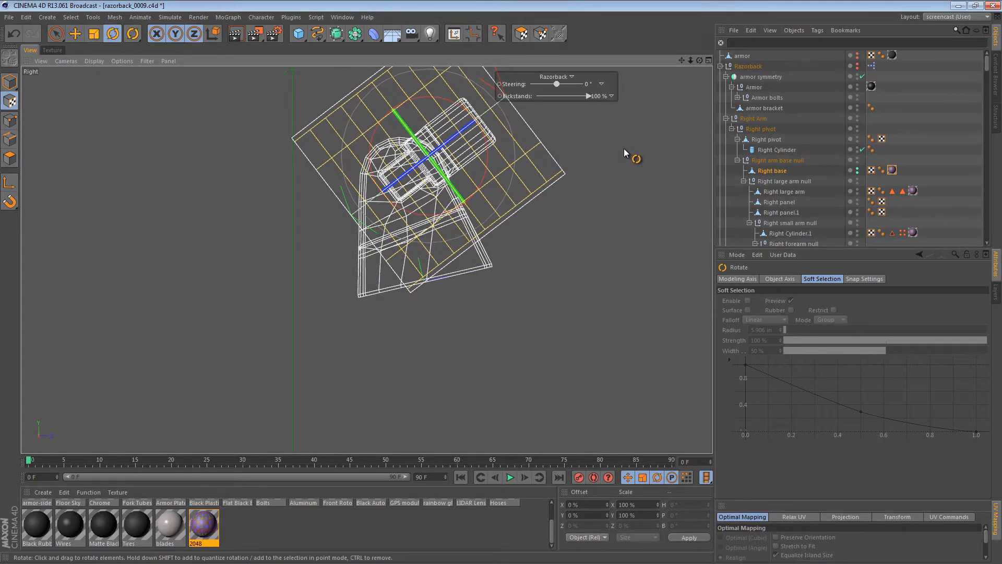
{"action": "left_click", "coordinate": [75, 34]}
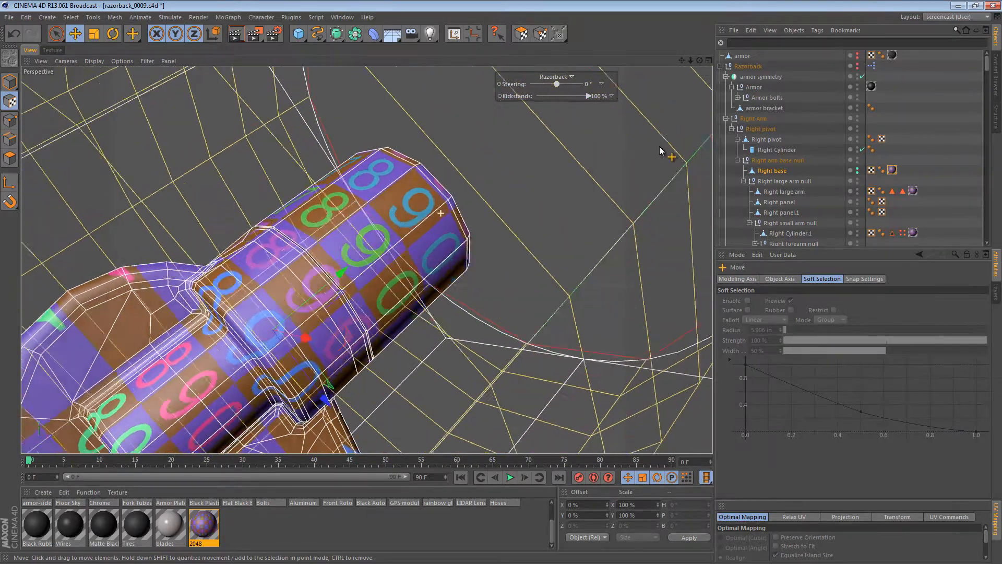
Move the projection along the cylinder and scale it up to wrap it
{"action": "left_click_drag", "start_coordinate": [661, 150], "coordinate": [409, 248]}
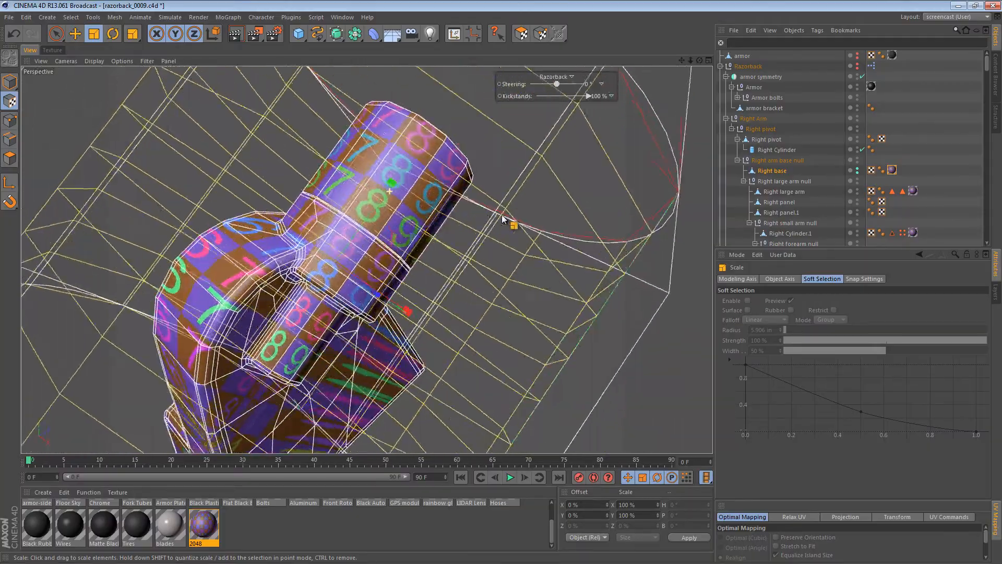
{"action": "left_click_drag", "start_coordinate": [505, 220], "coordinate": [505, 307]}
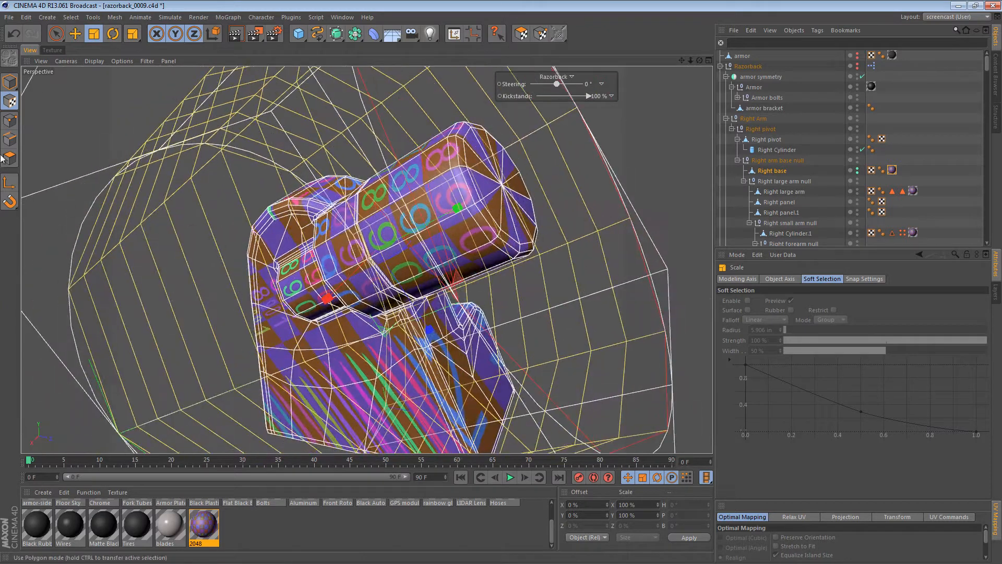
{"action": "left_click", "coordinate": [817, 30]}
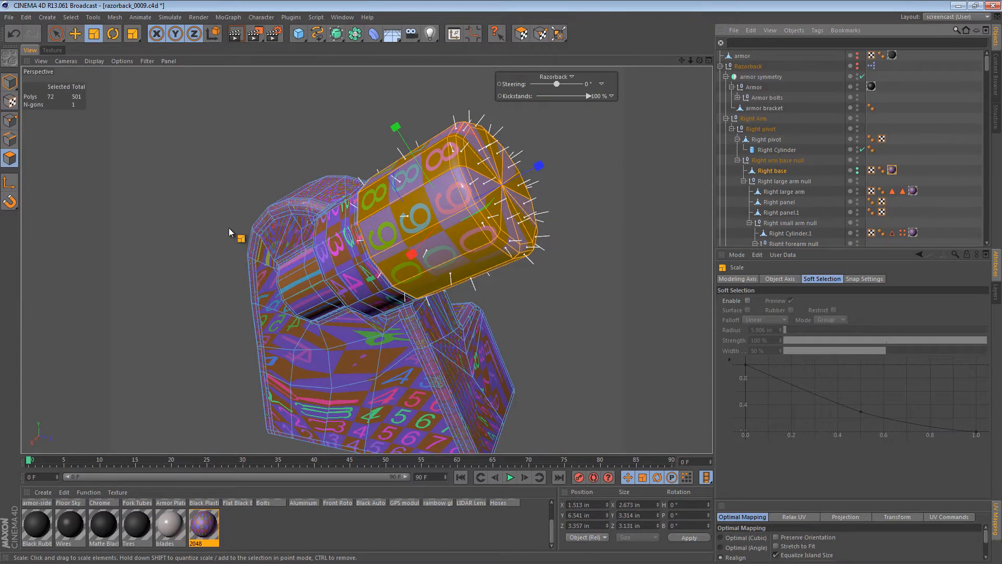
{"action": "left_click", "coordinate": [52, 50]}
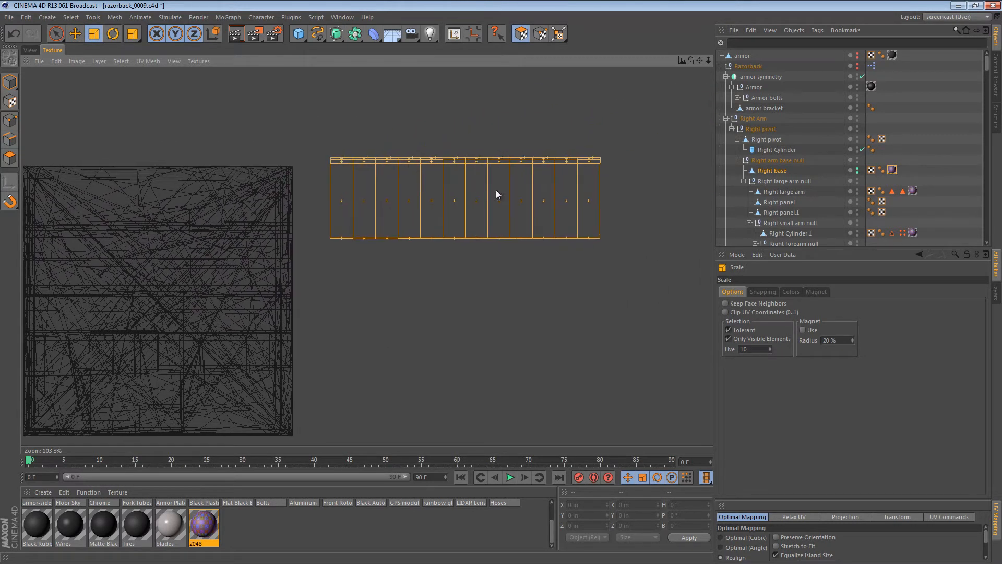
Rectangle-select the thin top row of faces in the UV layout
{"action": "left_click", "coordinate": [56, 33]}
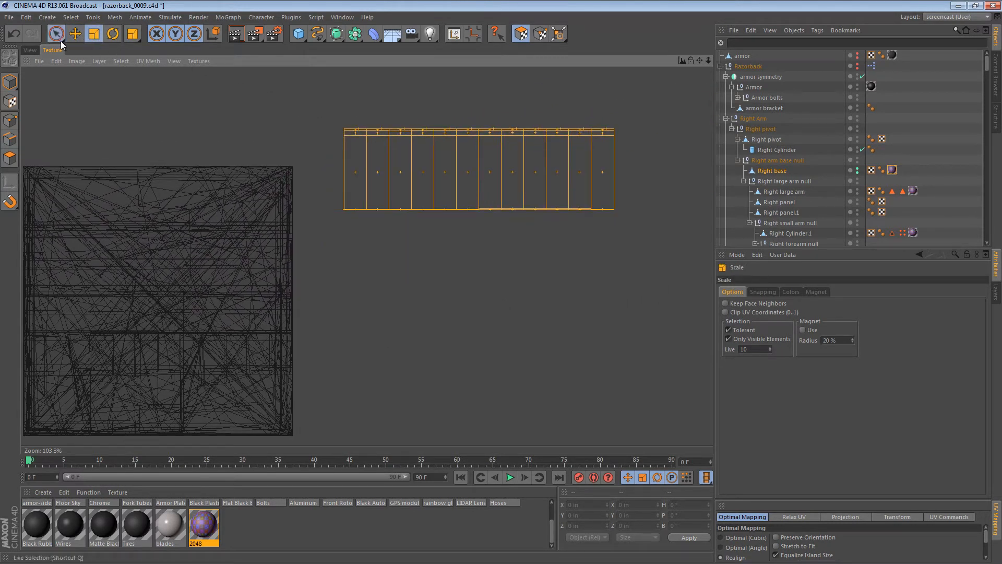
{"action": "left_click_drag", "start_coordinate": [345, 115], "coordinate": [689, 145]}
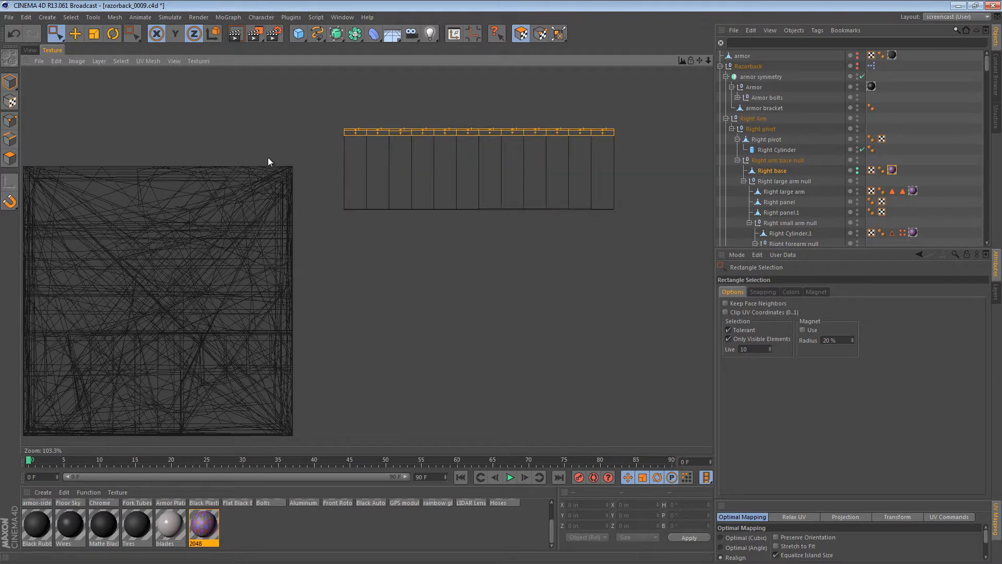
{"action": "mouse_move", "coordinate": [193, 101]}
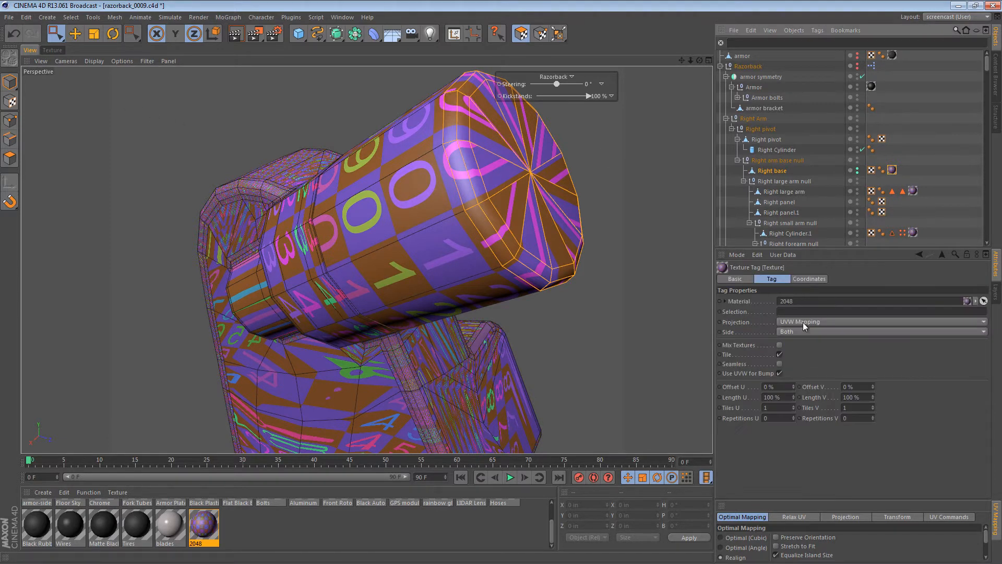
Set a Flat projection angled at the cap and assign UVW coordinates
{"action": "left_click", "coordinate": [881, 321]}
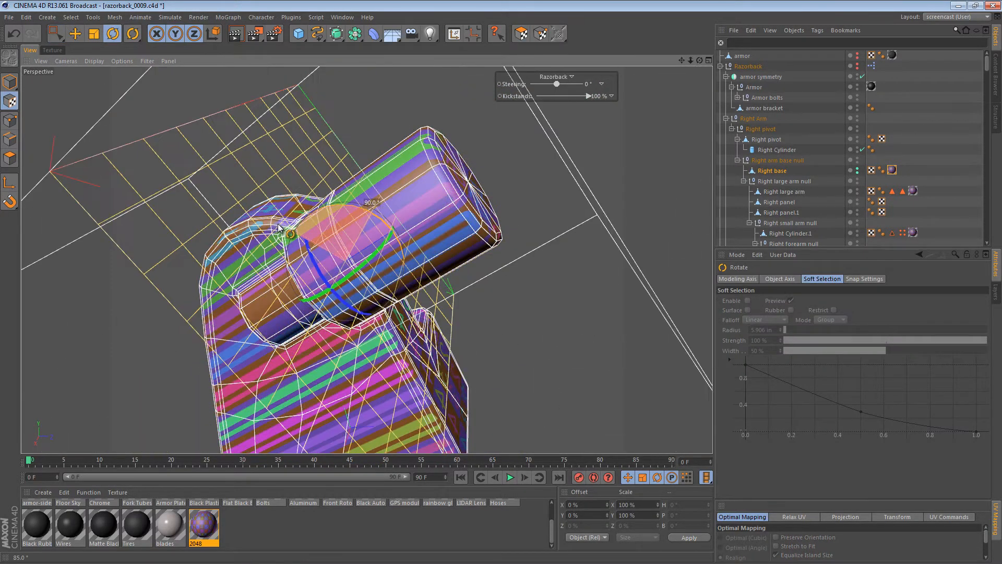
{"action": "left_click_drag", "start_coordinate": [288, 230], "coordinate": [313, 227]}
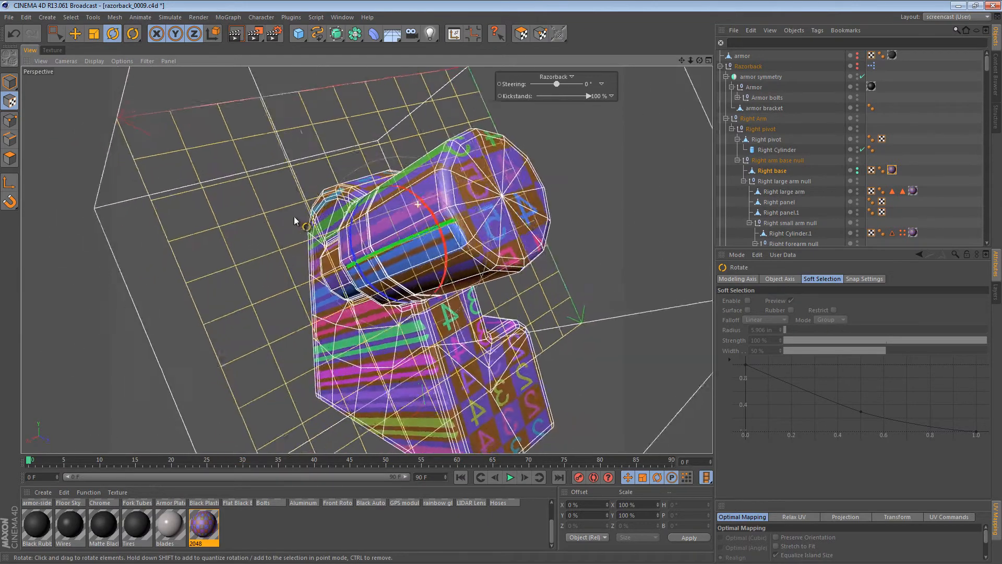
{"action": "left_click_drag", "start_coordinate": [294, 217], "coordinate": [368, 259]}
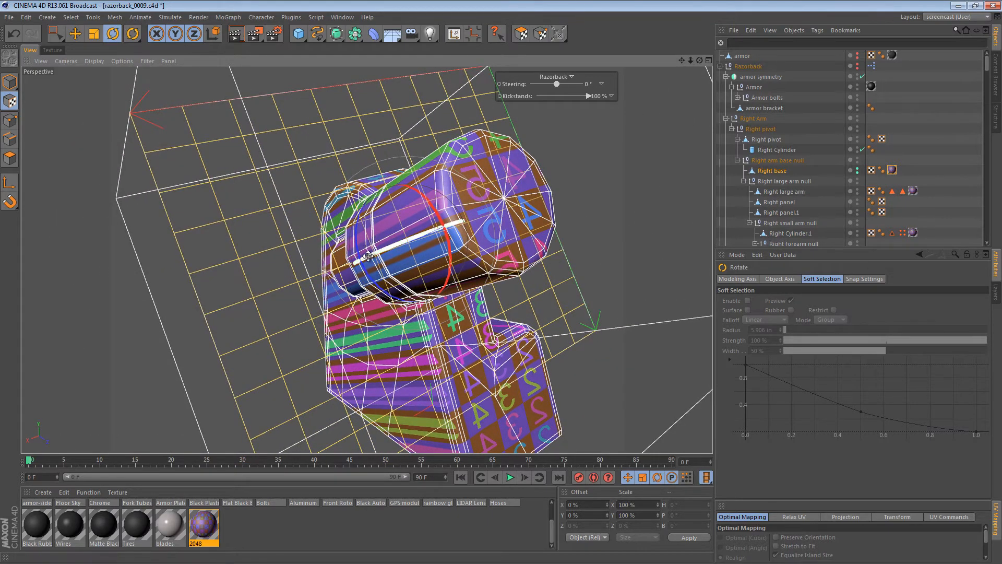
{"action": "left_click_drag", "start_coordinate": [384, 256], "coordinate": [597, 212]}
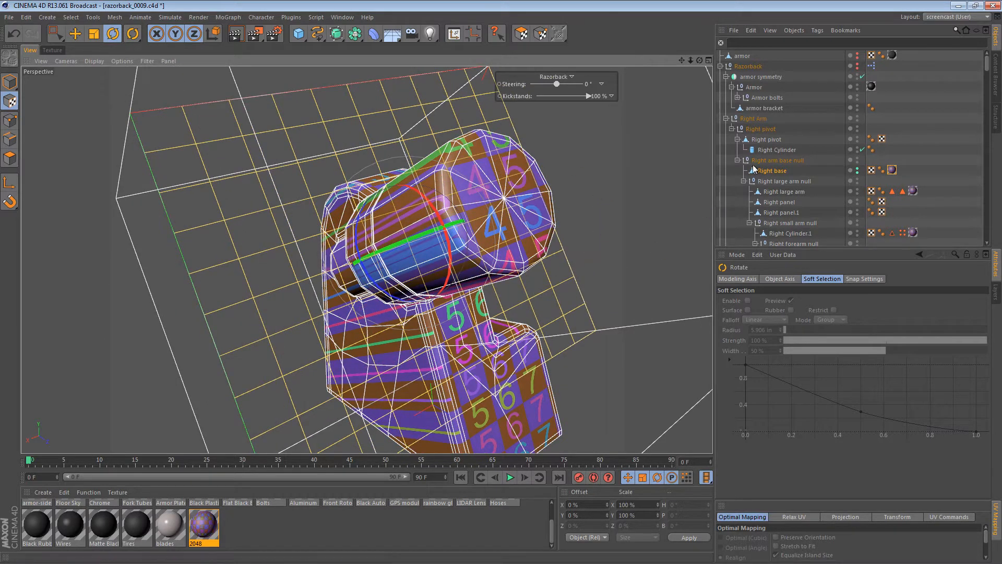
{"action": "left_click", "coordinate": [816, 30]}
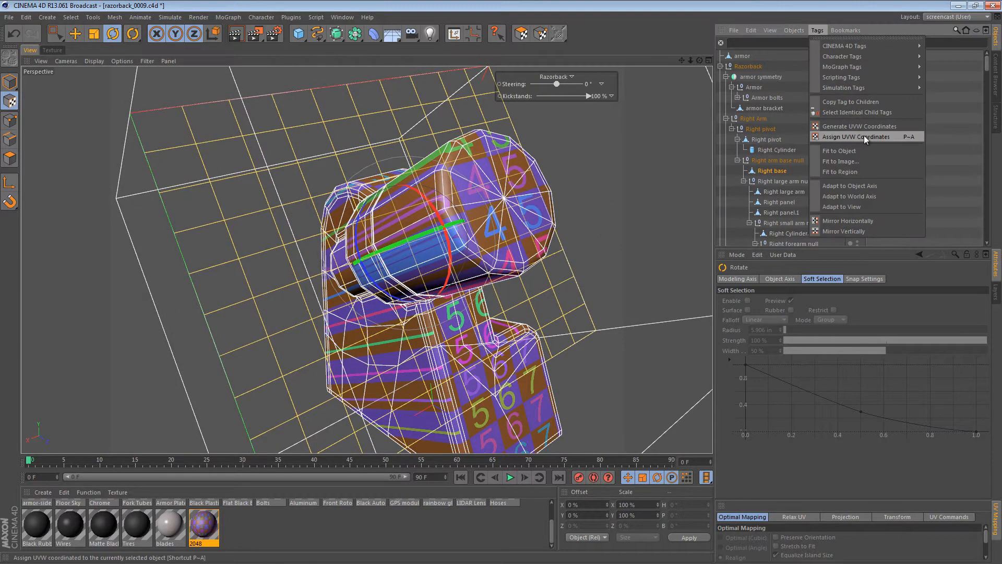
{"action": "left_click", "coordinate": [856, 136]}
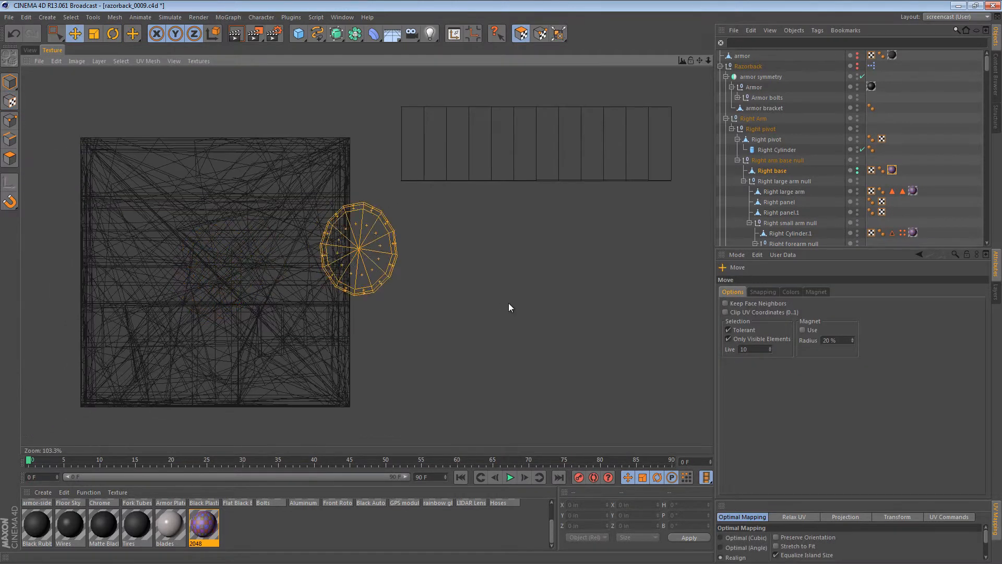
Drag the round cap island right of the strip, then select the strip's bottom edge and one face
{"action": "left_click", "coordinate": [113, 33]}
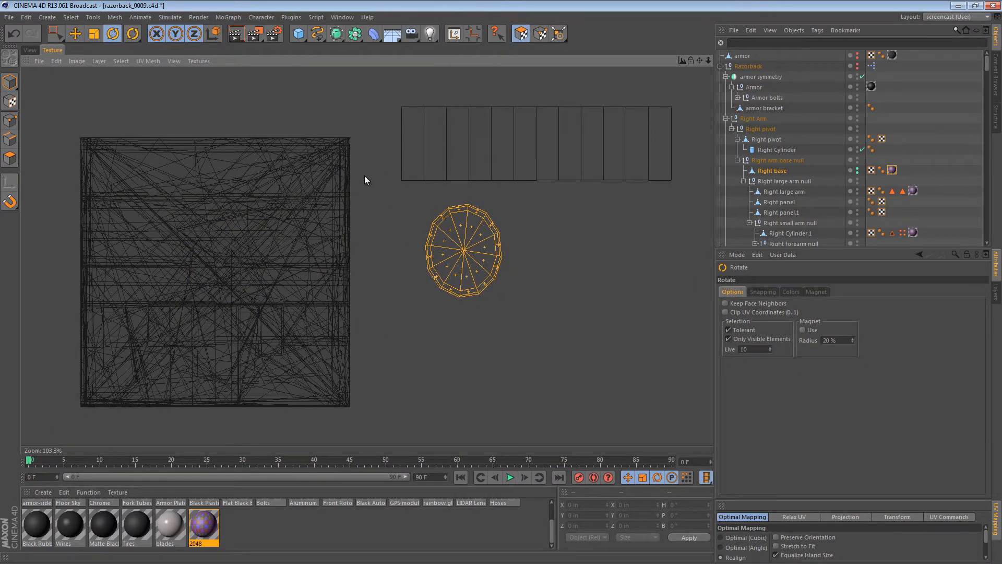
{"action": "mouse_move", "coordinate": [796, 492]}
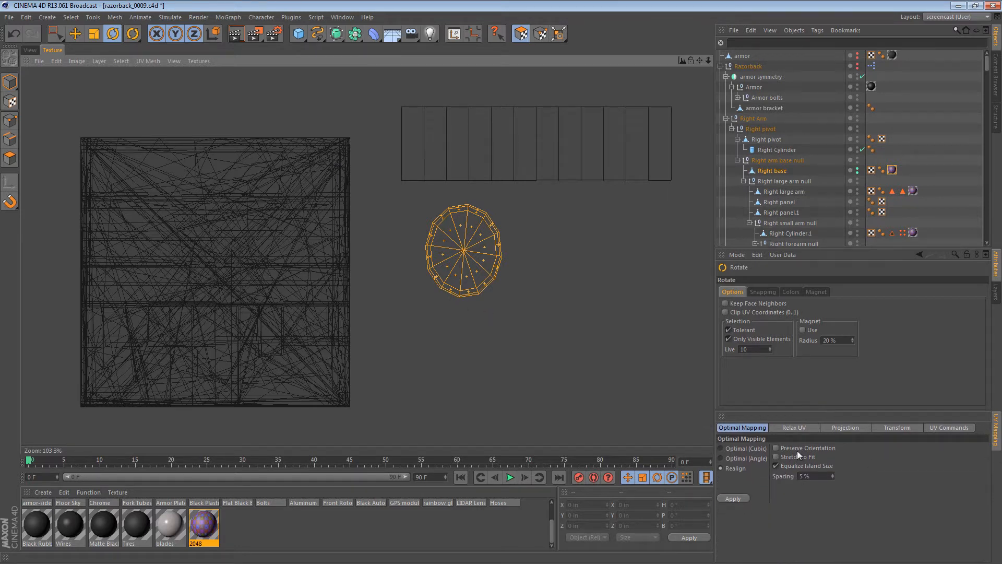
{"action": "left_click", "coordinate": [793, 426]}
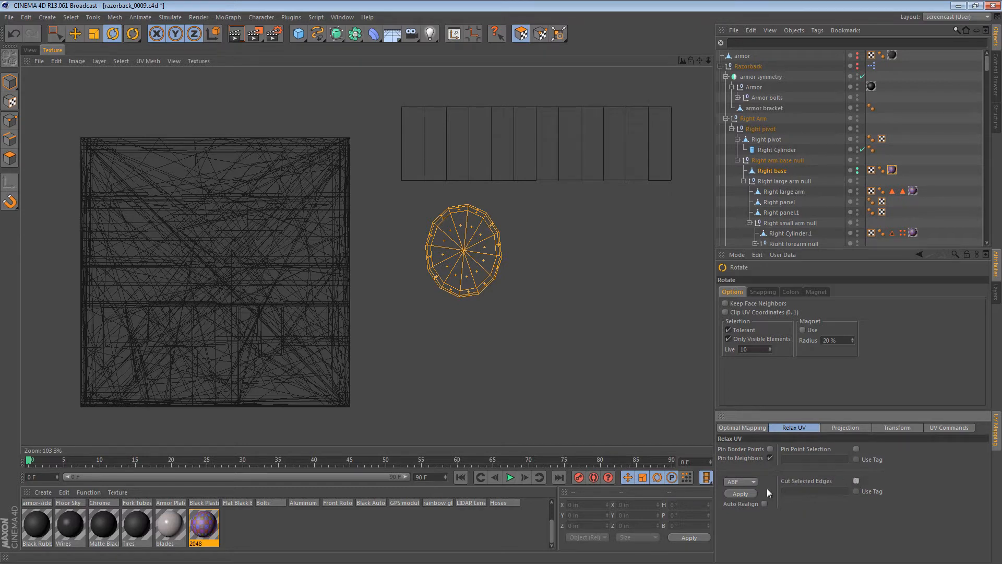
{"action": "left_click", "coordinate": [74, 33]}
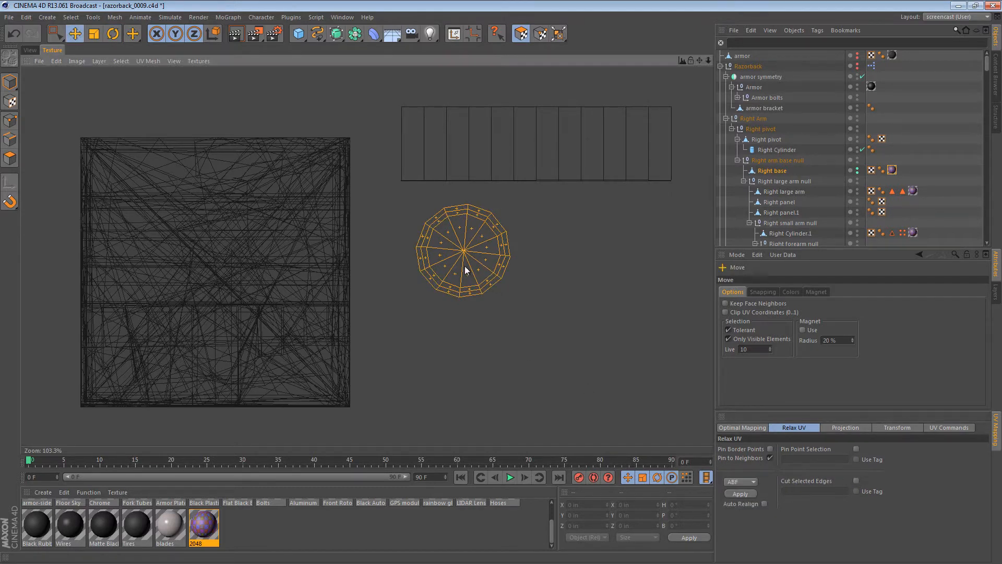
{"action": "left_click_drag", "start_coordinate": [465, 270], "coordinate": [502, 305]}
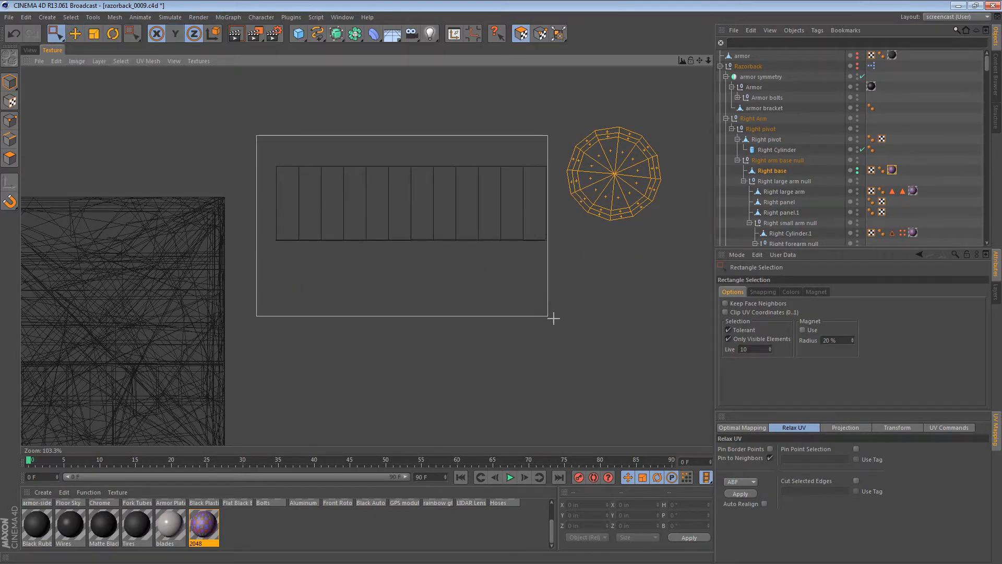
{"action": "left_click_drag", "start_coordinate": [254, 136], "coordinate": [553, 318]}
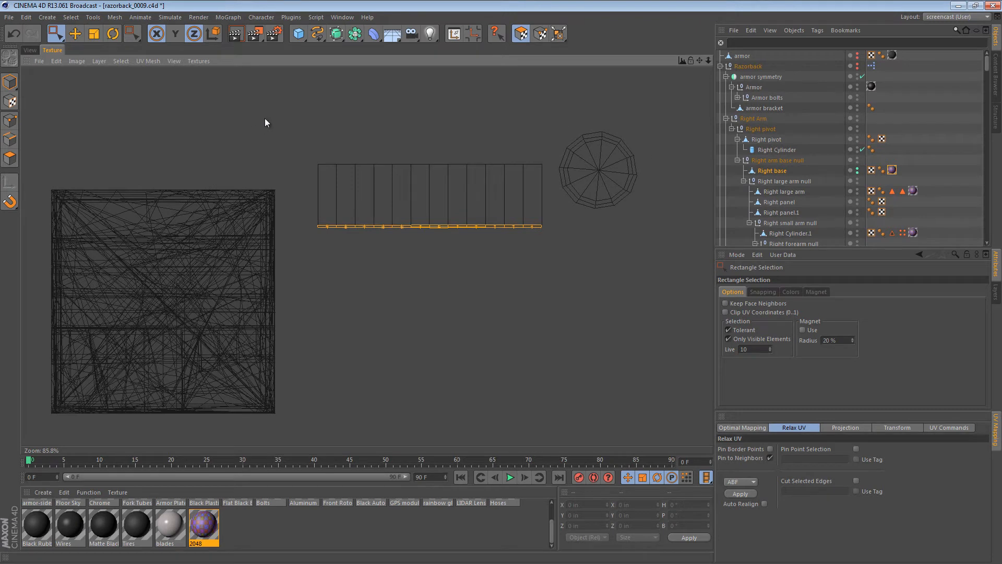
{"action": "mouse_move", "coordinate": [248, 113]}
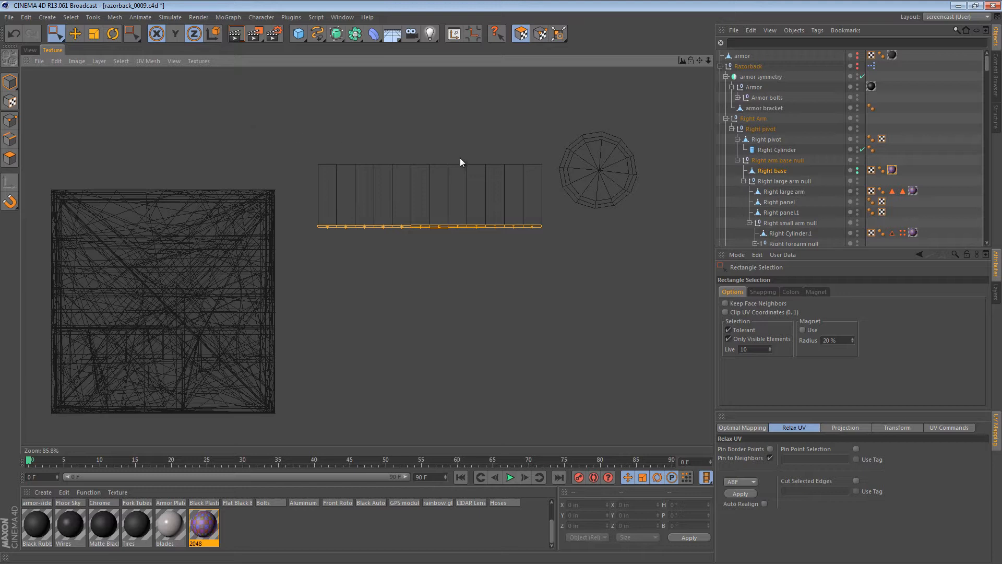
{"action": "mouse_move", "coordinate": [353, 203]}
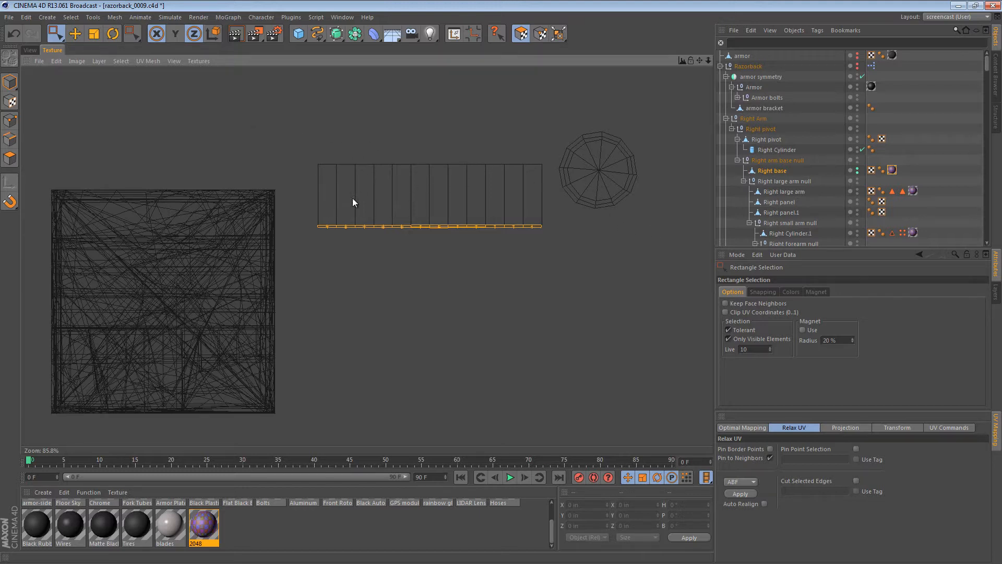
{"action": "left_click", "coordinate": [30, 50]}
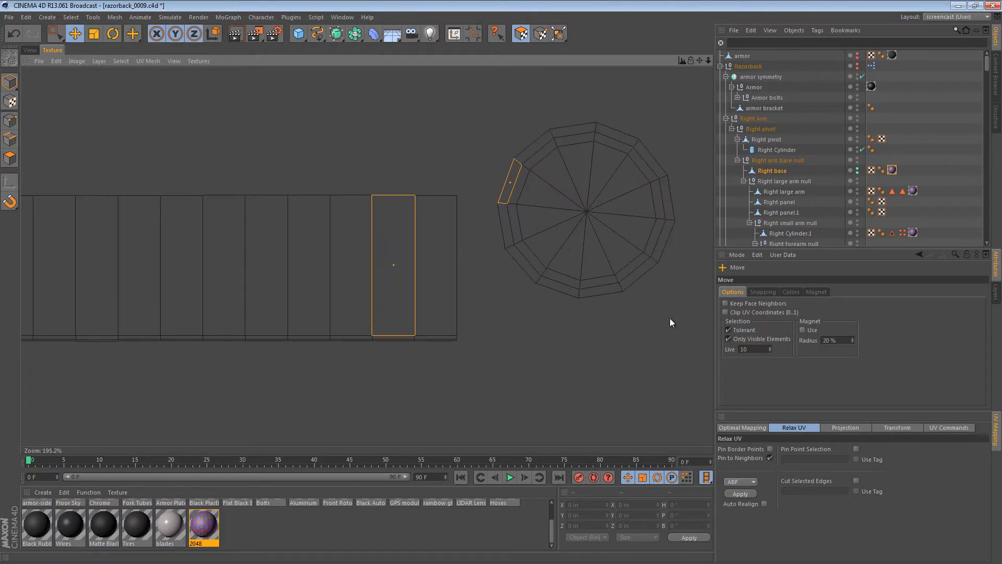
Select a cap rim face, trial Relax UV on the strip and cap, then undo it
{"action": "left_click", "coordinate": [57, 33]}
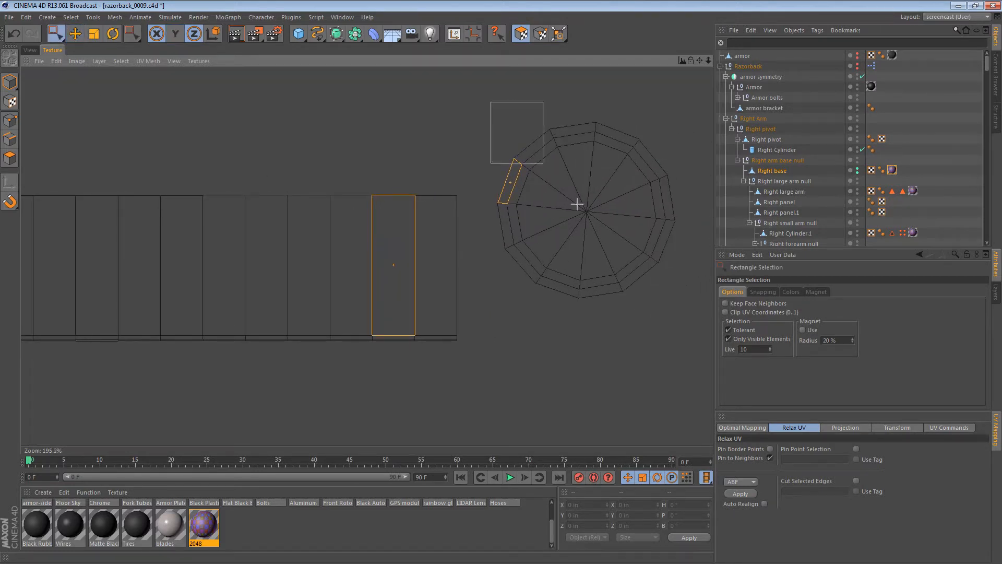
{"action": "left_click", "coordinate": [113, 33]}
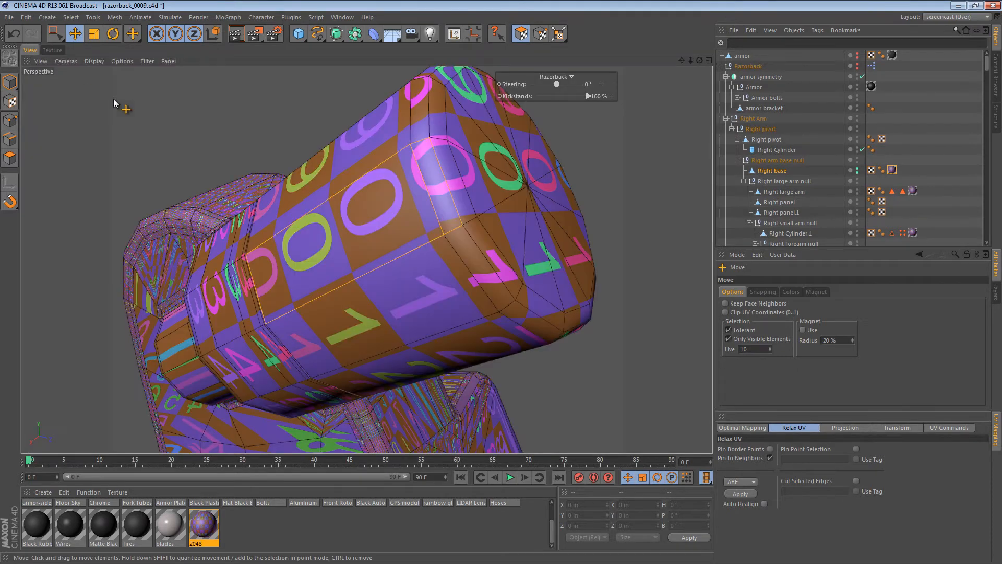
{"action": "left_click", "coordinate": [53, 50]}
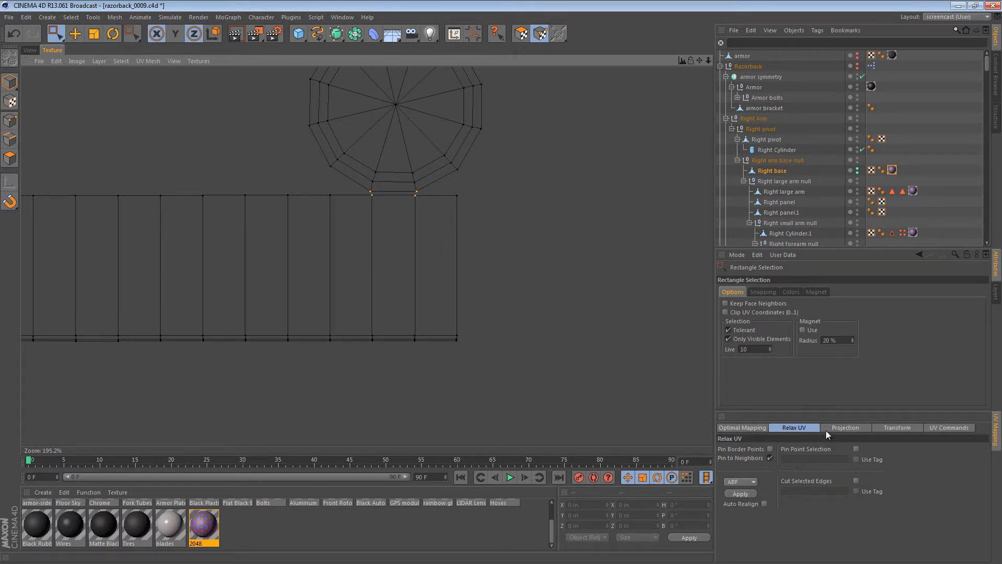
{"action": "left_click", "coordinate": [948, 427]}
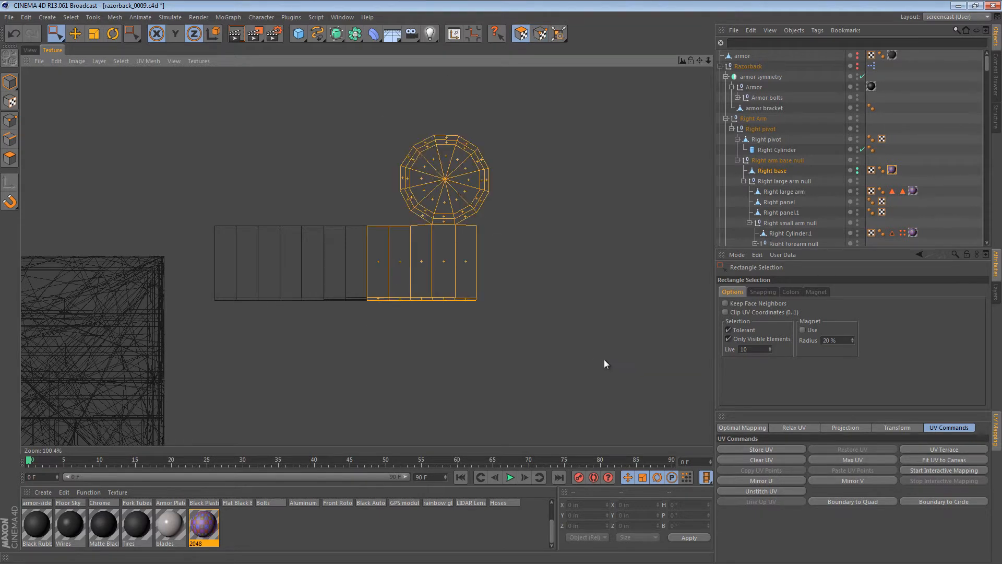
{"action": "left_click", "coordinate": [793, 426]}
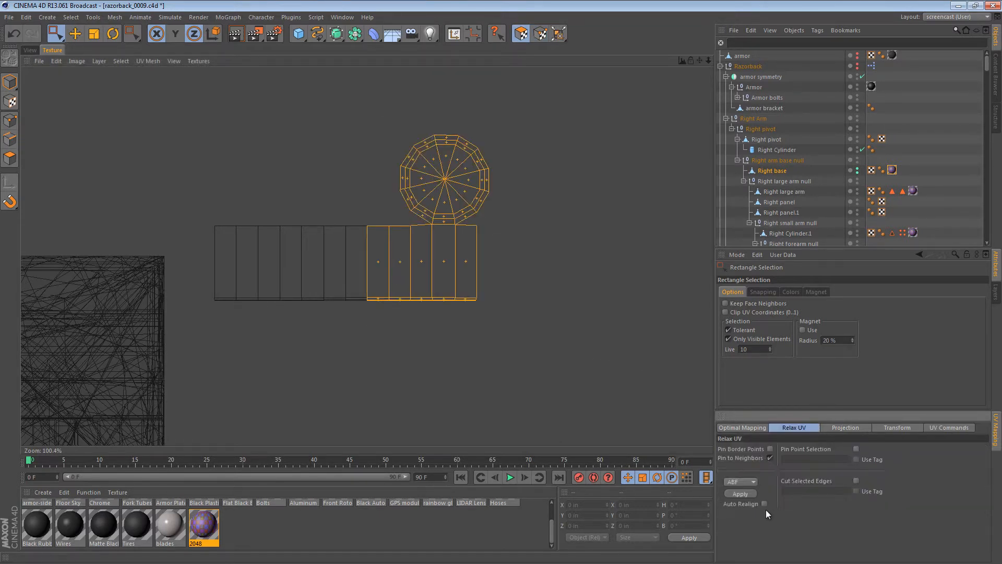
{"action": "left_click", "coordinate": [739, 492]}
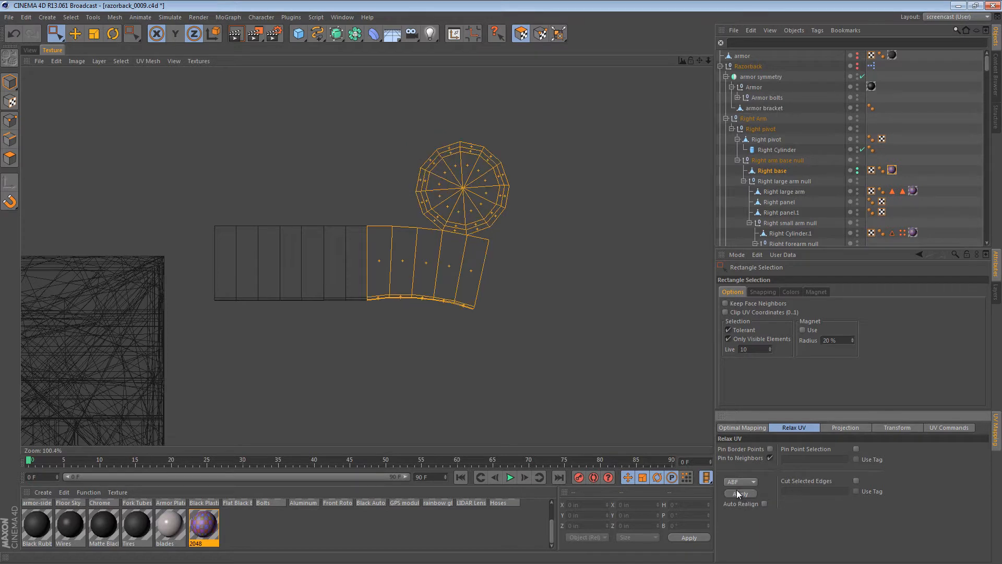
{"action": "mouse_move", "coordinate": [562, 348]}
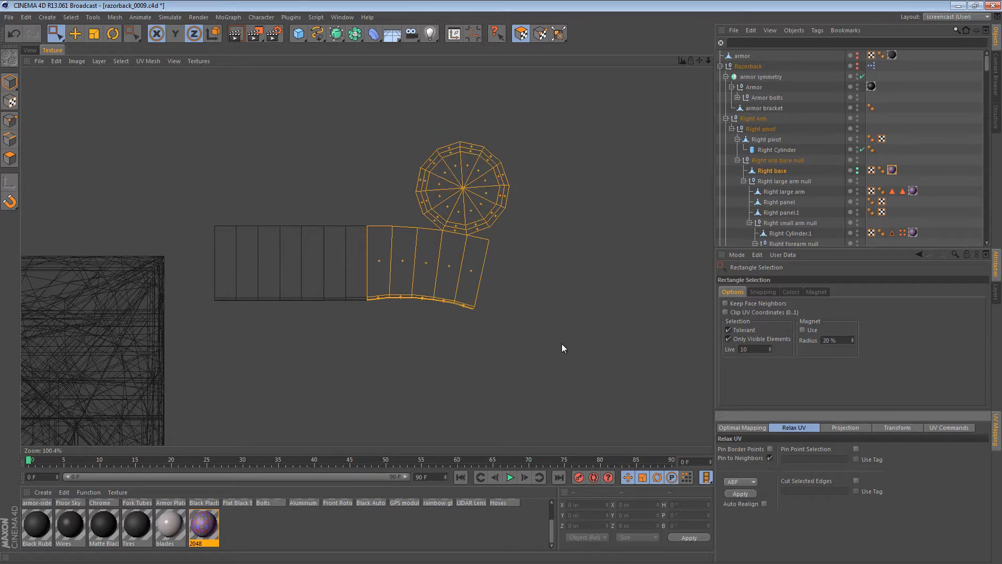
{"action": "left_click", "coordinate": [739, 492]}
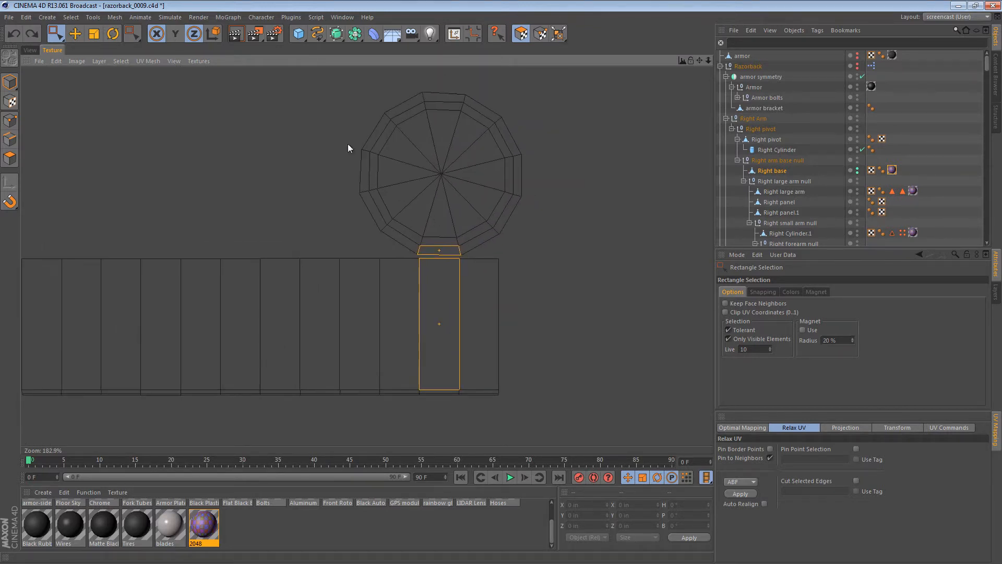
Turn on point snapping to align the cap's bottom points with the strip
{"action": "left_click", "coordinate": [156, 33]}
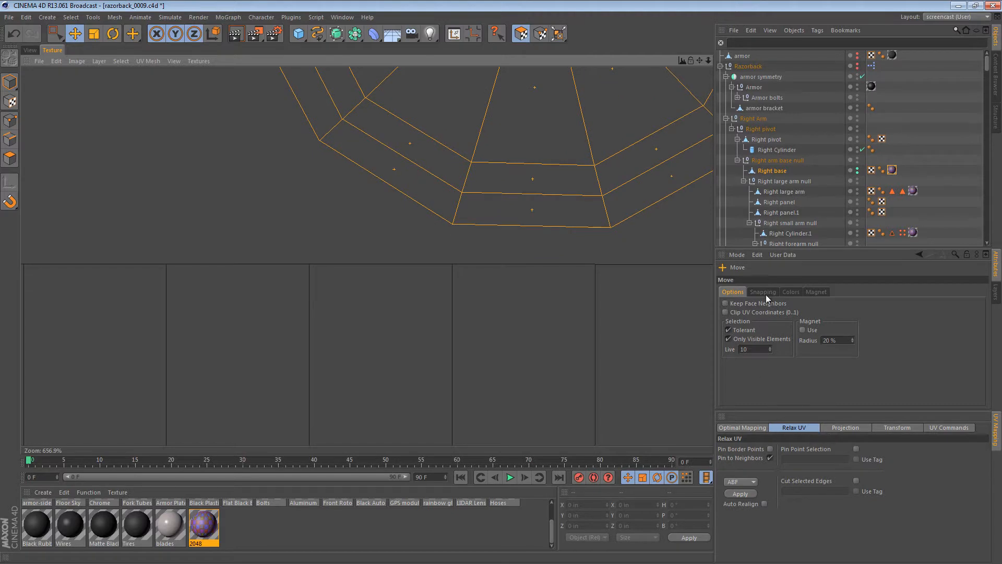
{"action": "left_click", "coordinate": [762, 291]}
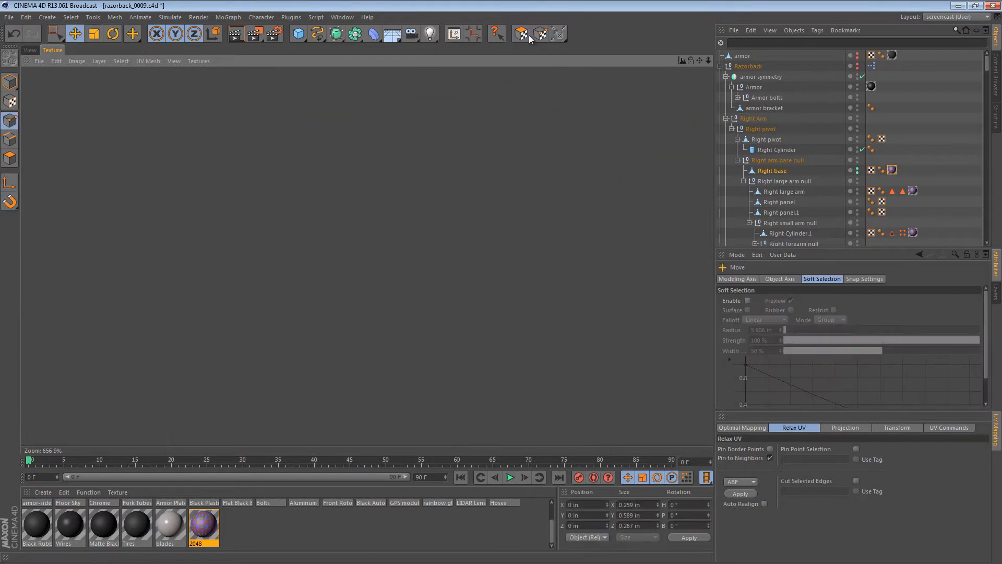
{"action": "left_click", "coordinate": [539, 34]}
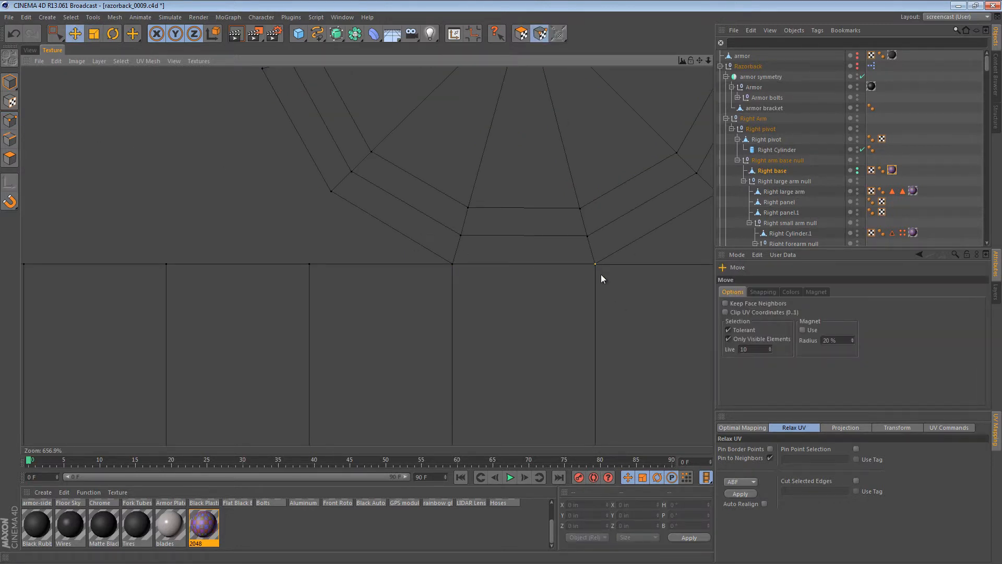
{"action": "mouse_move", "coordinate": [630, 297]}
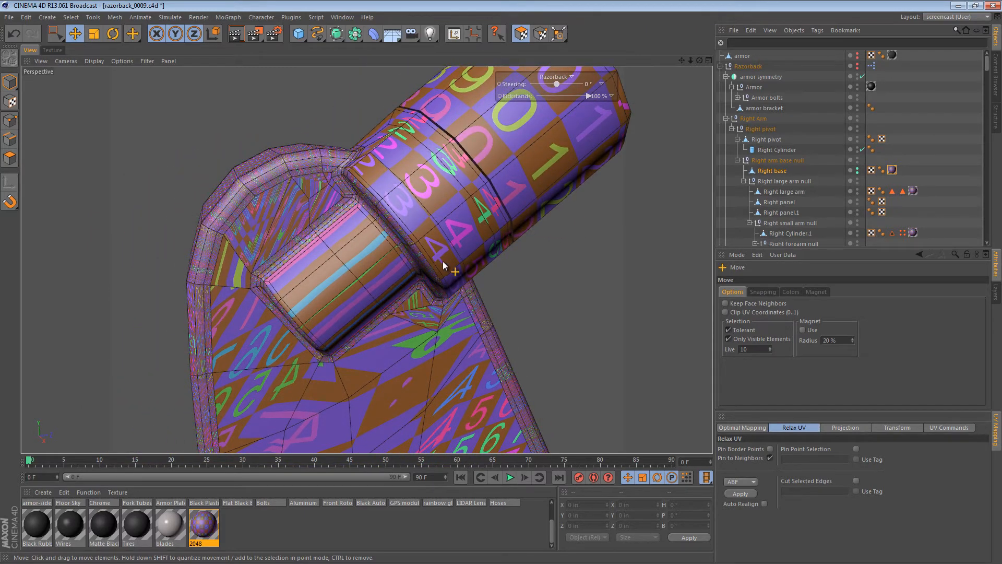
Change the test texture's projection type and fill-select the cylinder section's polygons
{"action": "left_click", "coordinate": [893, 170]}
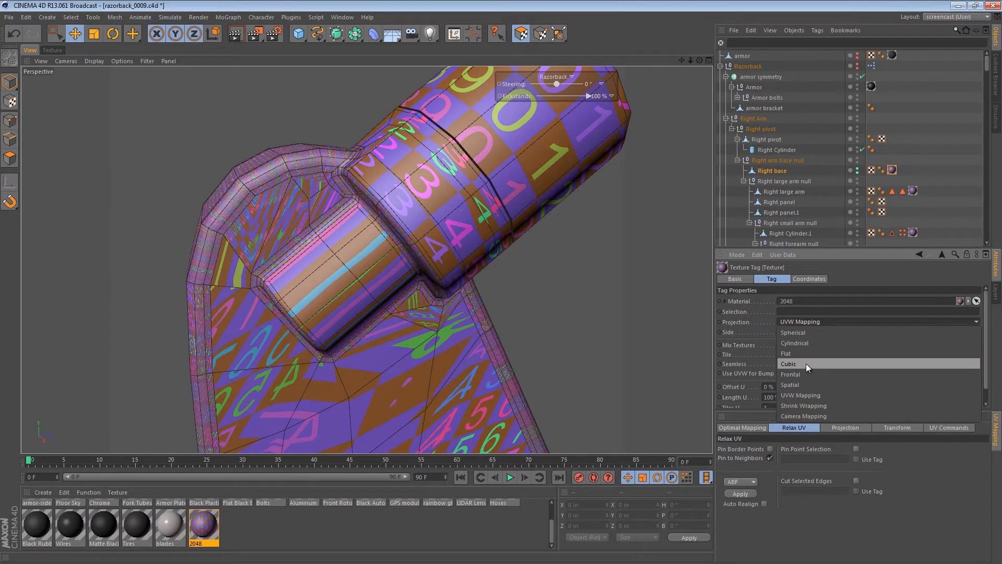
{"action": "left_click", "coordinate": [795, 343]}
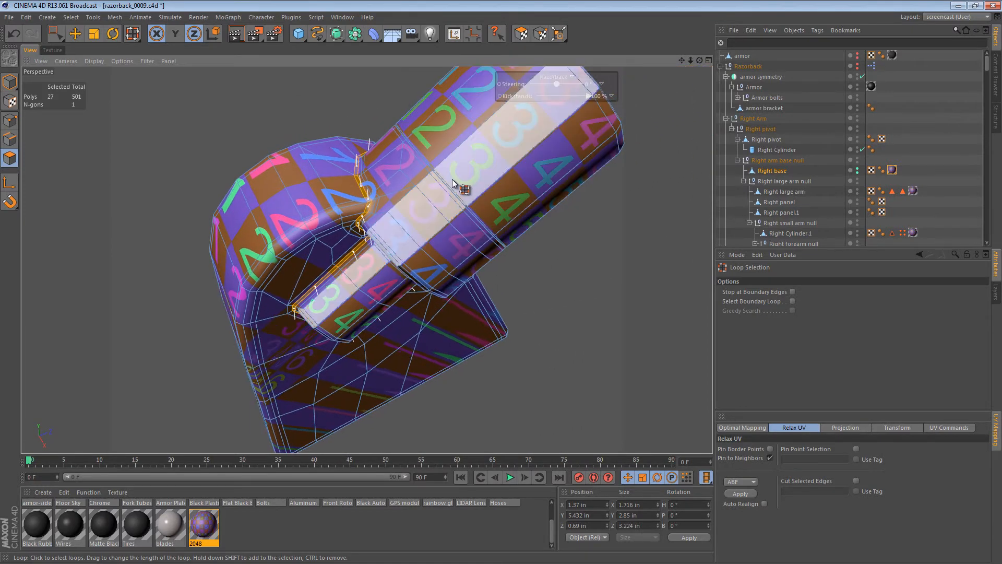
{"action": "mouse_move", "coordinate": [435, 253]}
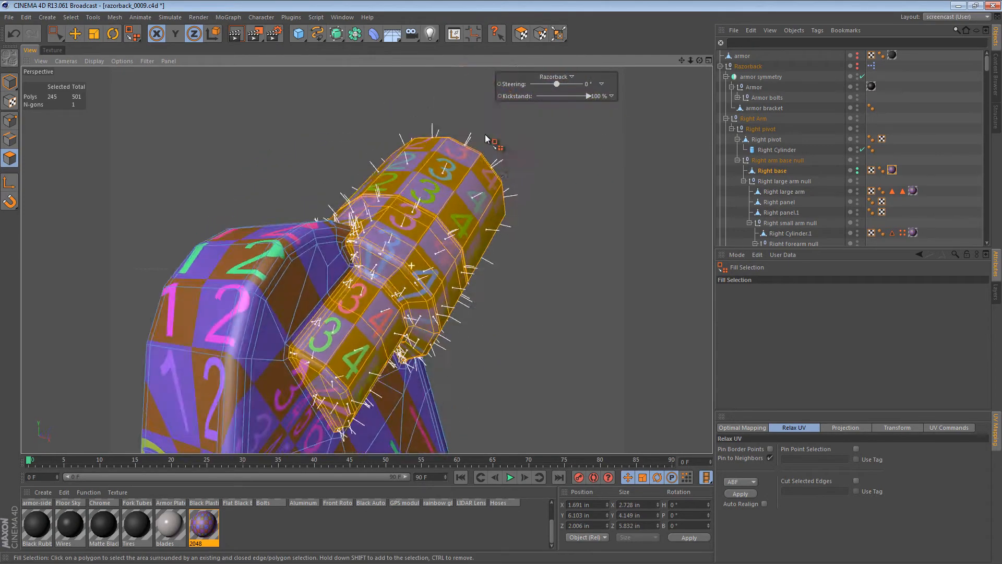
{"action": "left_click_drag", "start_coordinate": [486, 137], "coordinate": [384, 134]}
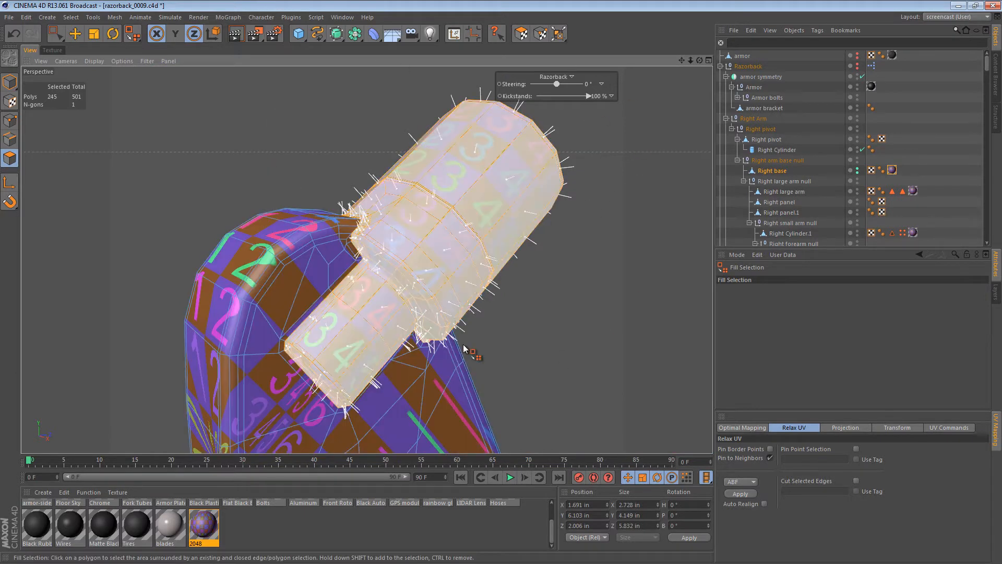
{"action": "left_click", "coordinate": [520, 33]}
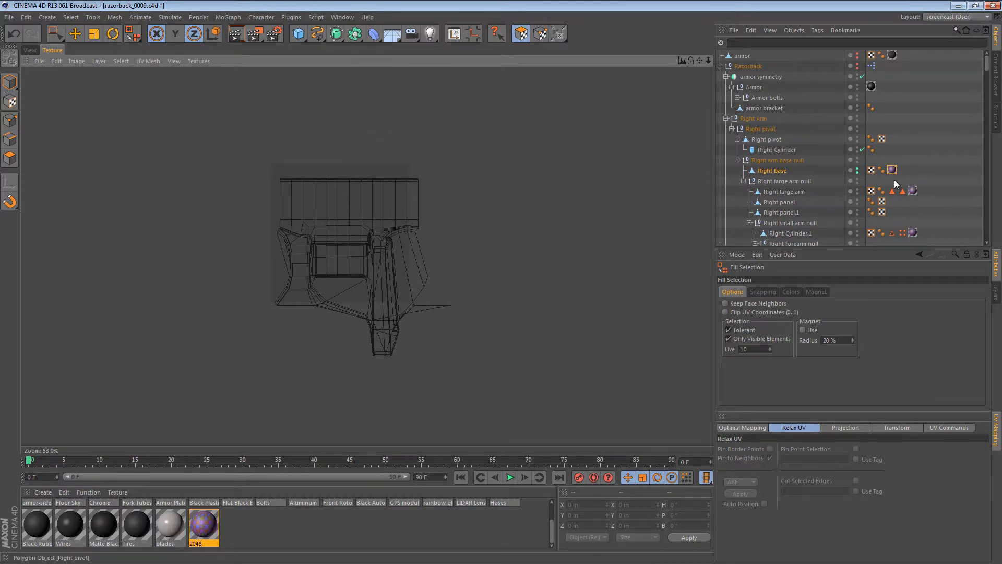
Set the texture tag back to UV Mapping and keep only the large base island selected
{"action": "left_click", "coordinate": [878, 321]}
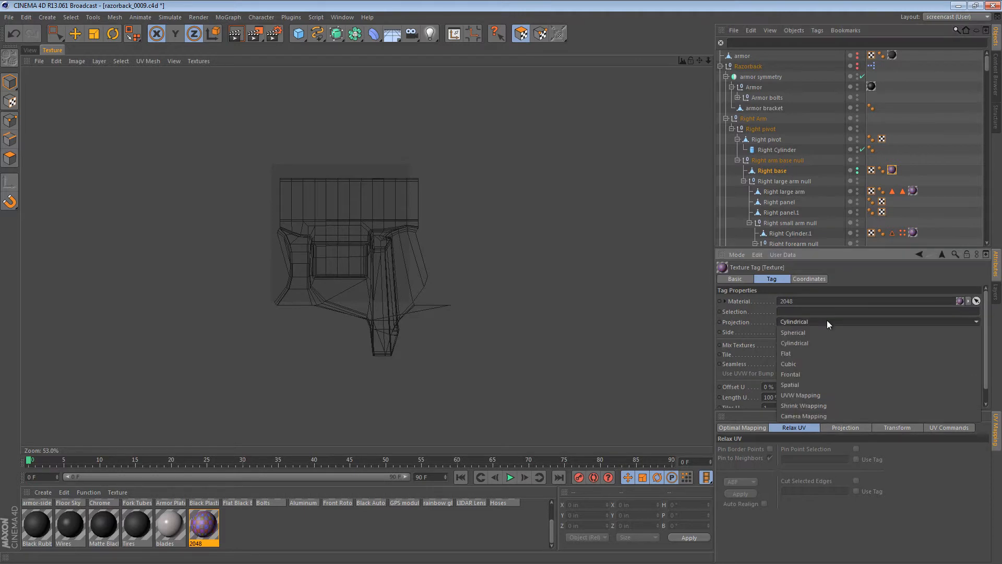
{"action": "left_click", "coordinate": [800, 395]}
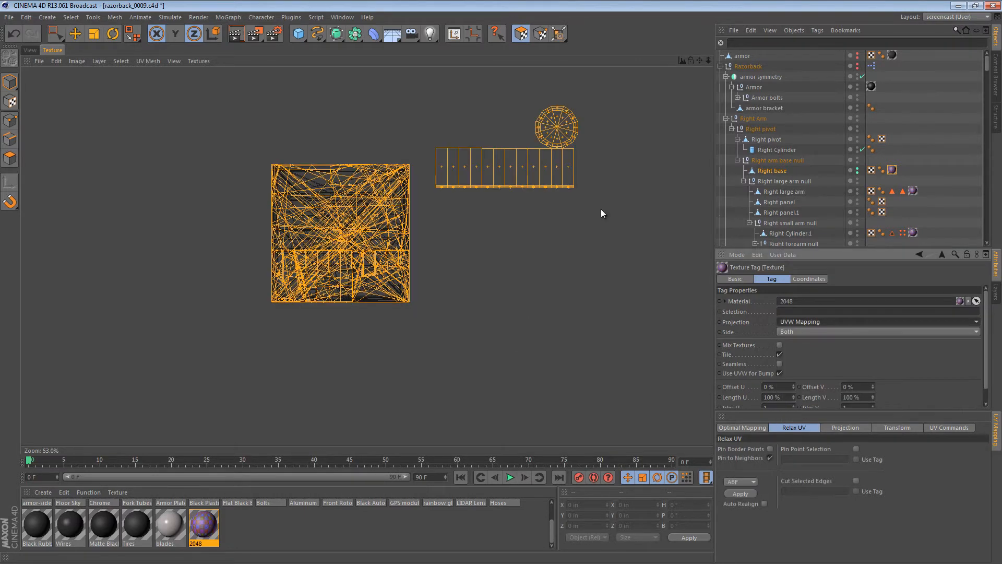
{"action": "left_click", "coordinate": [53, 33]}
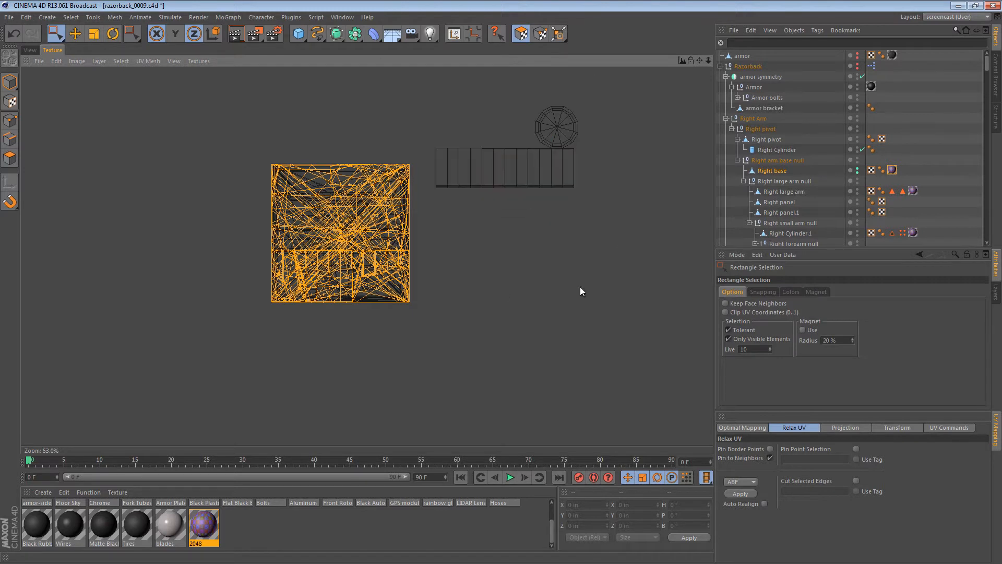
Project the test texture cylindrically onto the base barrel and orbit around the arm joint
{"action": "left_click", "coordinate": [890, 169]}
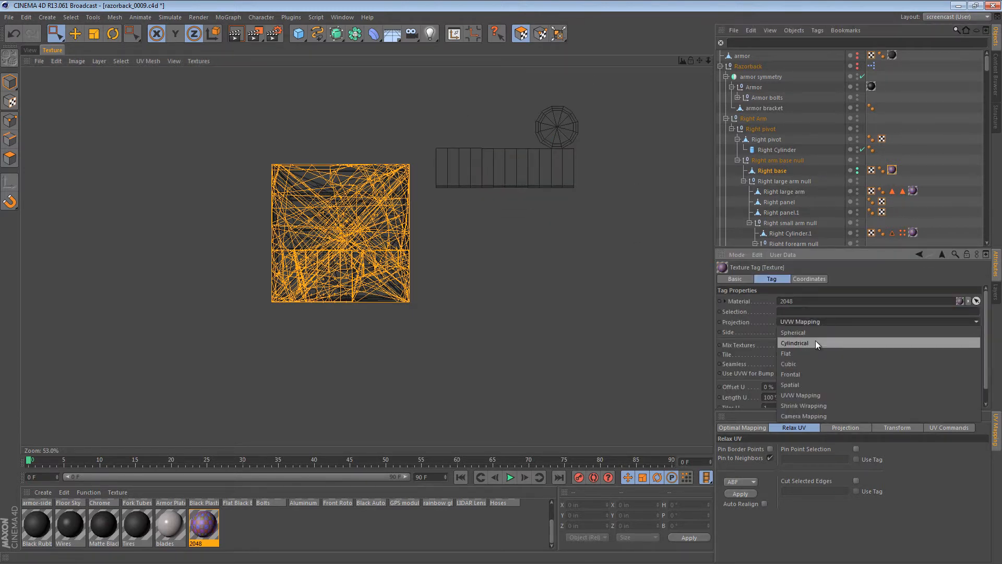
{"action": "left_click", "coordinate": [794, 342]}
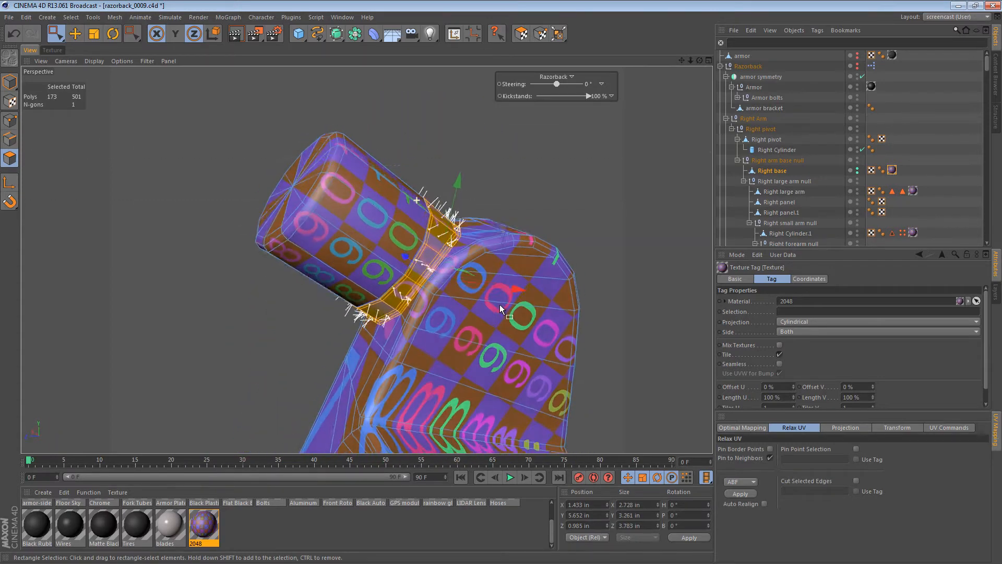
{"action": "left_click_drag", "start_coordinate": [502, 308], "coordinate": [297, 275]}
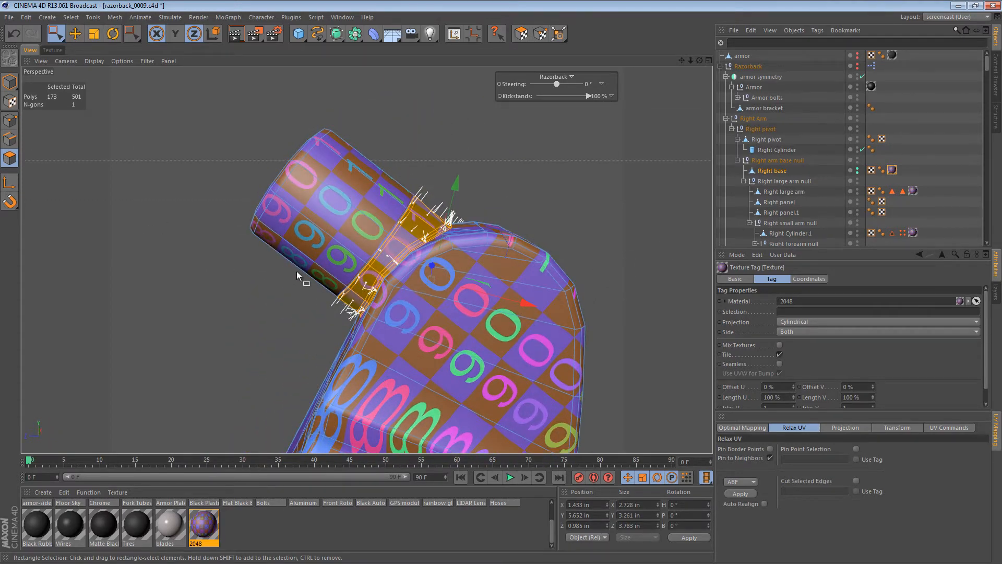
{"action": "mouse_move", "coordinate": [374, 268]}
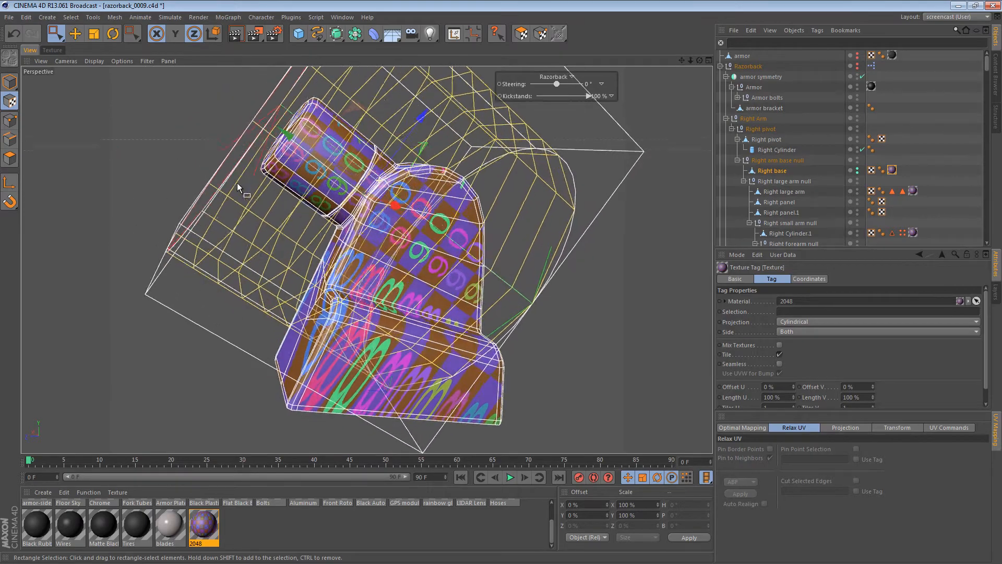
{"action": "left_click_drag", "start_coordinate": [238, 187], "coordinate": [438, 264]}
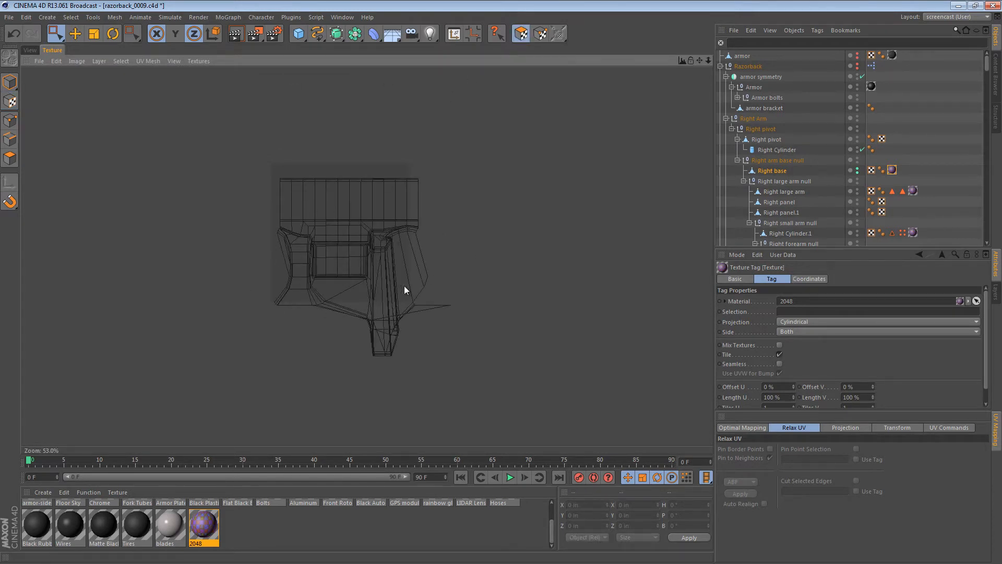
{"action": "mouse_move", "coordinate": [413, 265]}
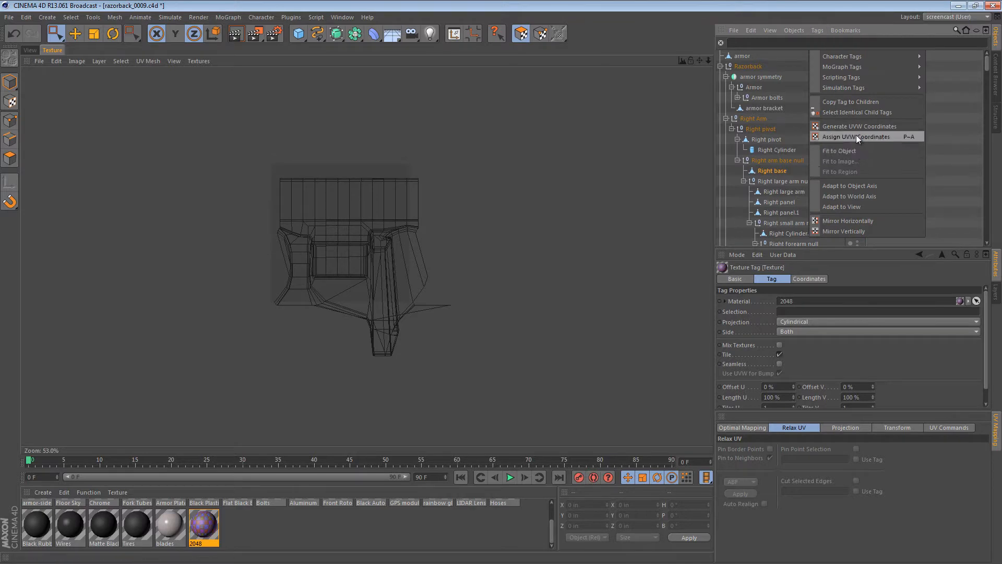
Bake the cylindrical projection into UVs, then select and relax the lower UV faces repeatedly
{"action": "left_click", "coordinate": [855, 136]}
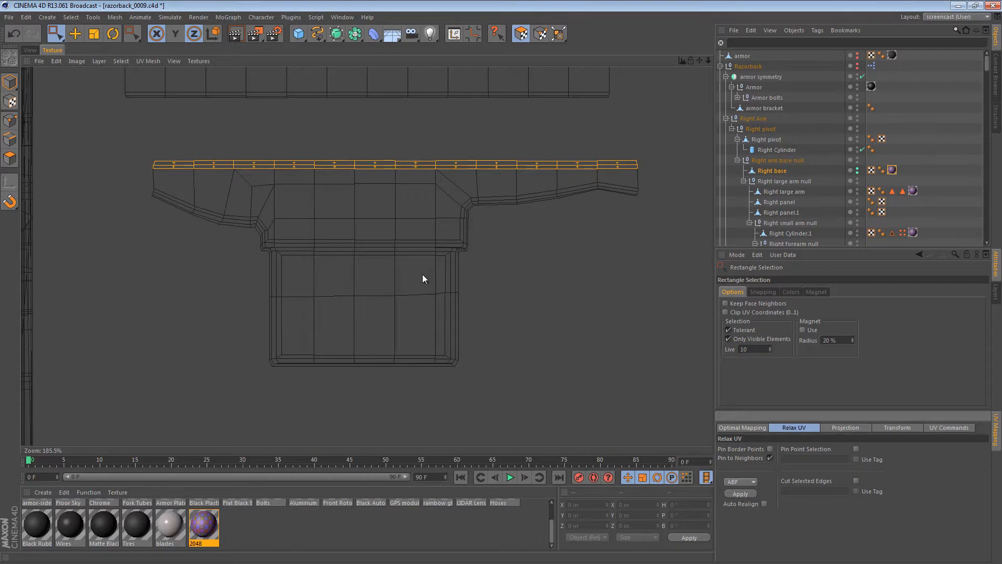
{"action": "mouse_move", "coordinate": [165, 198]}
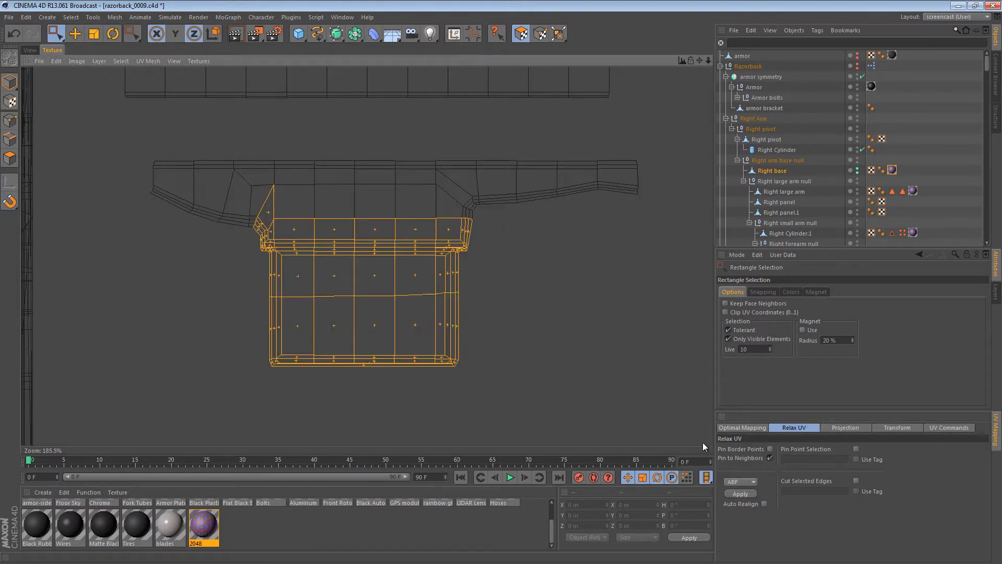
{"action": "left_click", "coordinate": [739, 492]}
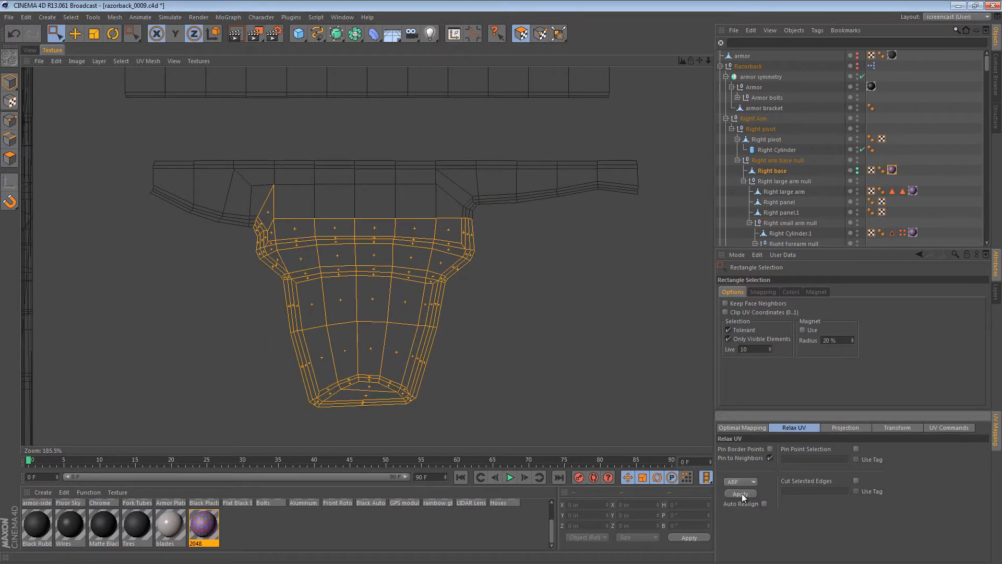
{"action": "left_click_drag", "start_coordinate": [219, 273], "coordinate": [573, 429]}
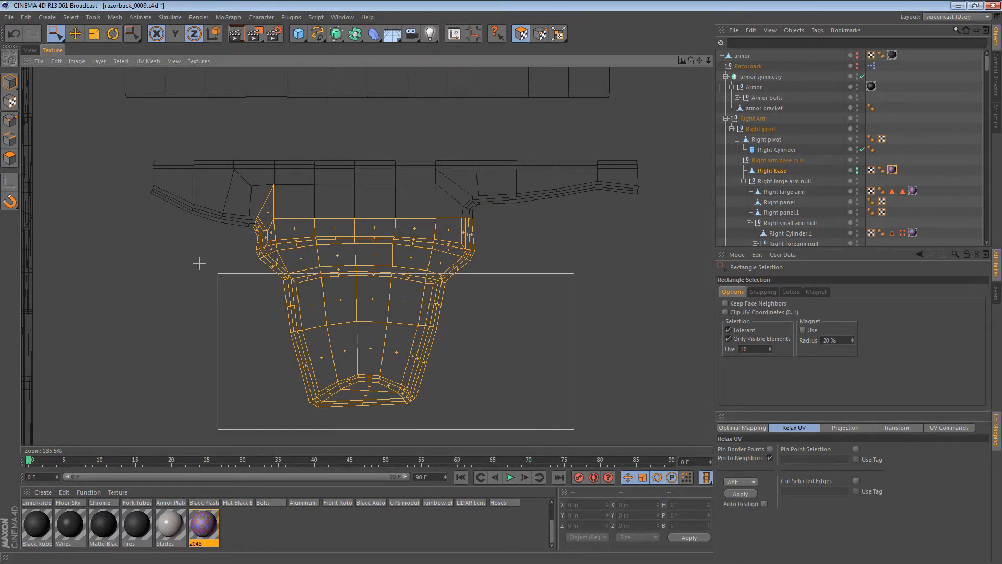
{"action": "left_click", "coordinate": [740, 493]}
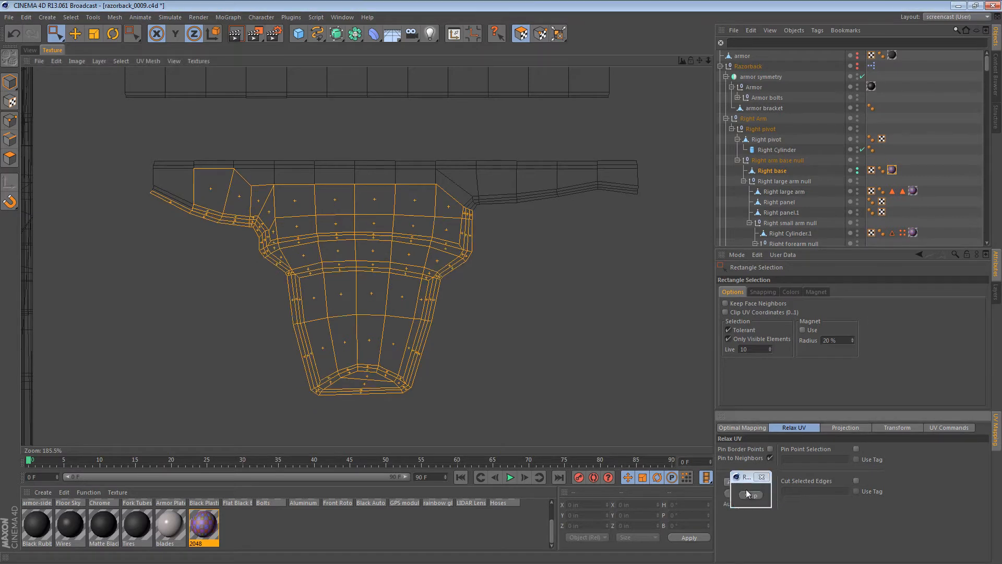
{"action": "left_click", "coordinate": [749, 494]}
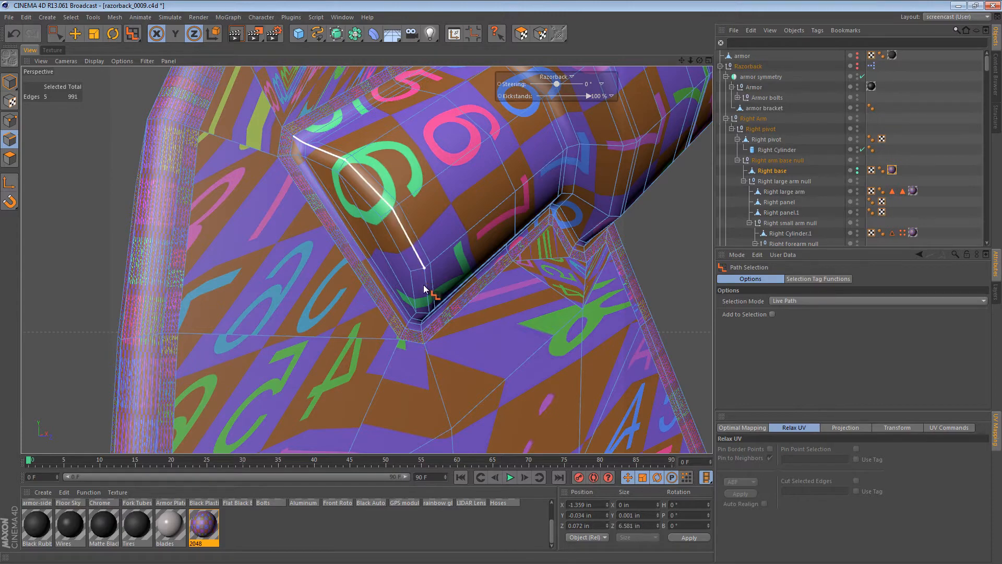
Path-select the seam edges around the neck and clear the UV face selection
{"action": "left_click", "coordinate": [434, 288]}
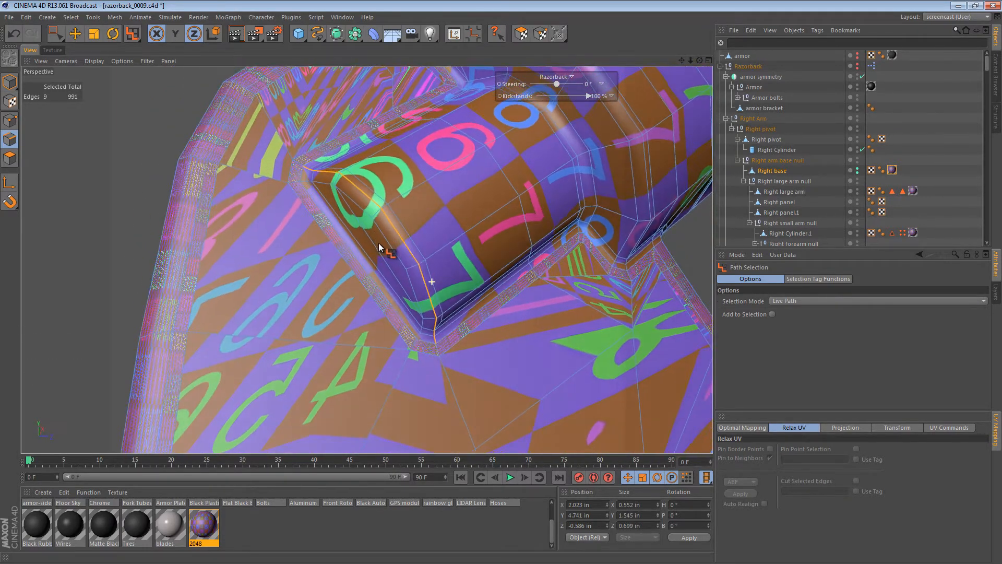
{"action": "left_click", "coordinate": [75, 34]}
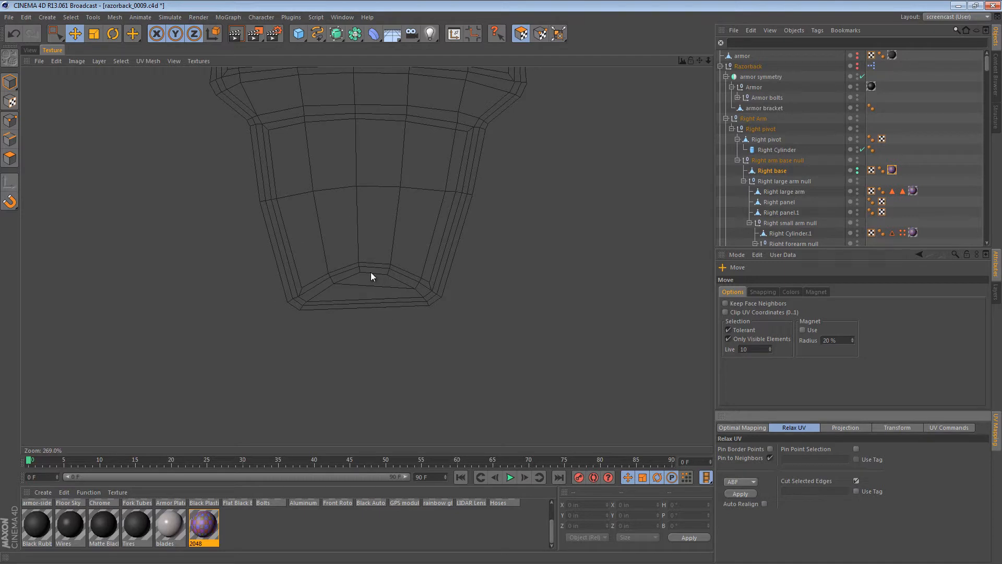
{"action": "mouse_move", "coordinate": [376, 260]}
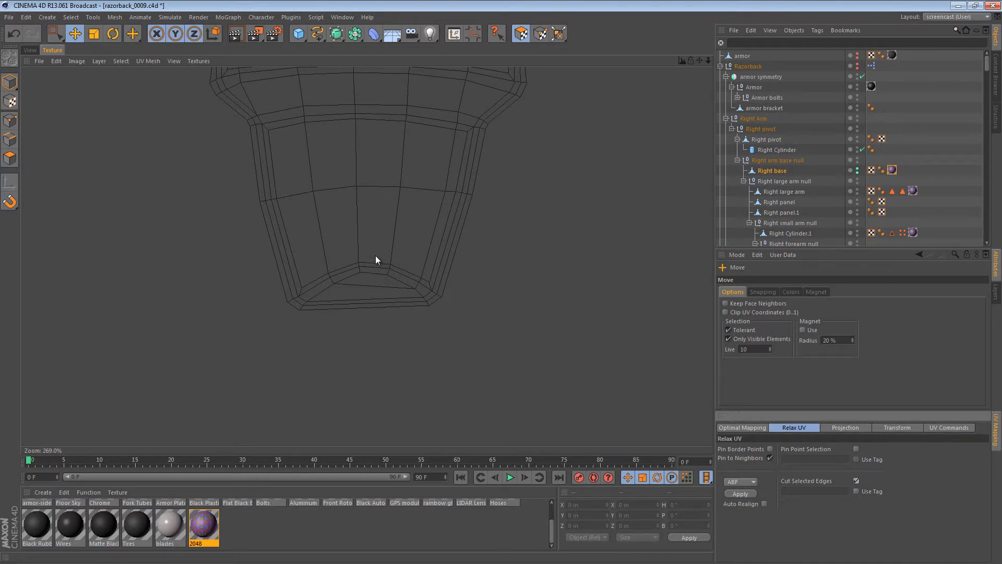
{"action": "mouse_move", "coordinate": [461, 327]}
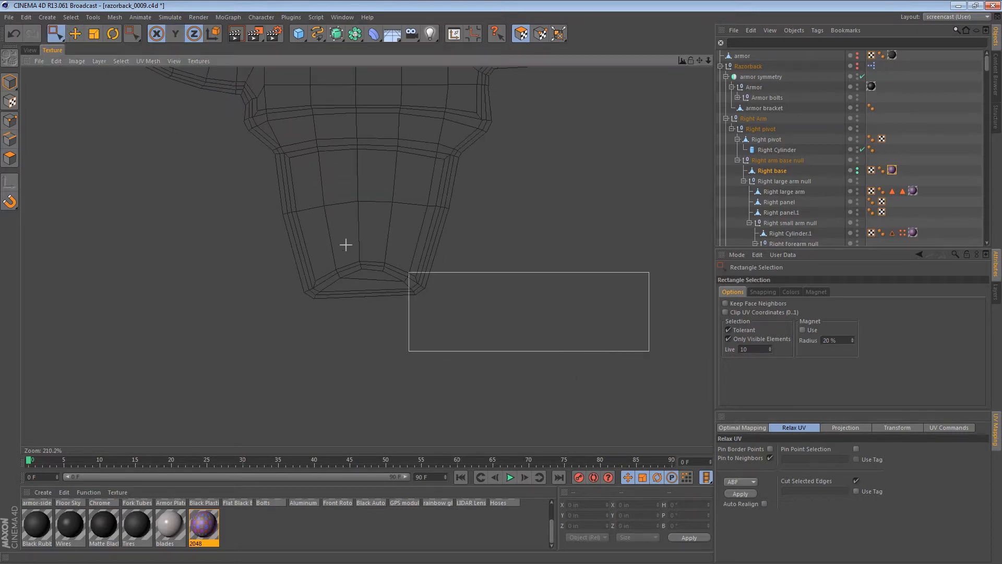
{"action": "left_click", "coordinate": [740, 493]}
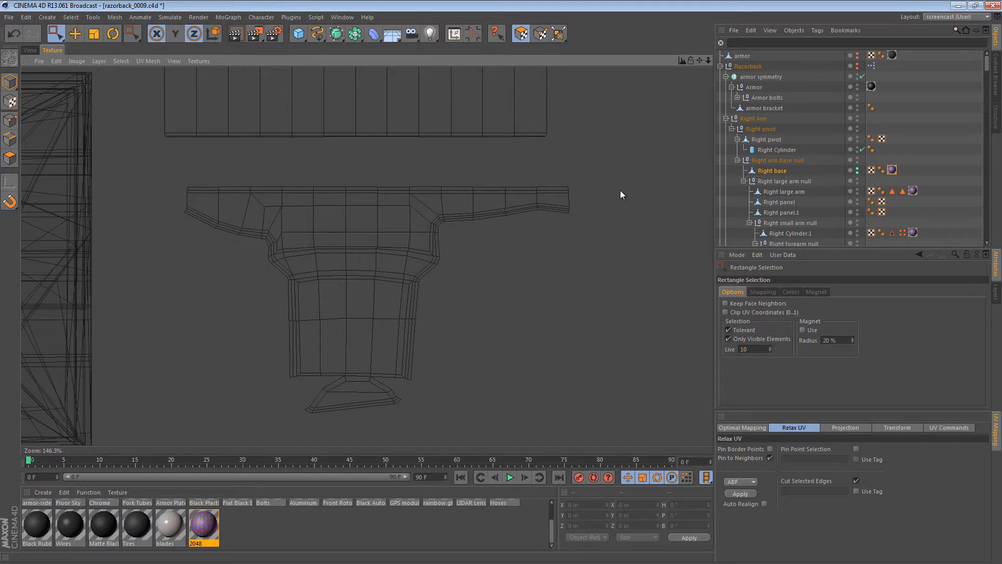
Box-select the upper portion of the UV island and apply Relax UV to it
{"action": "left_click_drag", "start_coordinate": [621, 194], "coordinate": [668, 308]}
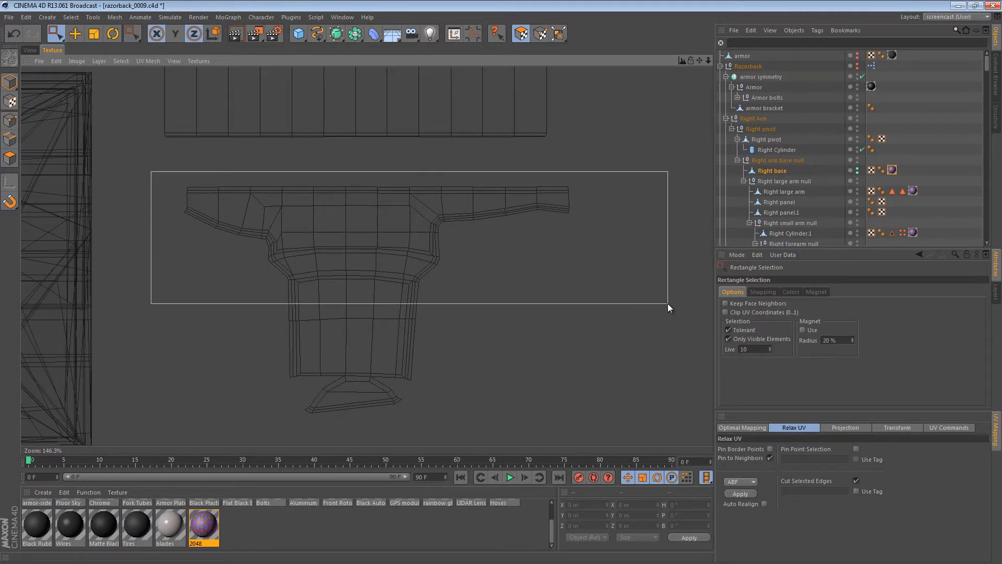
{"action": "left_click_drag", "start_coordinate": [154, 173], "coordinate": [669, 305]}
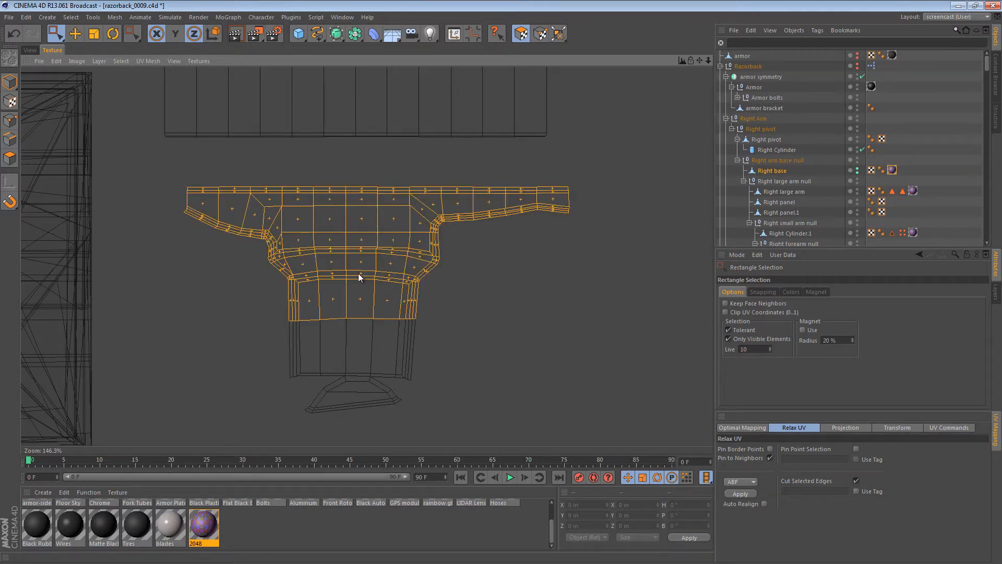
{"action": "left_click", "coordinate": [739, 493]}
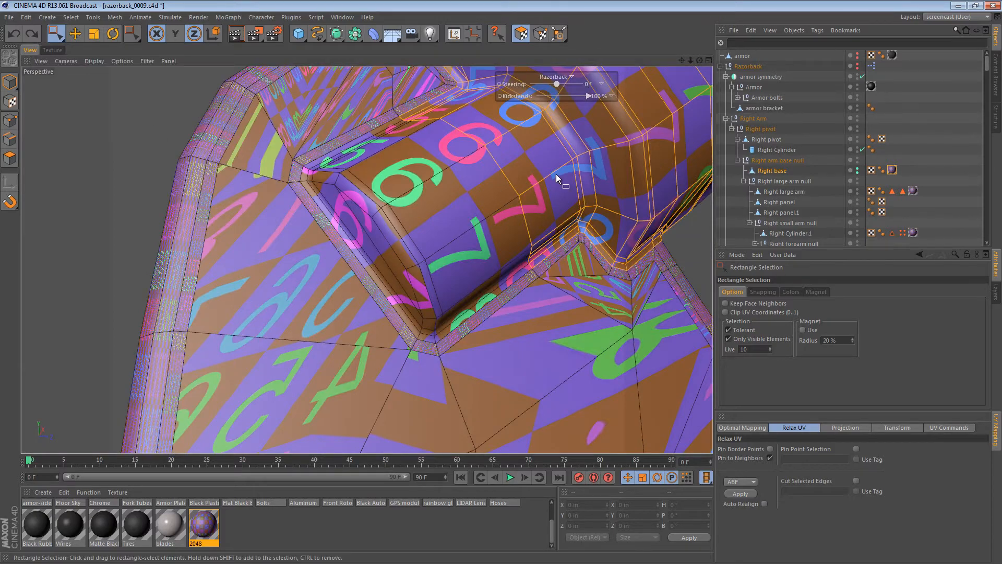
{"action": "left_click_drag", "start_coordinate": [556, 179], "coordinate": [350, 155]}
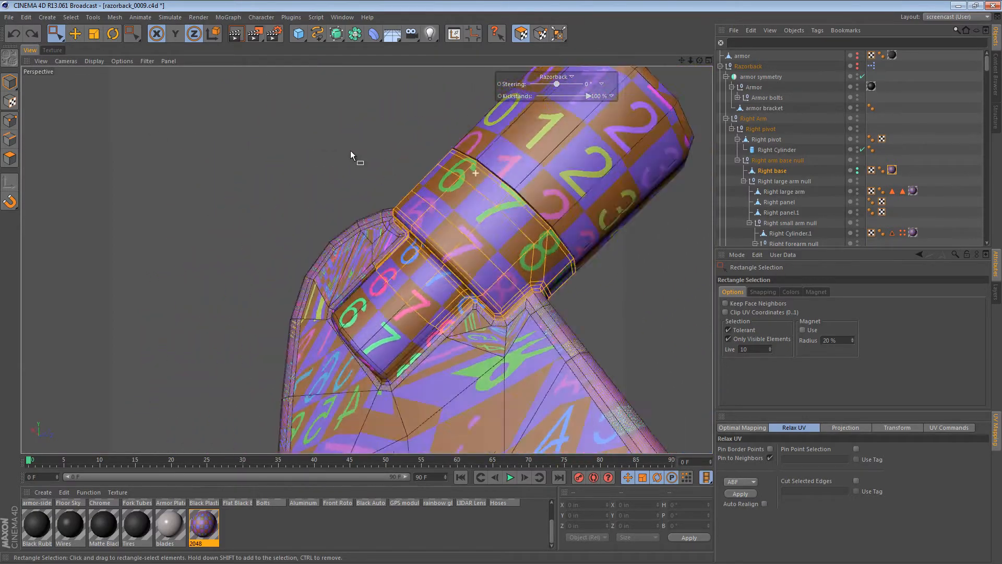
{"action": "left_click_drag", "start_coordinate": [350, 155], "coordinate": [55, 241]}
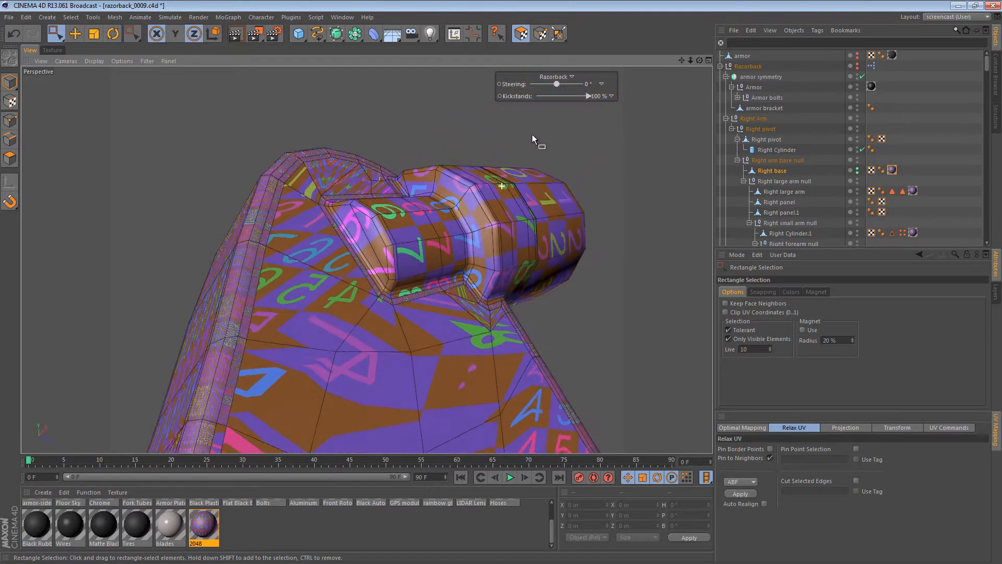
{"action": "left_click_drag", "start_coordinate": [533, 139], "coordinate": [427, 293]}
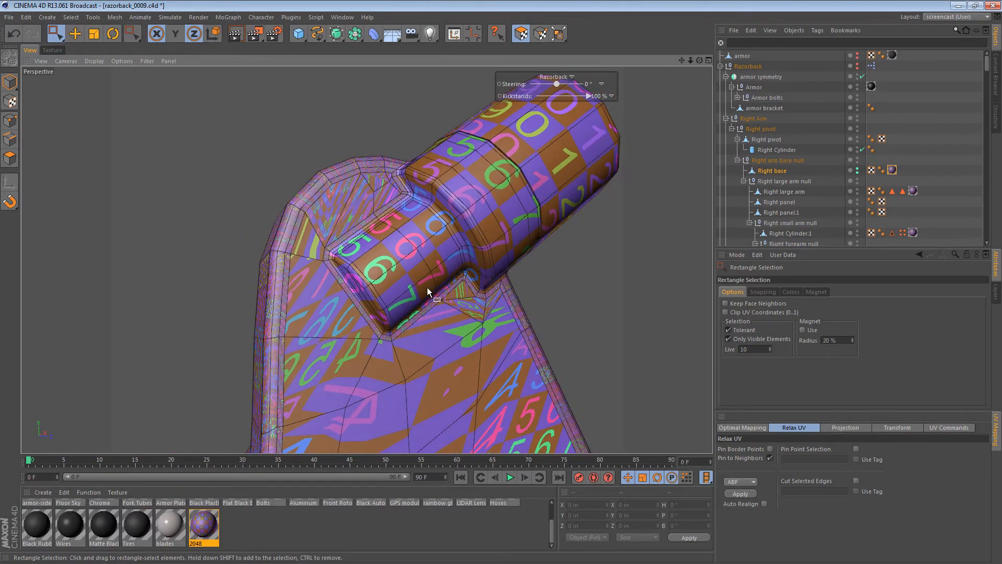
{"action": "left_click_drag", "start_coordinate": [428, 290], "coordinate": [441, 176]}
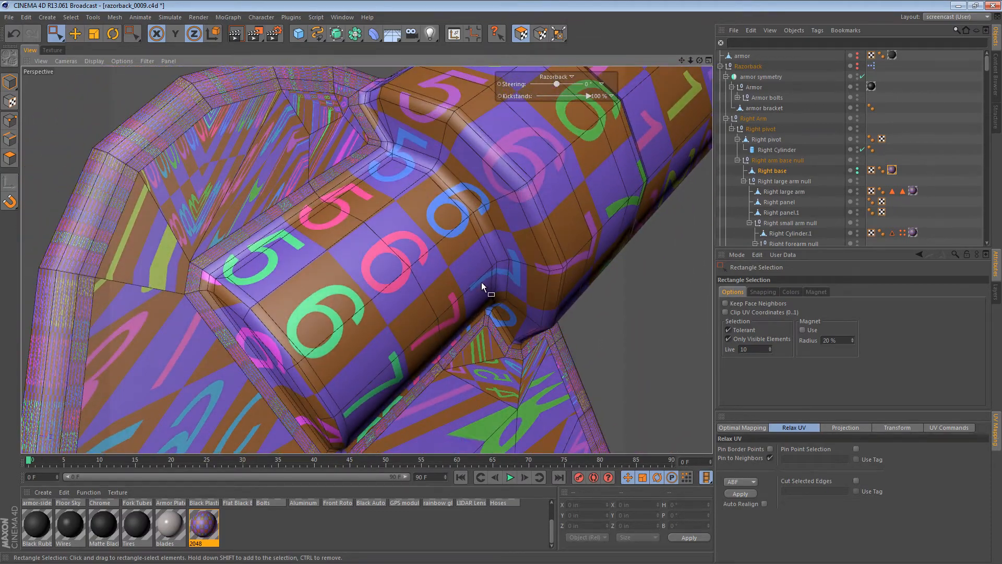
{"action": "left_click_drag", "start_coordinate": [482, 286], "coordinate": [482, 311]}
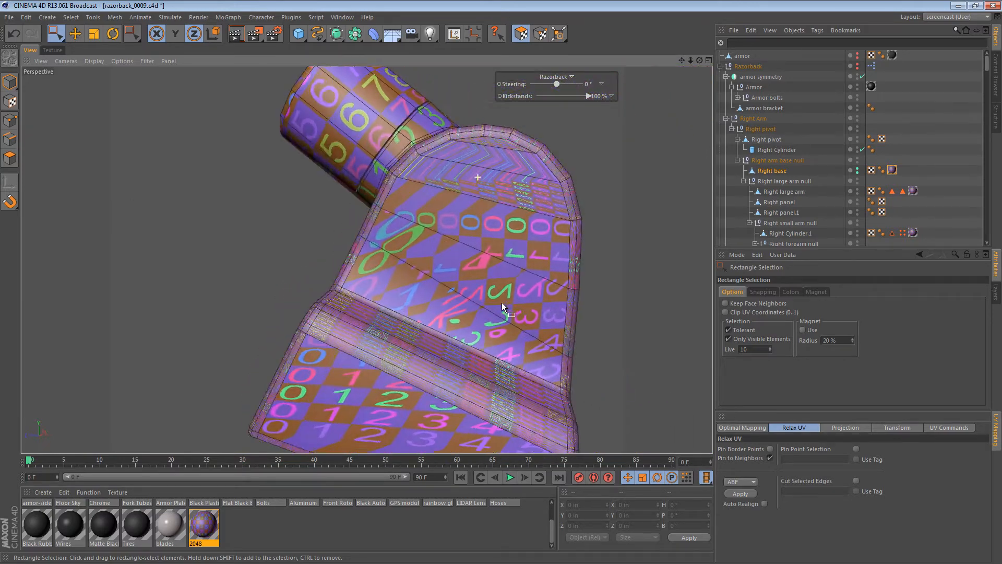
{"action": "left_click_drag", "start_coordinate": [505, 307], "coordinate": [511, 185]}
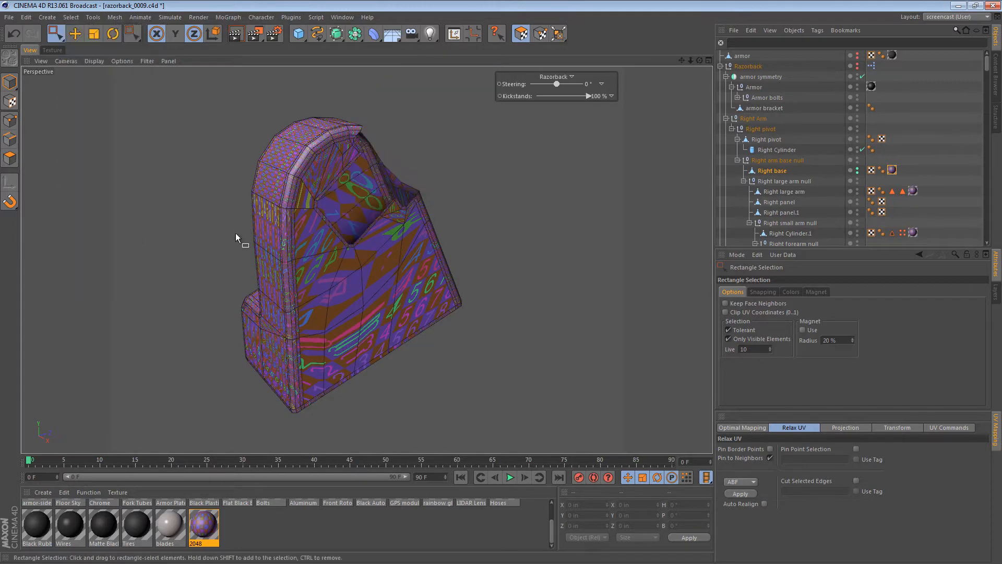
{"action": "left_click_drag", "start_coordinate": [237, 238], "coordinate": [498, 307]}
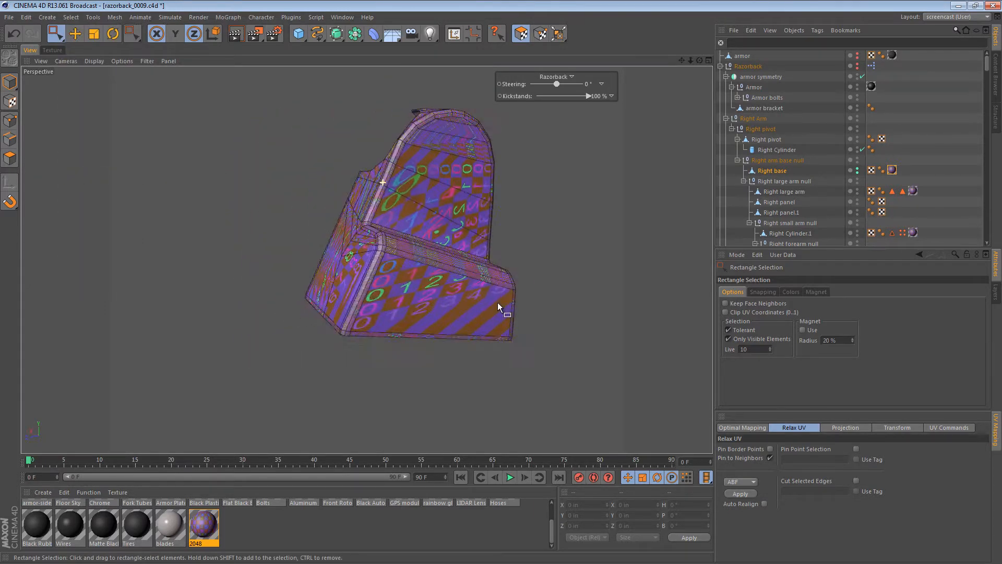
{"action": "left_click_drag", "start_coordinate": [498, 307], "coordinate": [265, 259]}
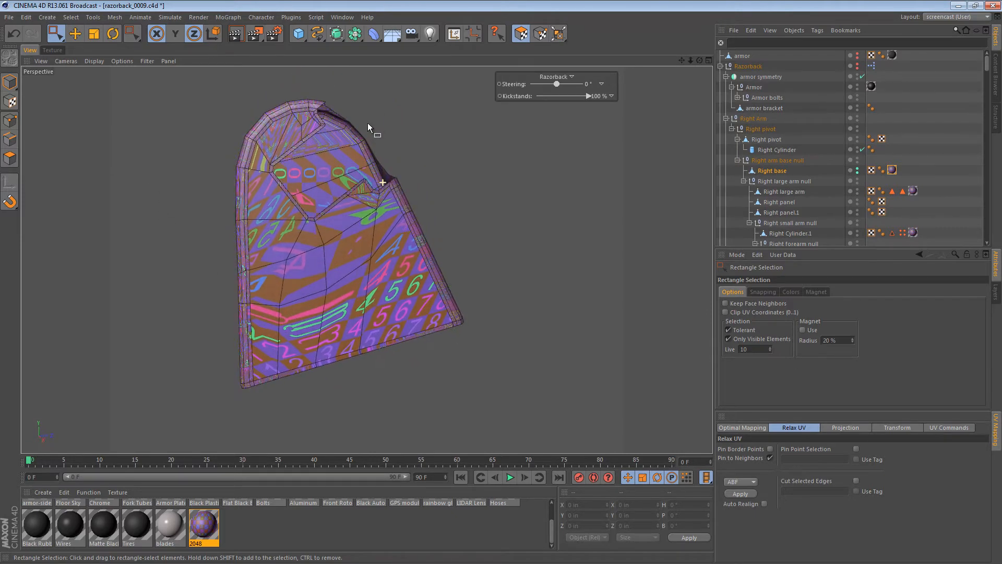
Select the base's outer side faces to re-project, orbiting to check them
{"action": "left_click_drag", "start_coordinate": [367, 125], "coordinate": [341, 217]}
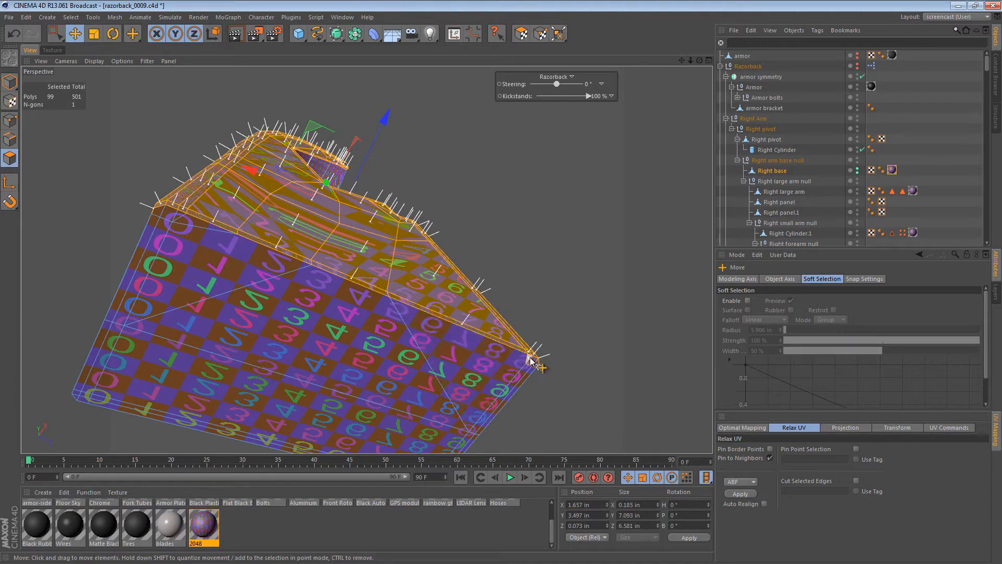
{"action": "left_click_drag", "start_coordinate": [530, 361], "coordinate": [217, 383]}
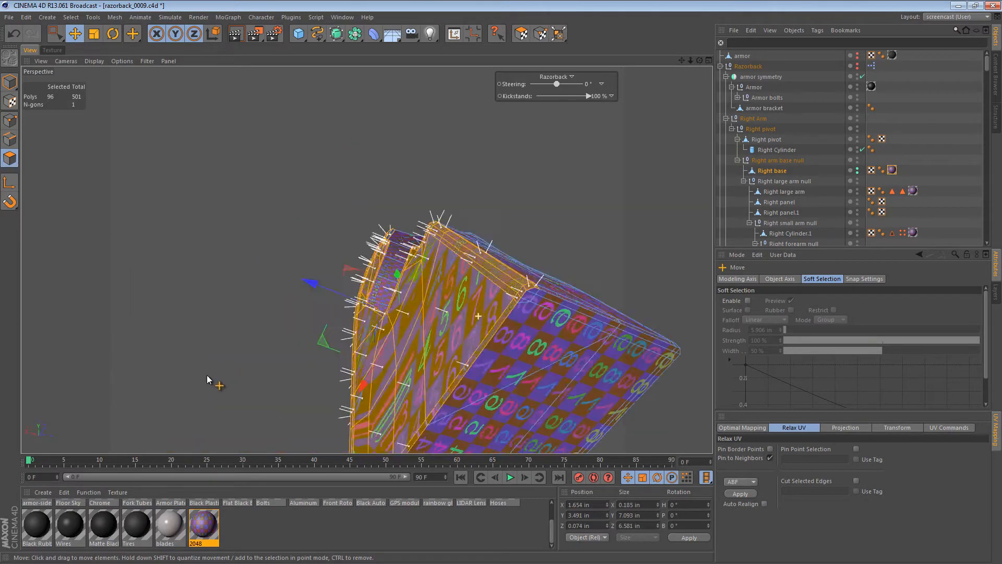
{"action": "left_click_drag", "start_coordinate": [208, 377], "coordinate": [463, 380]}
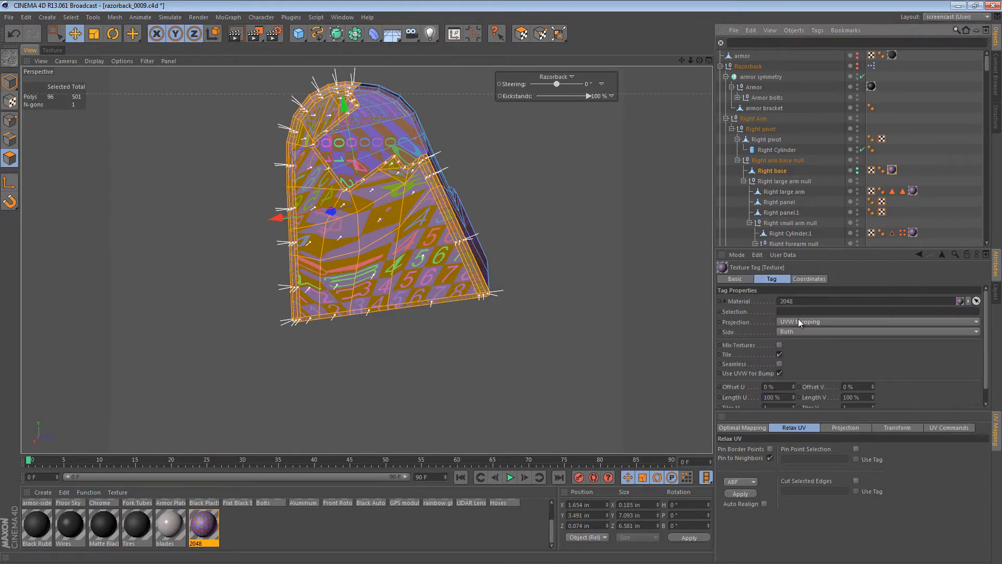
Check the texture tag's projection, then select the new island in the UV layout view
{"action": "left_click", "coordinate": [877, 321]}
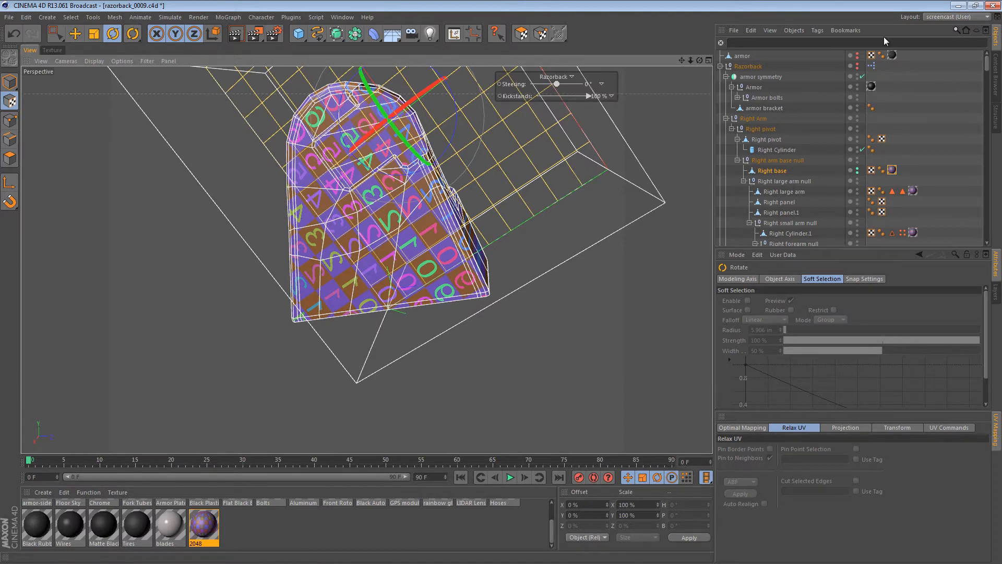
{"action": "left_click", "coordinate": [817, 31]}
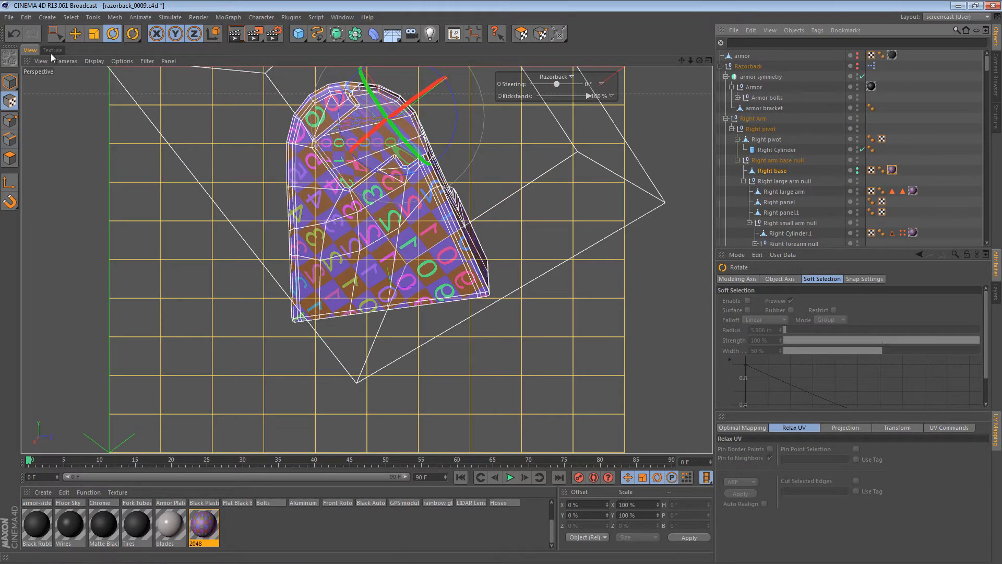
{"action": "left_click", "coordinate": [52, 50]}
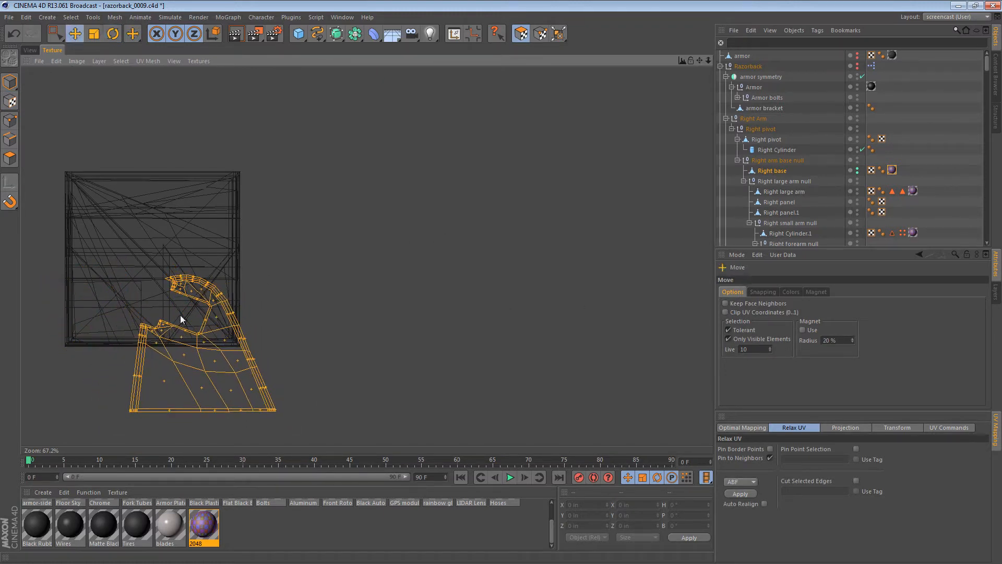
{"action": "left_click", "coordinate": [113, 33]}
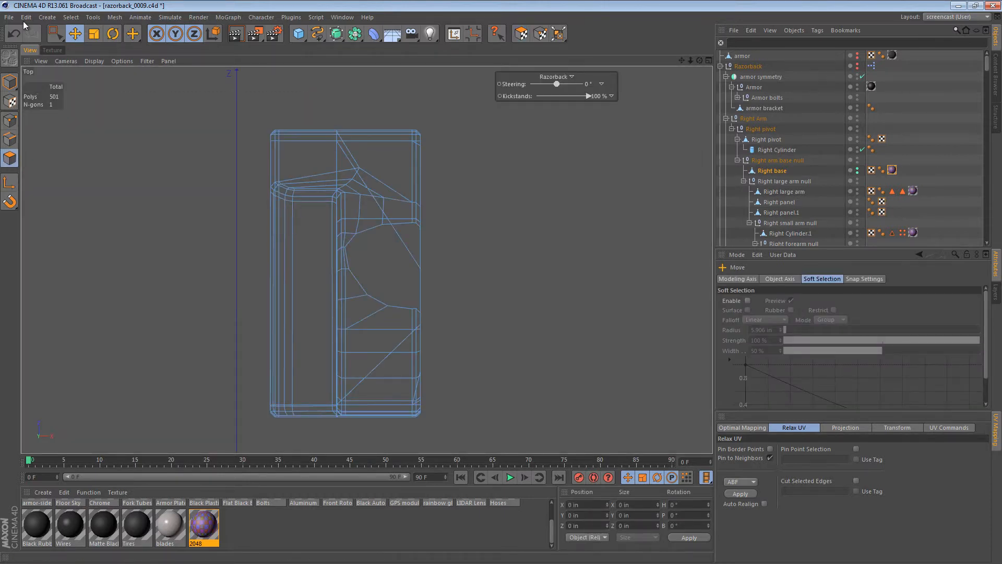
Box-select the left strip, loop-select the border edges, and fill the enclosed 67 polygons
{"action": "left_click", "coordinate": [75, 34]}
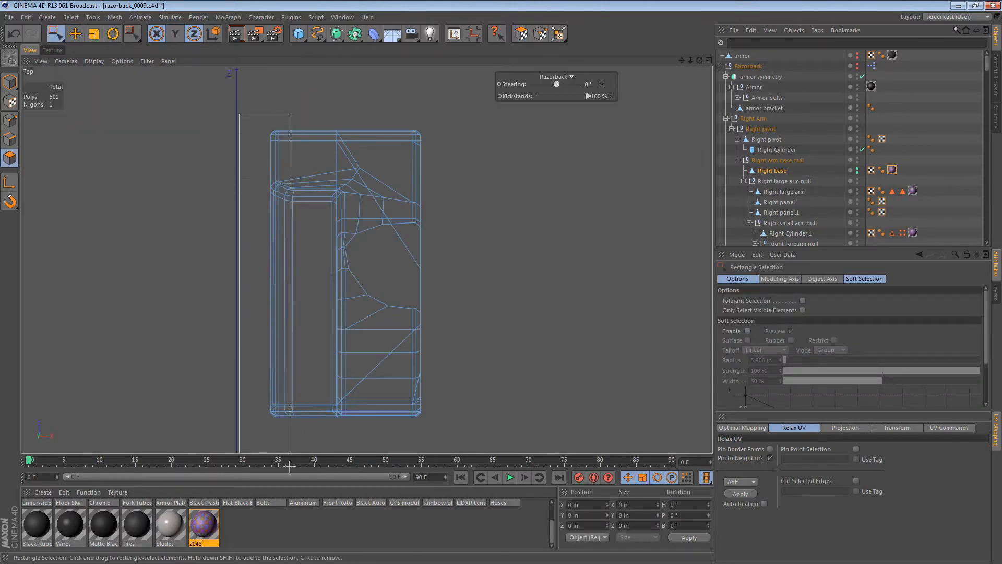
{"action": "left_click_drag", "start_coordinate": [269, 128], "coordinate": [278, 427]}
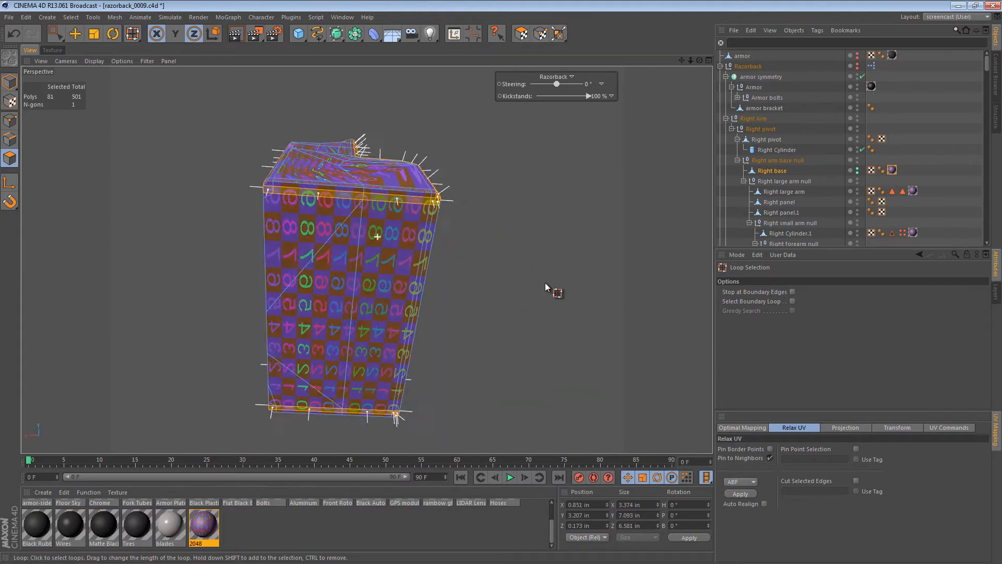
{"action": "left_click_drag", "start_coordinate": [547, 287], "coordinate": [457, 365]}
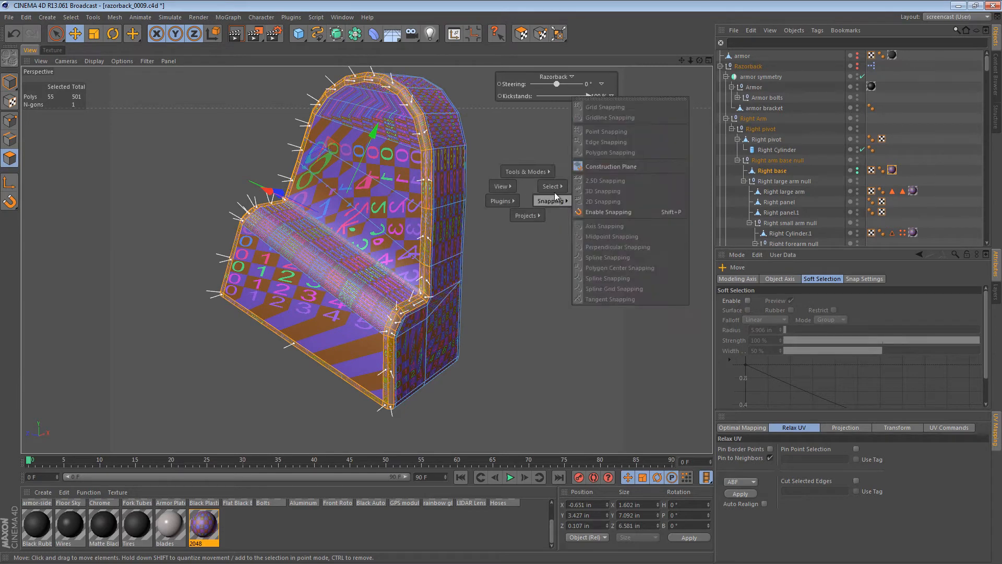
{"action": "left_click", "coordinate": [551, 186]}
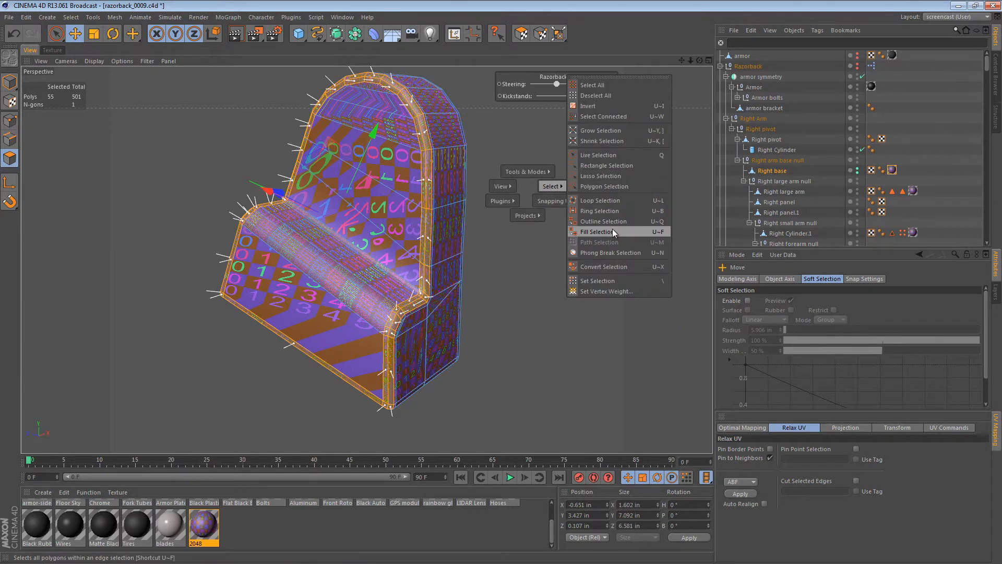
{"action": "left_click", "coordinate": [598, 231]}
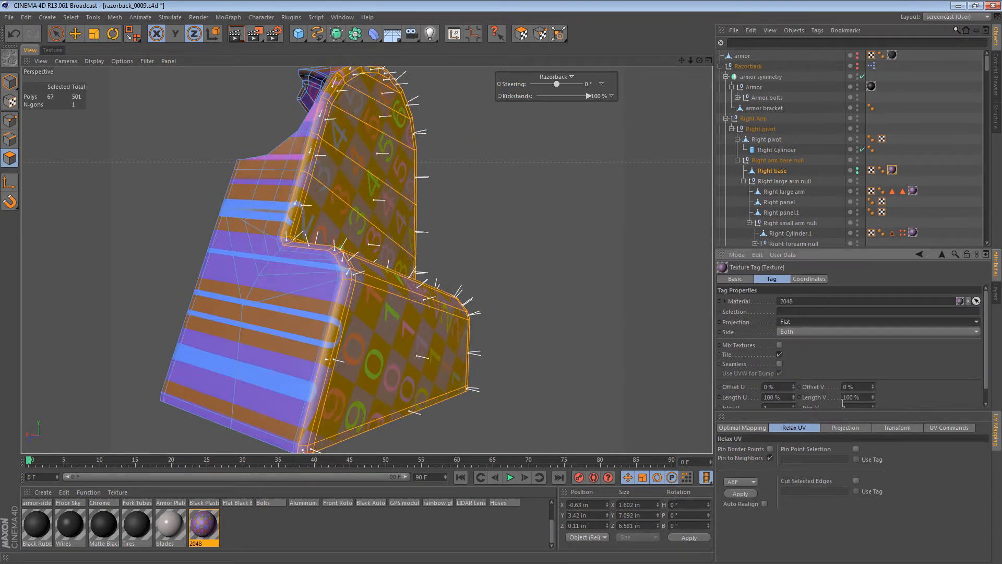
Bake the flat projection into UV coordinates and view the right base's UV polygons
{"action": "left_click", "coordinate": [817, 31]}
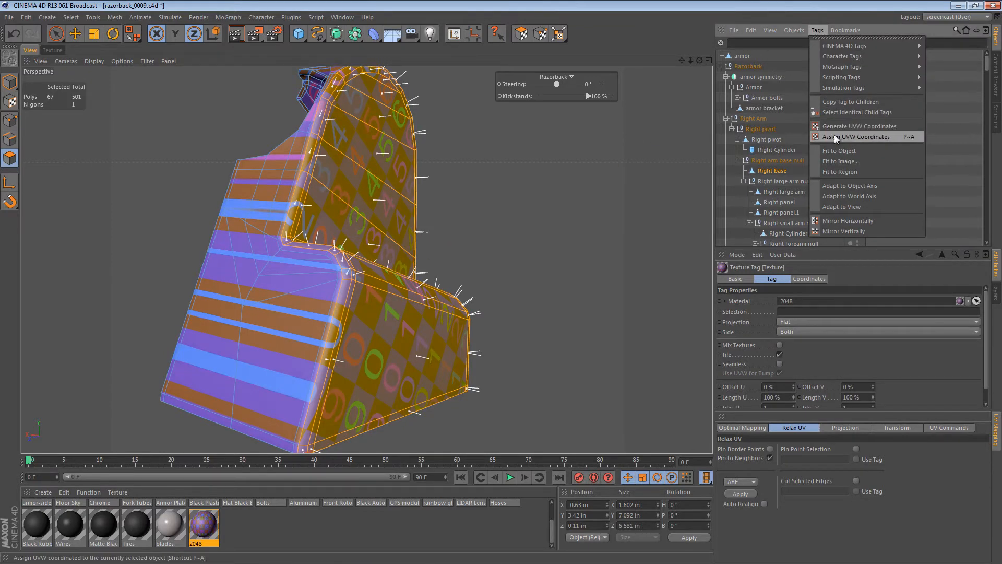
{"action": "left_click", "coordinate": [854, 136]}
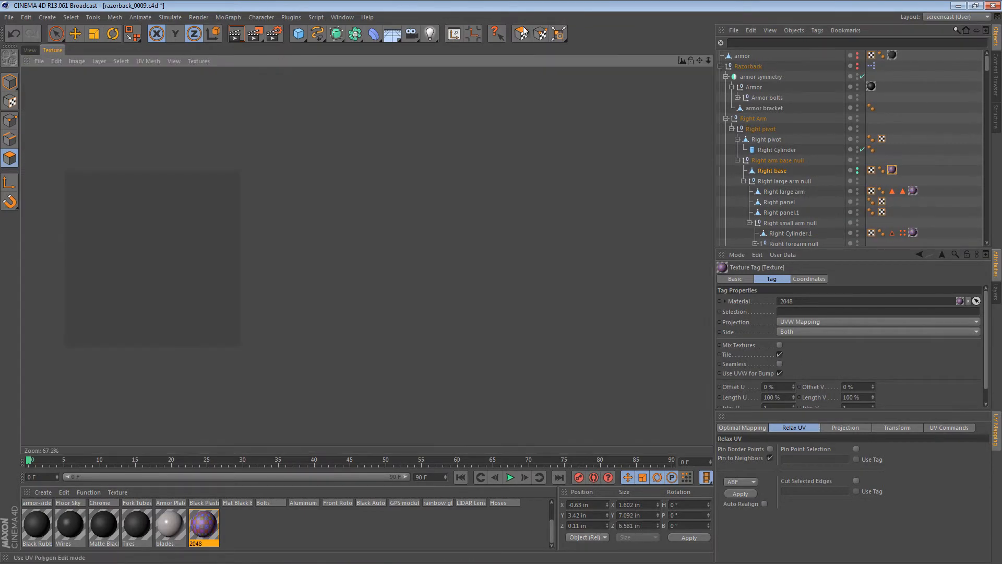
{"action": "left_click", "coordinate": [113, 34]}
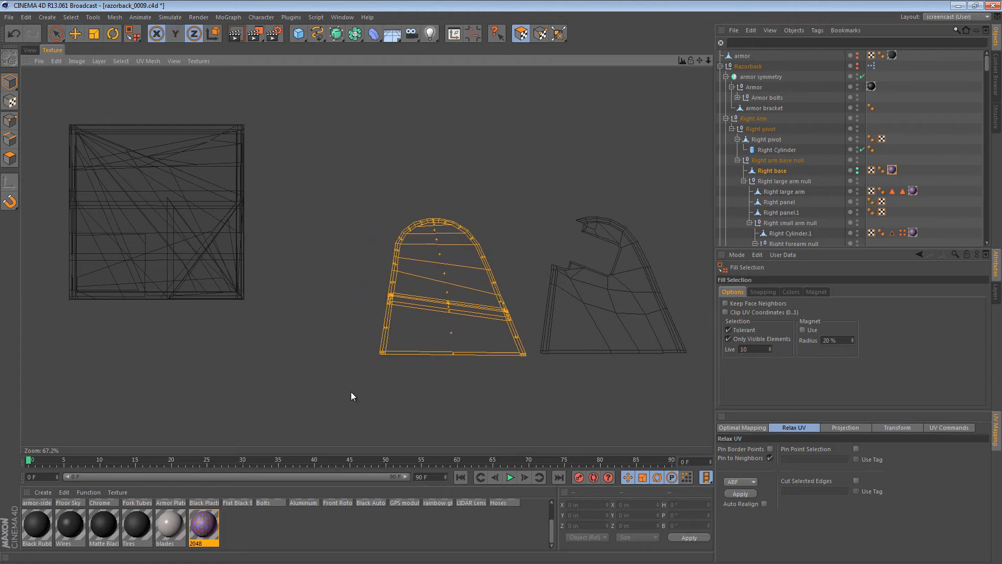
Return to the perspective view and orbit to see the other side of the model
{"action": "left_click", "coordinate": [29, 50]}
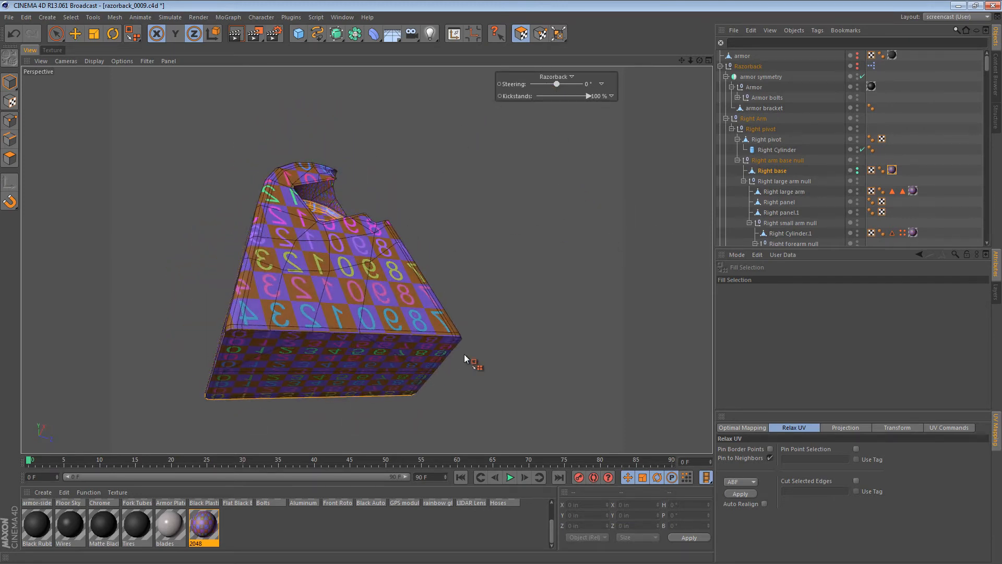
{"action": "left_click_drag", "start_coordinate": [466, 358], "coordinate": [325, 395]}
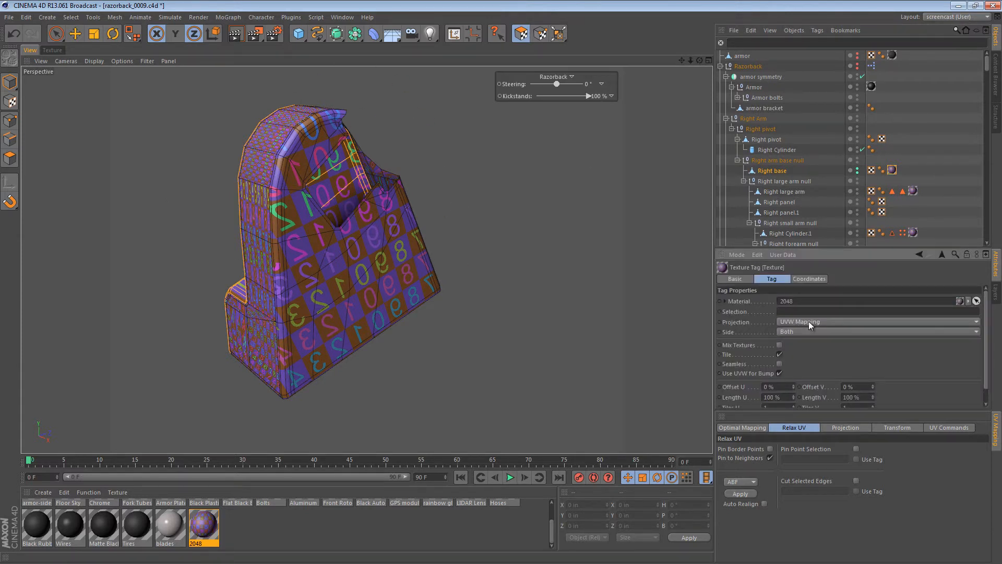
{"action": "left_click", "coordinate": [874, 322]}
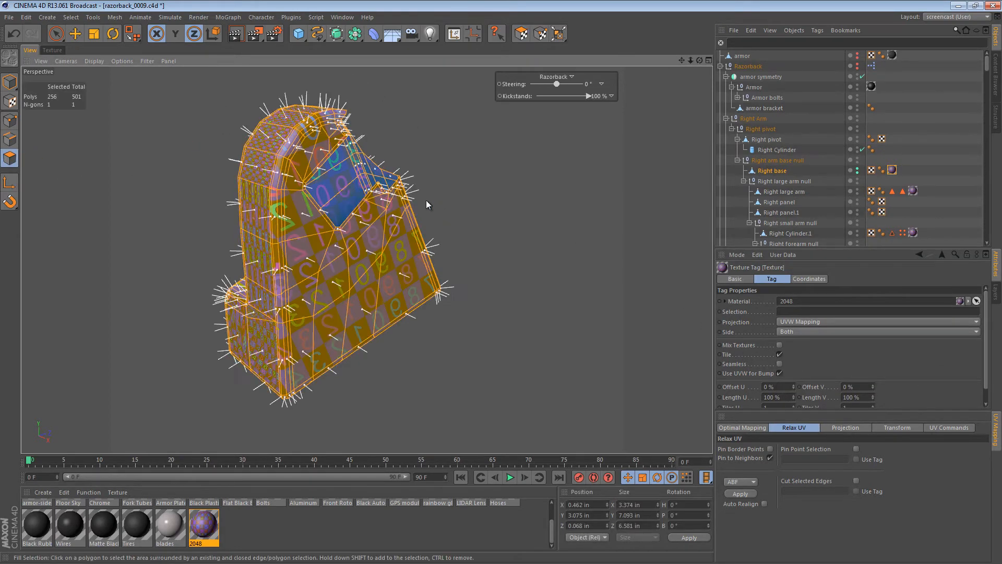
Select the base's large side area and start editing its texture projection
{"action": "left_click", "coordinate": [52, 50]}
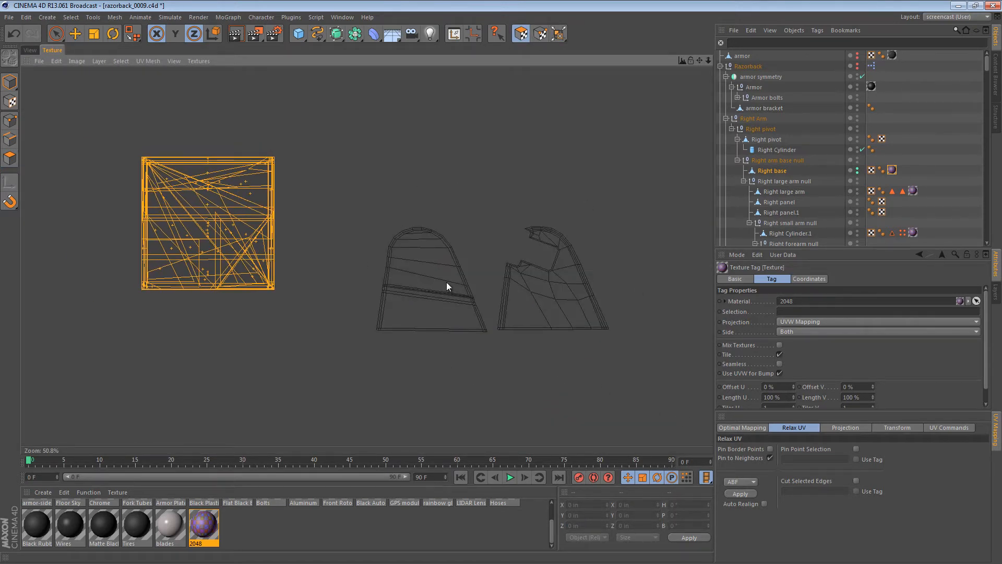
{"action": "left_click", "coordinate": [29, 50]}
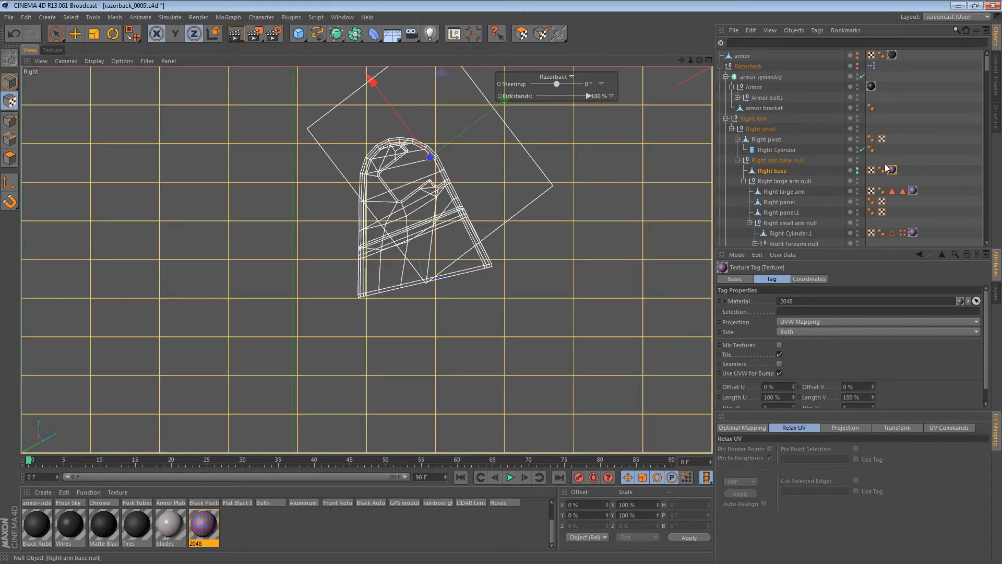
{"action": "left_click", "coordinate": [879, 321]}
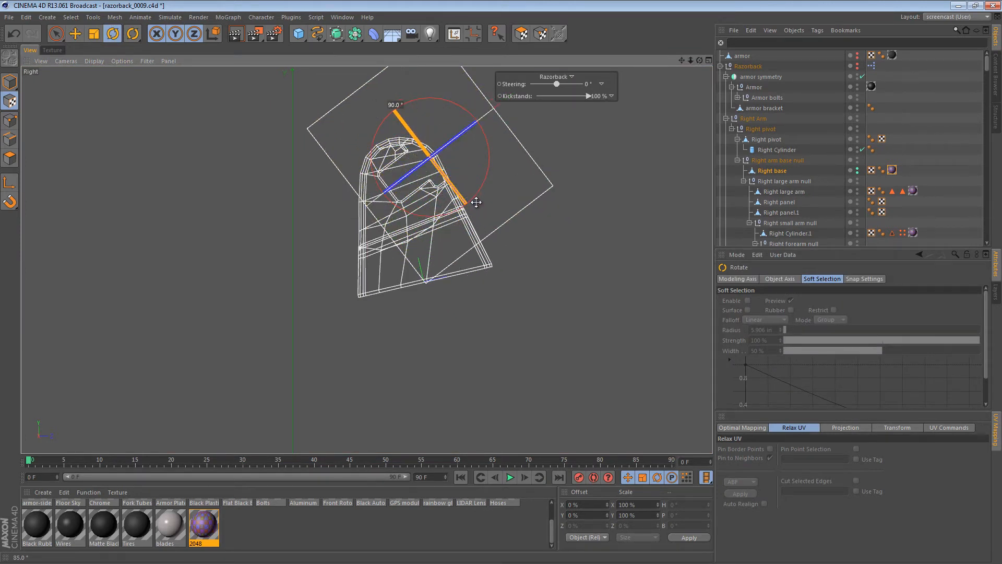
Rotate the flat projection 90°, reposition and tilt it over the side face, then inspect the checker
{"action": "left_click", "coordinate": [74, 34]}
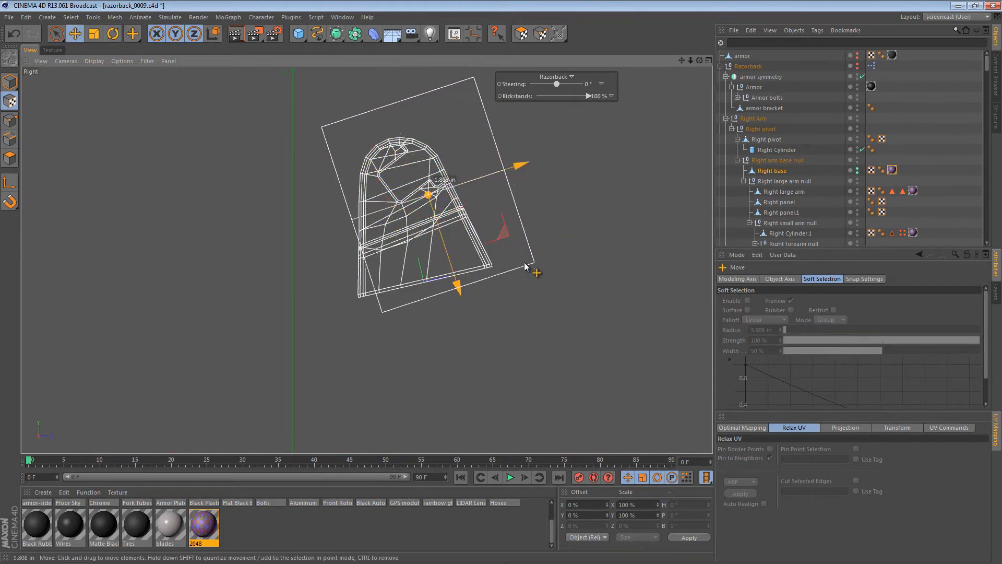
{"action": "left_click", "coordinate": [113, 34]}
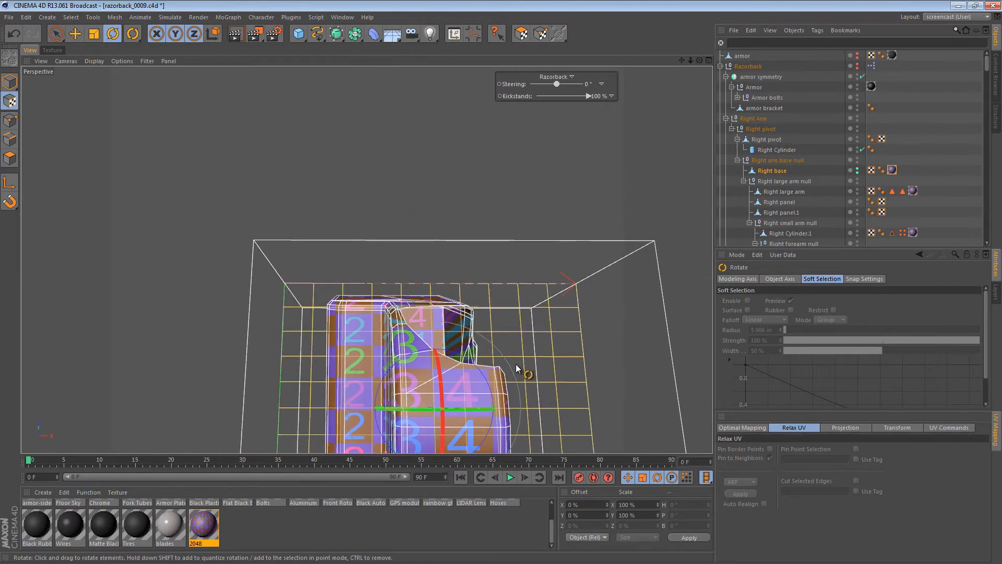
{"action": "left_click_drag", "start_coordinate": [516, 370], "coordinate": [381, 216]}
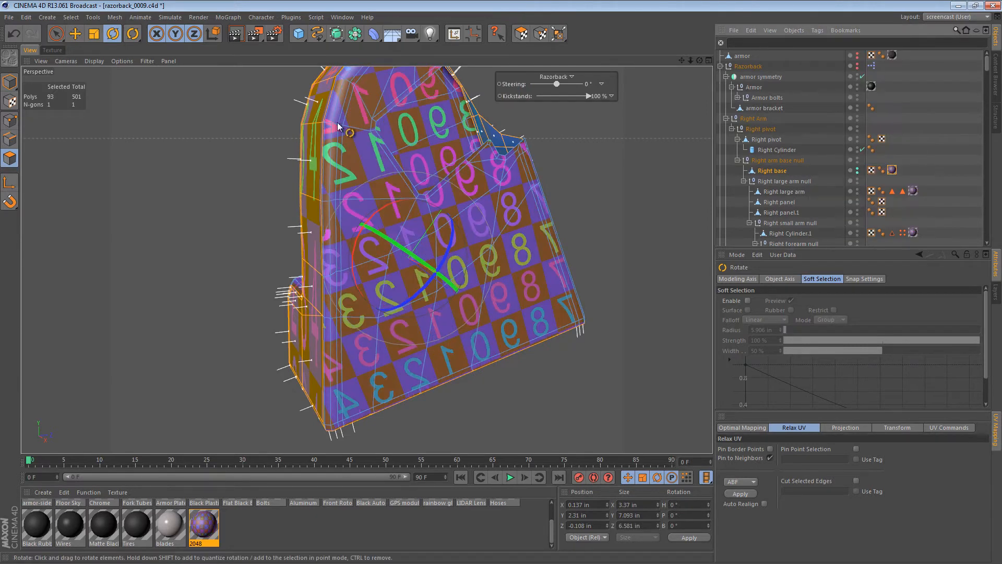
{"action": "left_click", "coordinate": [51, 50]}
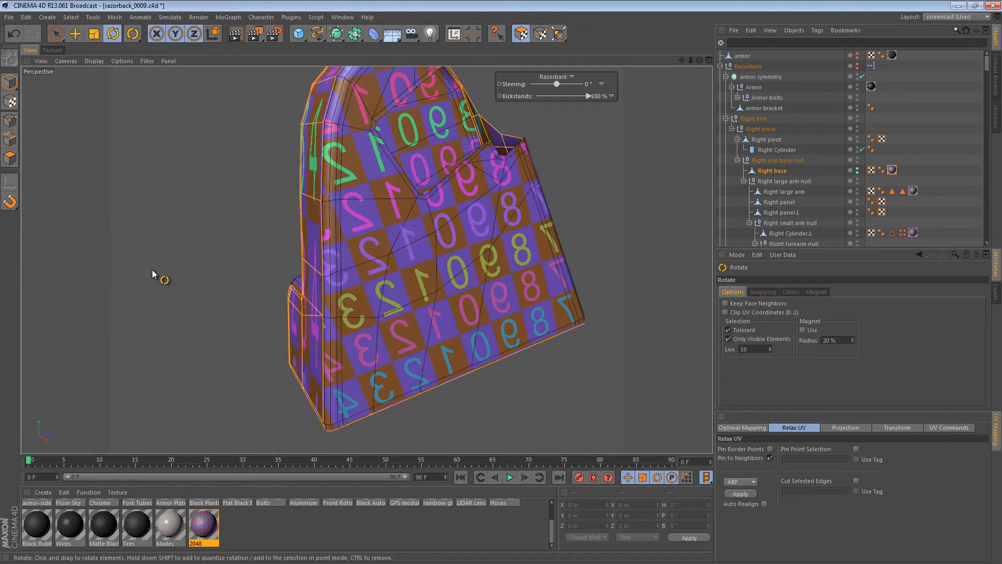
{"action": "left_click_drag", "start_coordinate": [153, 273], "coordinate": [395, 295]}
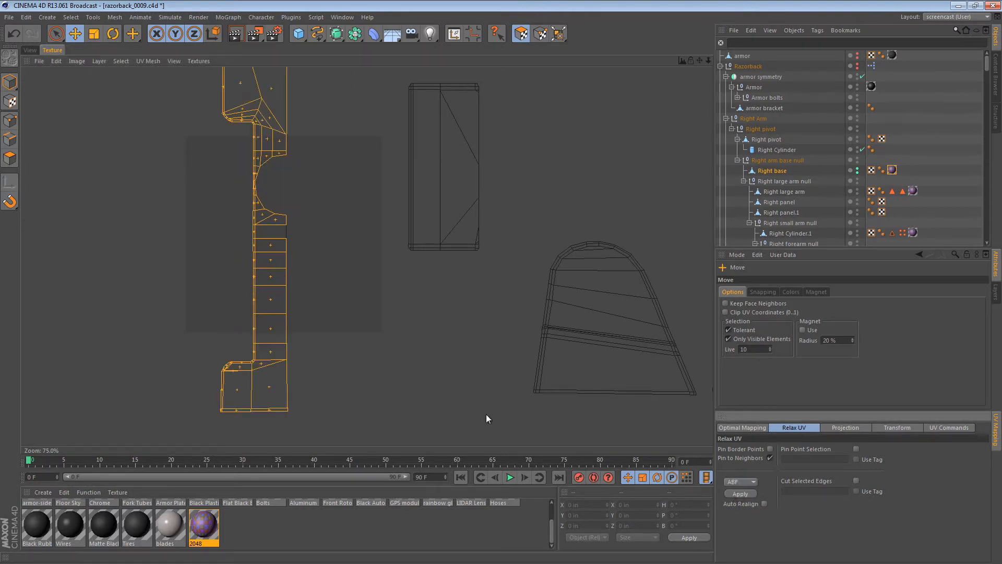
{"action": "scroll", "scroll_direction": "down", "scroll_amount": 3}
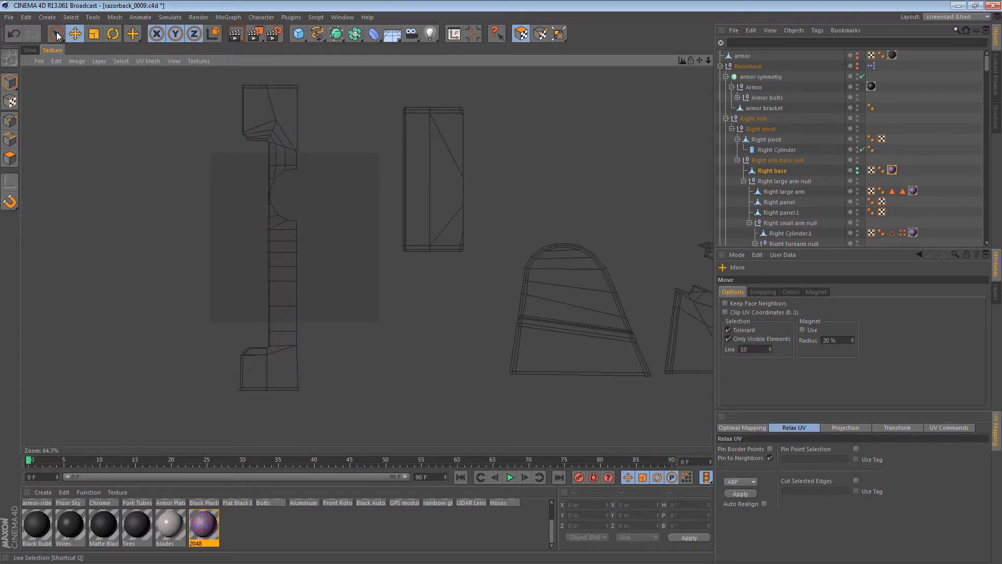
{"action": "left_click", "coordinate": [56, 34]}
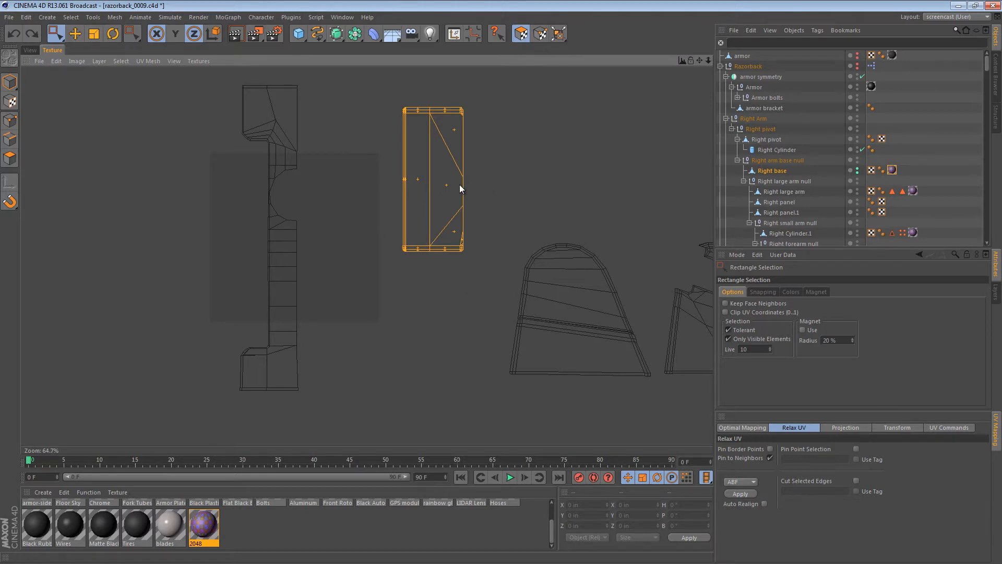
{"action": "mouse_move", "coordinate": [452, 179]}
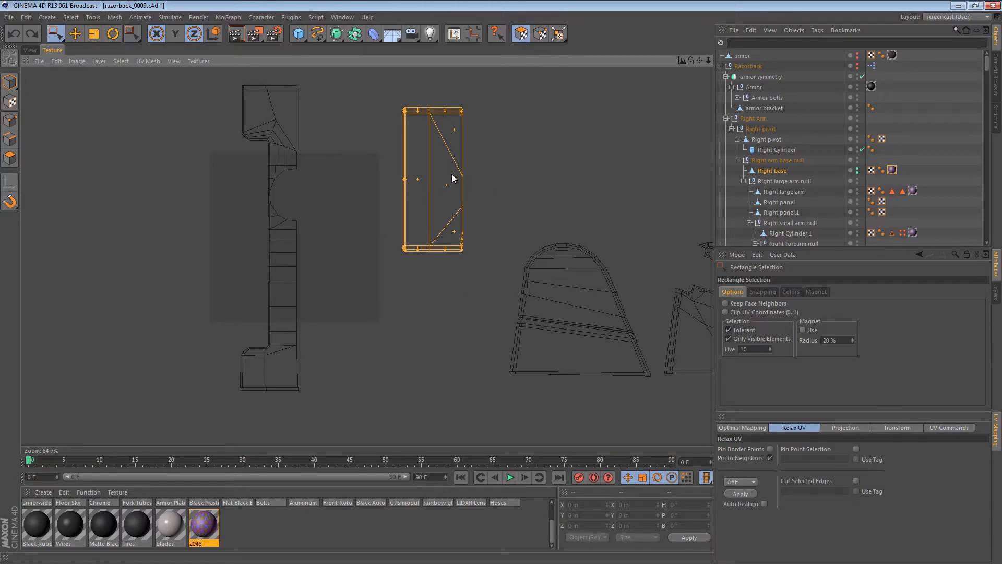
{"action": "left_click", "coordinate": [740, 493]}
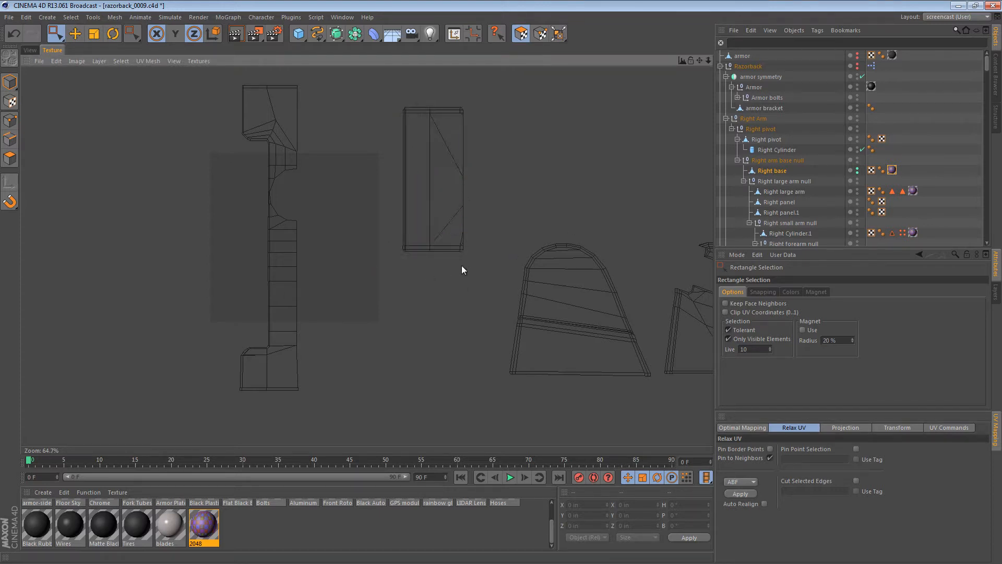
{"action": "mouse_move", "coordinate": [576, 210]}
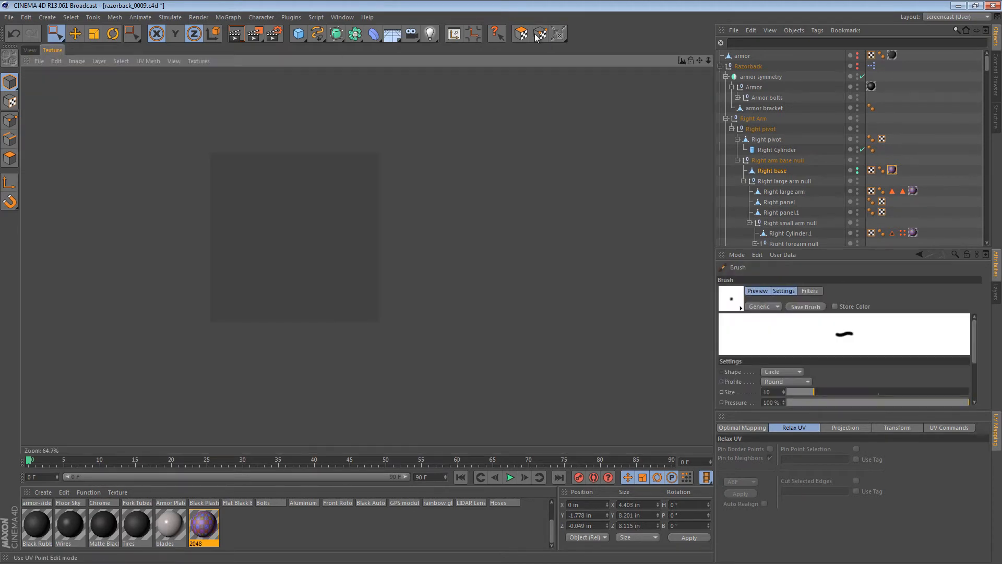
{"action": "left_click", "coordinate": [520, 33]}
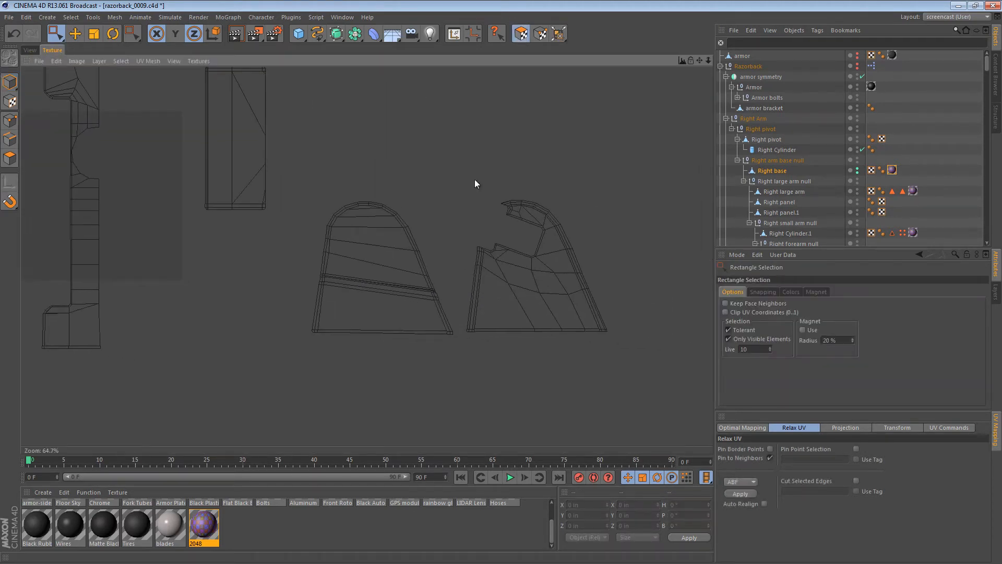
{"action": "left_click_drag", "start_coordinate": [476, 183], "coordinate": [469, 425]}
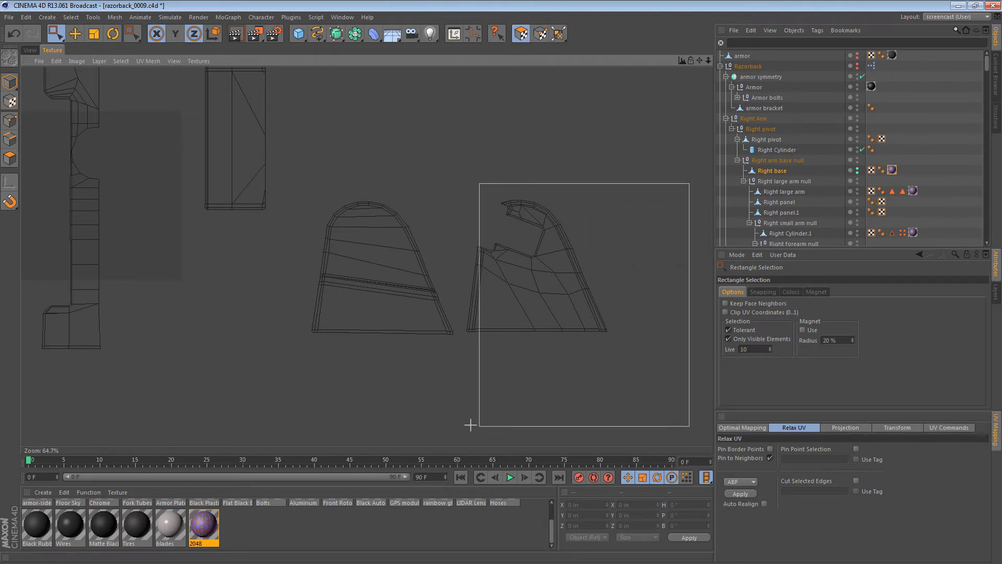
{"action": "left_click", "coordinate": [29, 50]}
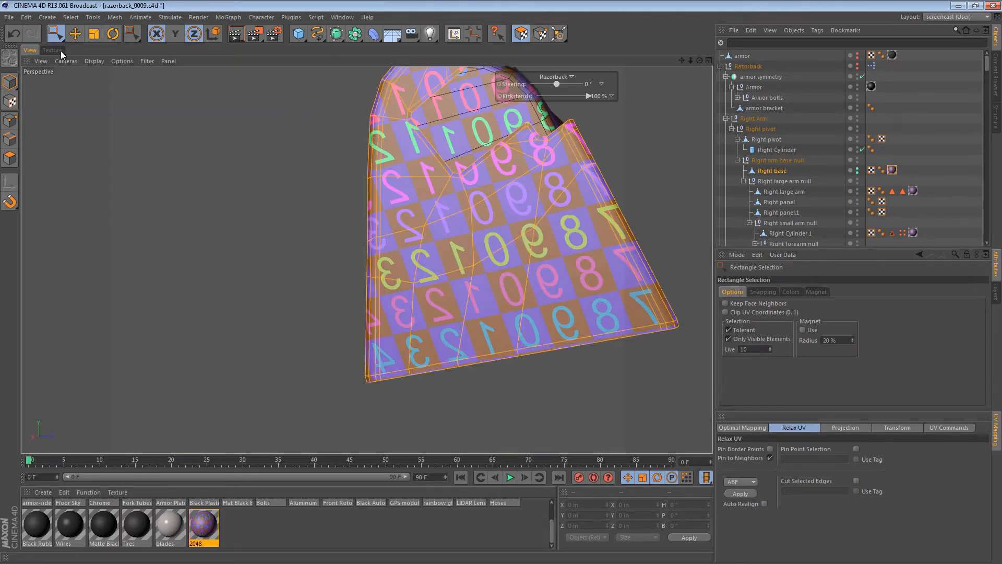
{"action": "left_click", "coordinate": [52, 50]}
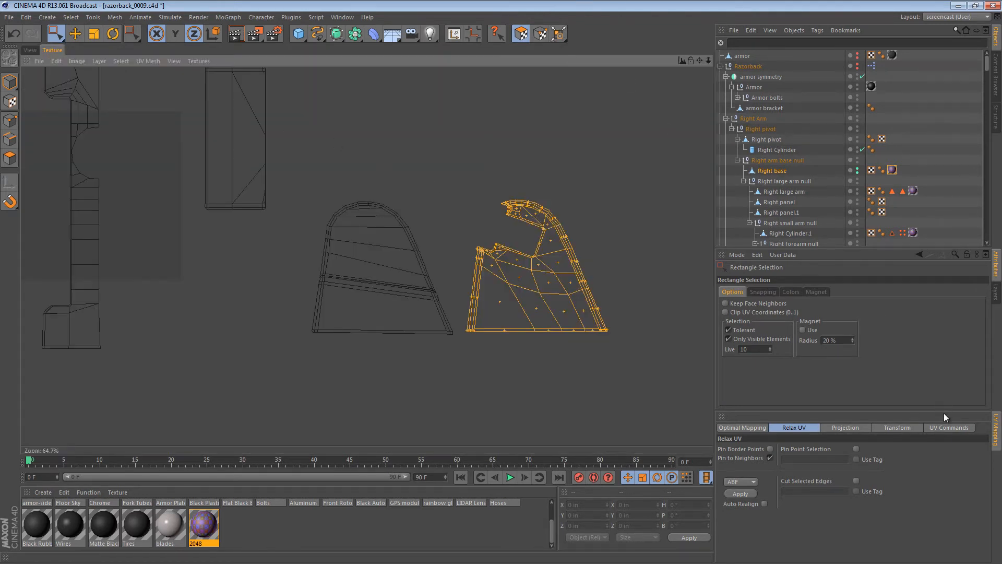
{"action": "left_click", "coordinate": [948, 427]}
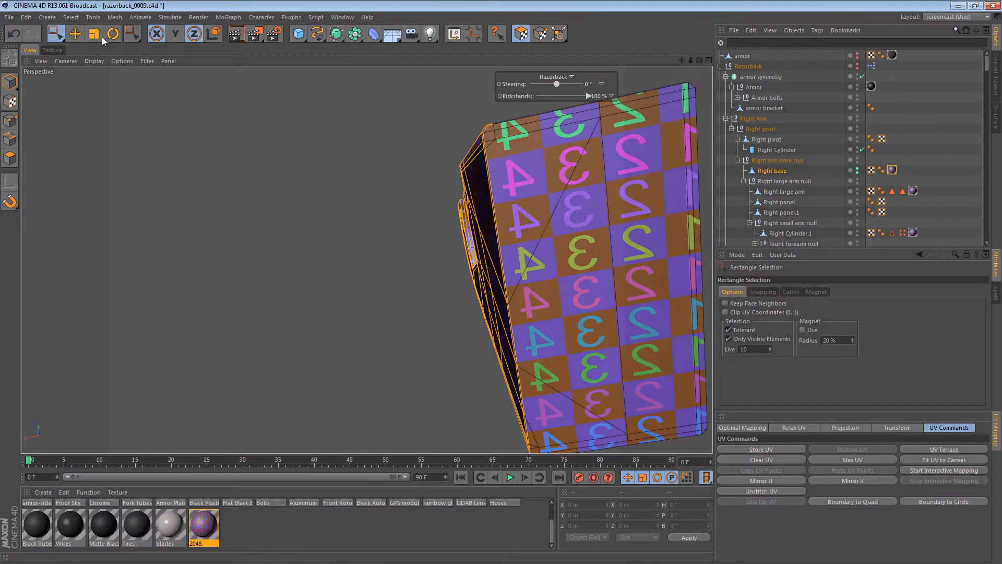
{"action": "left_click", "coordinate": [52, 50]}
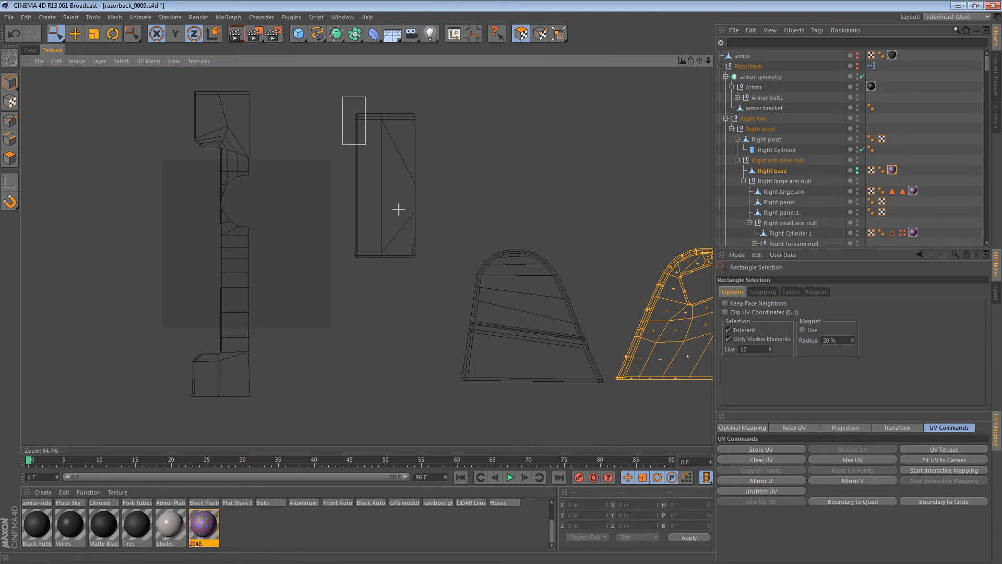
{"action": "left_click", "coordinate": [760, 480]}
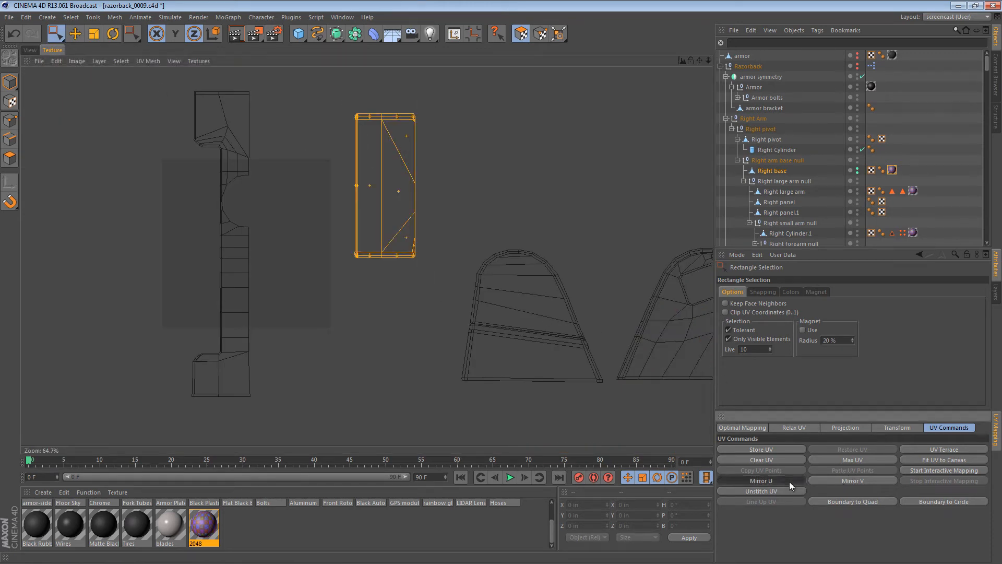
{"action": "left_click", "coordinate": [29, 50]}
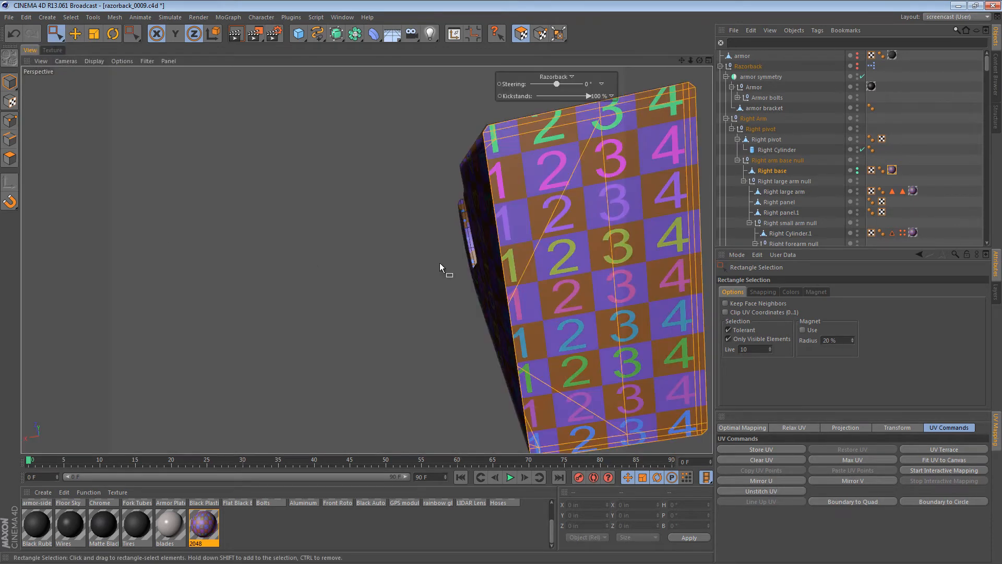
{"action": "left_click_drag", "start_coordinate": [441, 267], "coordinate": [511, 236]}
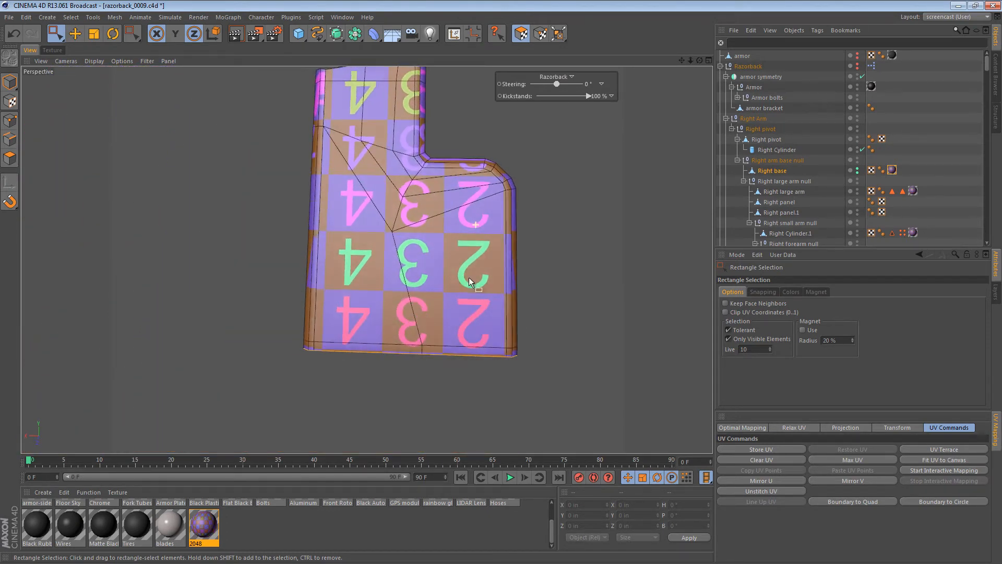
{"action": "left_click_drag", "start_coordinate": [470, 281], "coordinate": [396, 225]}
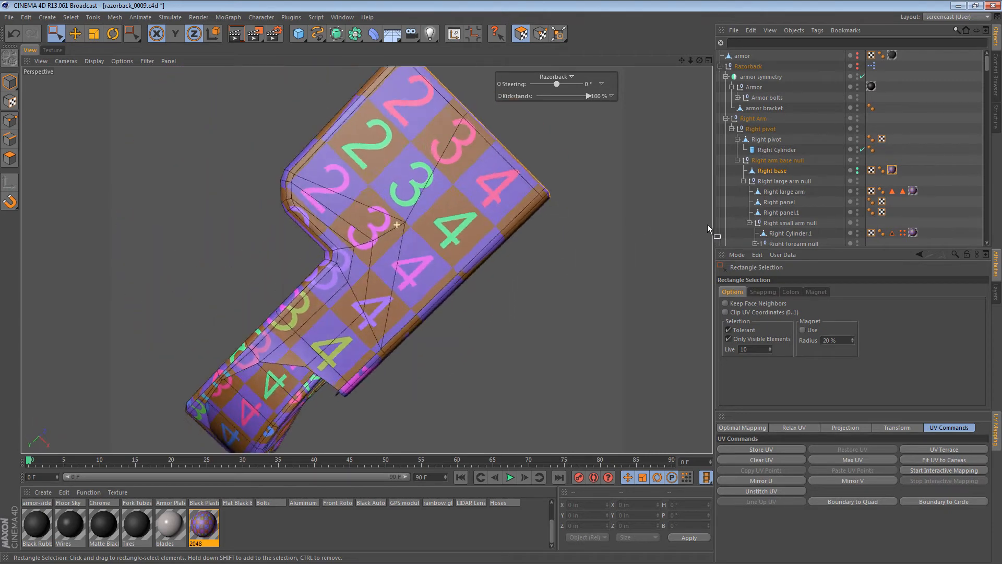
{"action": "left_click_drag", "start_coordinate": [396, 224], "coordinate": [500, 267]}
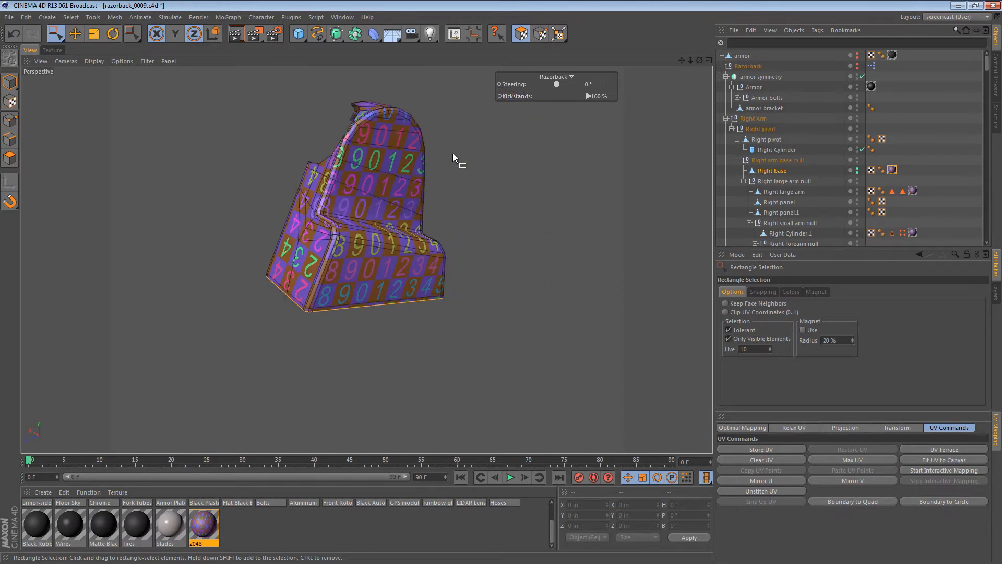
Relax the selected notched UV island once in the UV layout view
{"action": "left_click", "coordinate": [51, 50]}
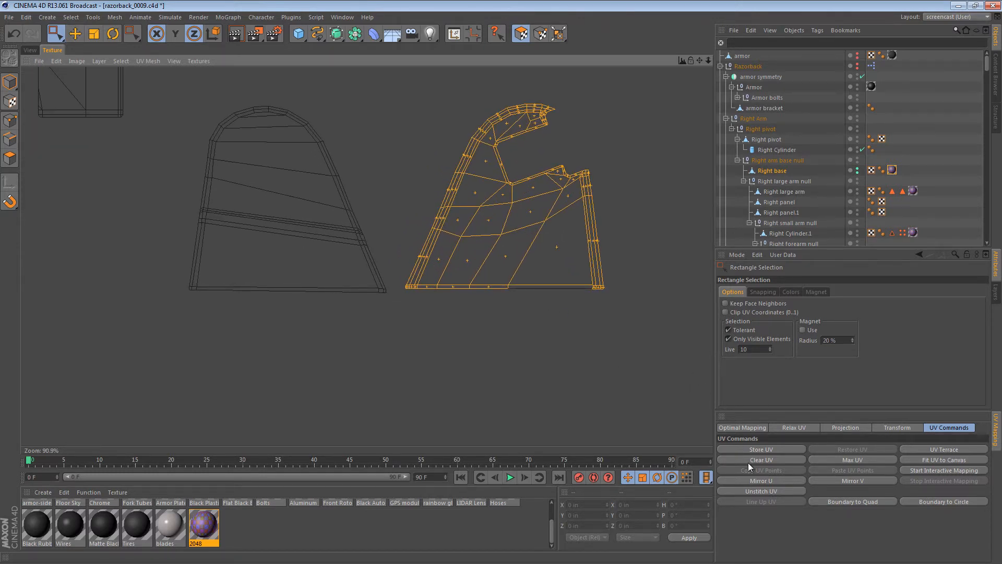
{"action": "left_click", "coordinate": [794, 427]}
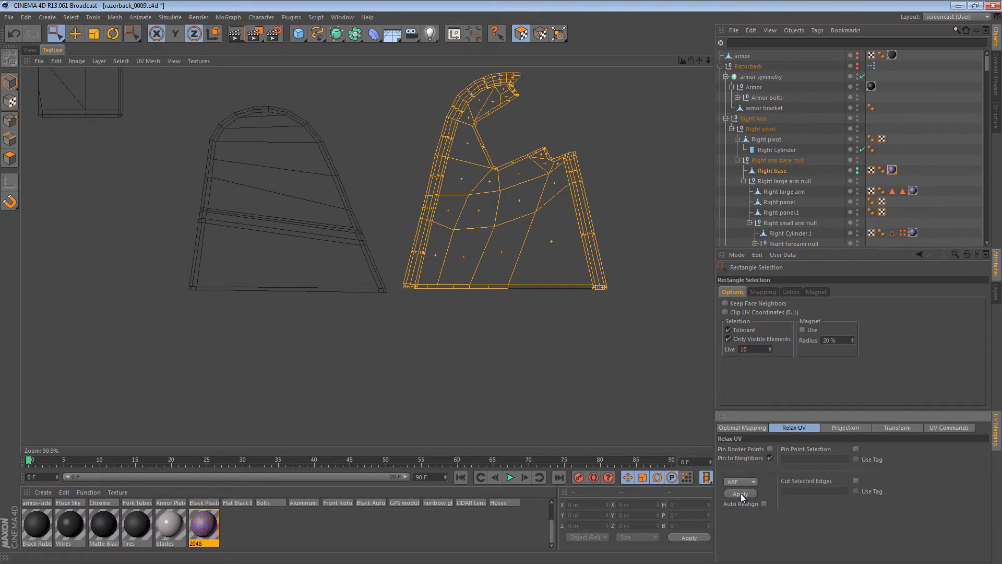
{"action": "left_click", "coordinate": [739, 493]}
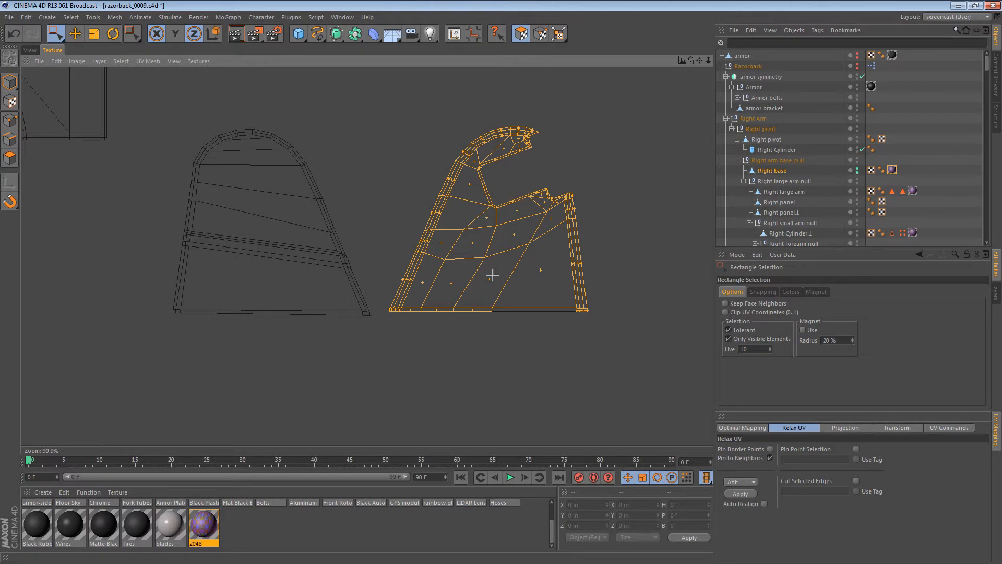
{"action": "mouse_move", "coordinate": [660, 328]}
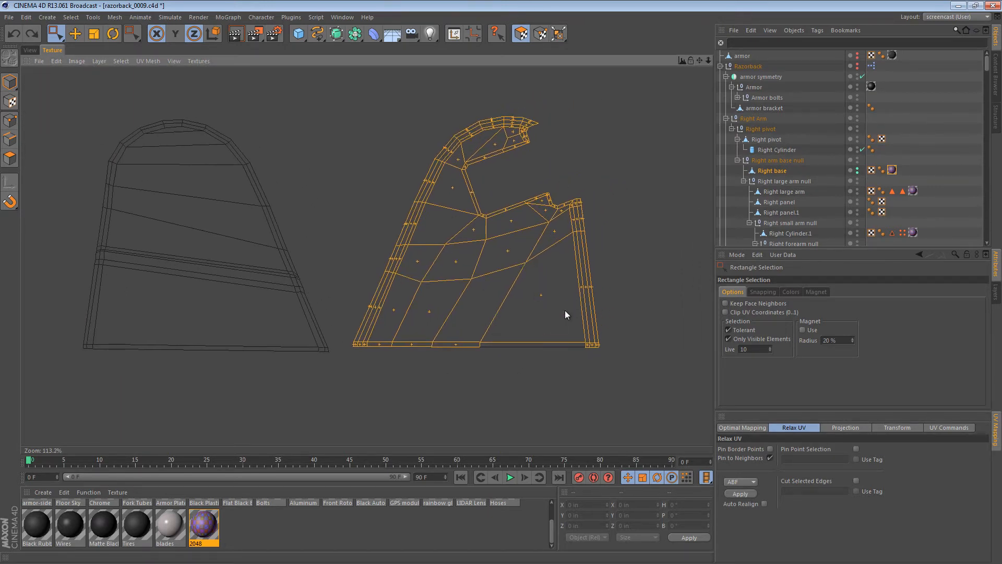
Keep only the island's rim faces selected and apply Relax UV three more times
{"action": "left_click", "coordinate": [75, 33]}
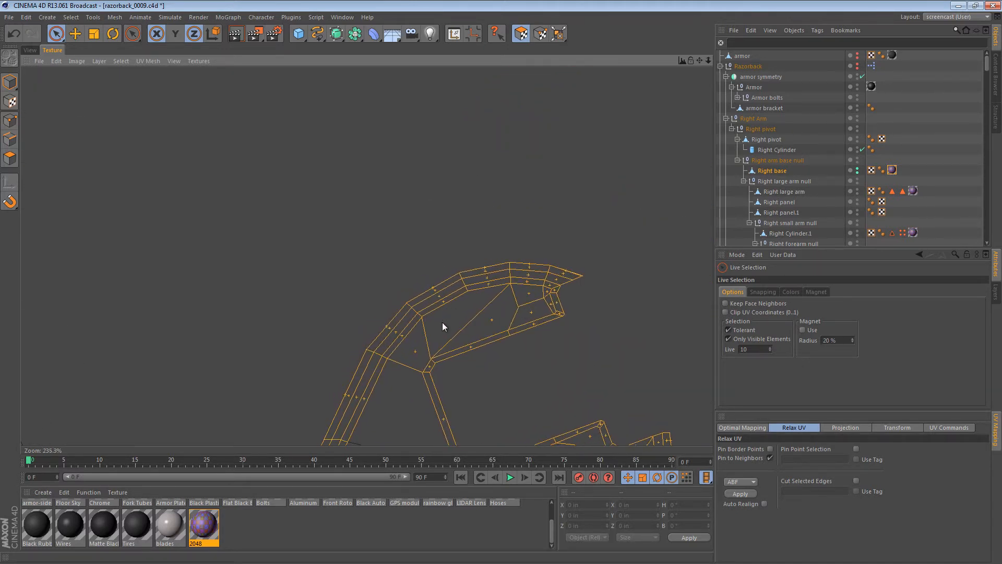
{"action": "left_click", "coordinate": [435, 338]}
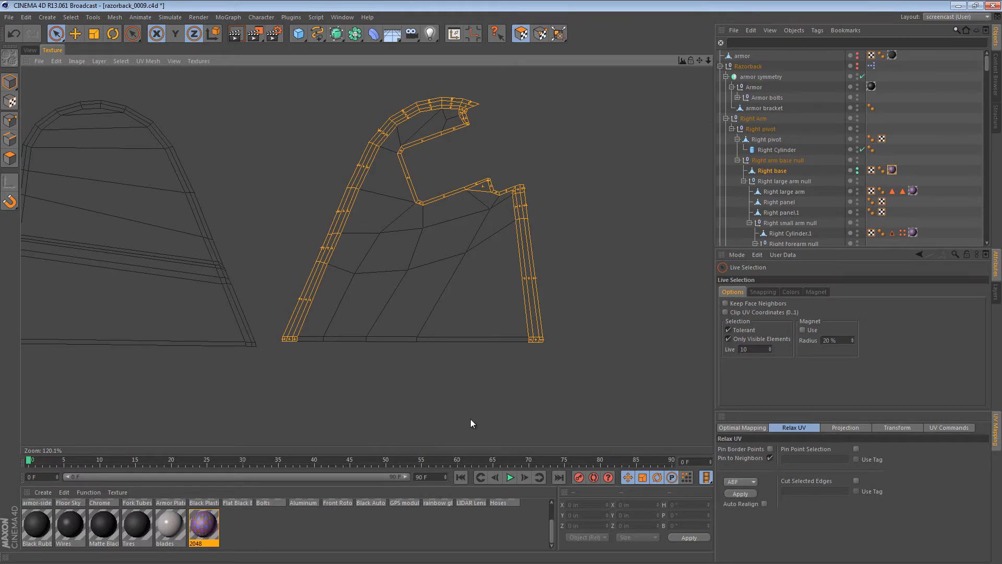
{"action": "left_click", "coordinate": [739, 493]}
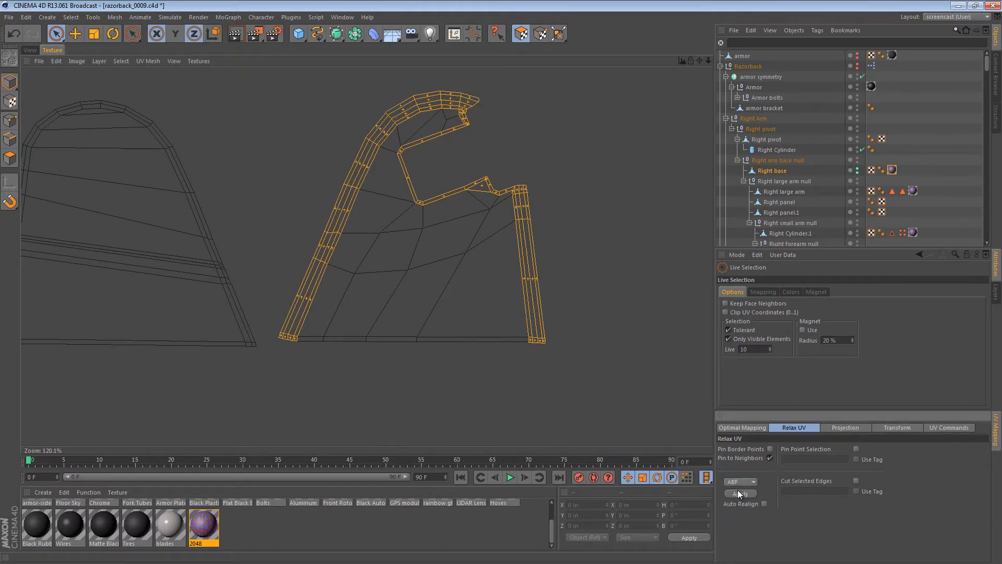
{"action": "left_click", "coordinate": [739, 494]}
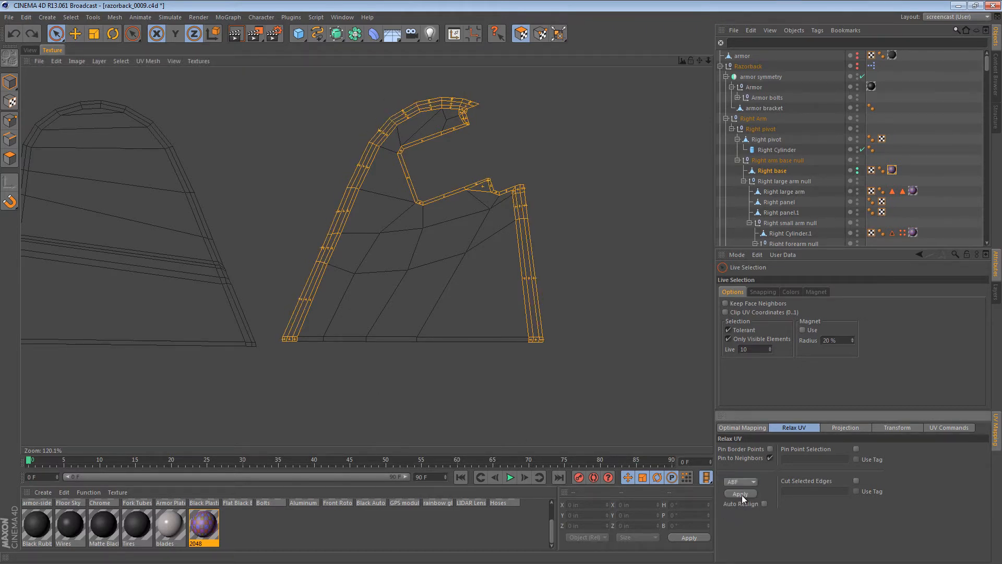
{"action": "left_click", "coordinate": [739, 493]}
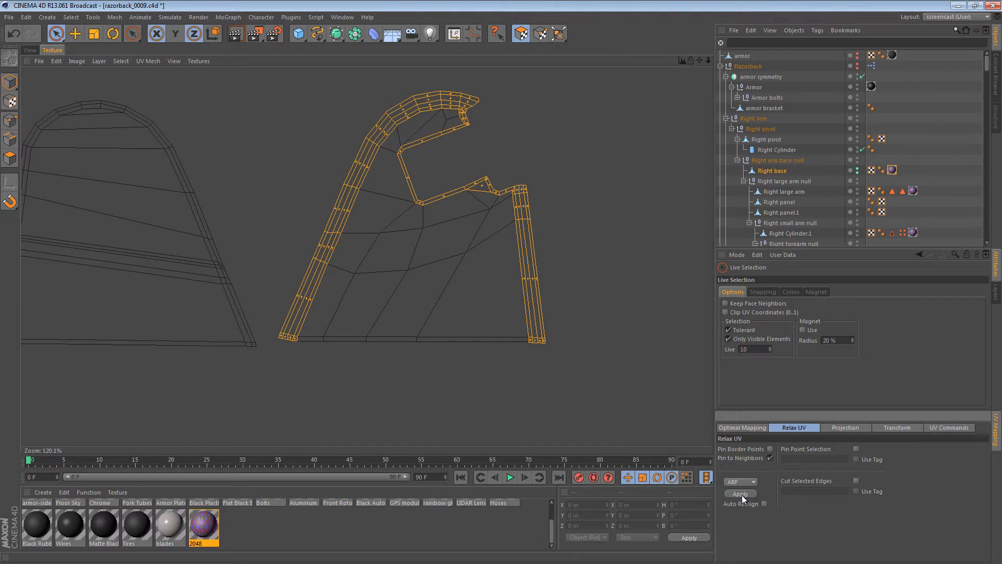
{"action": "mouse_move", "coordinate": [314, 165]}
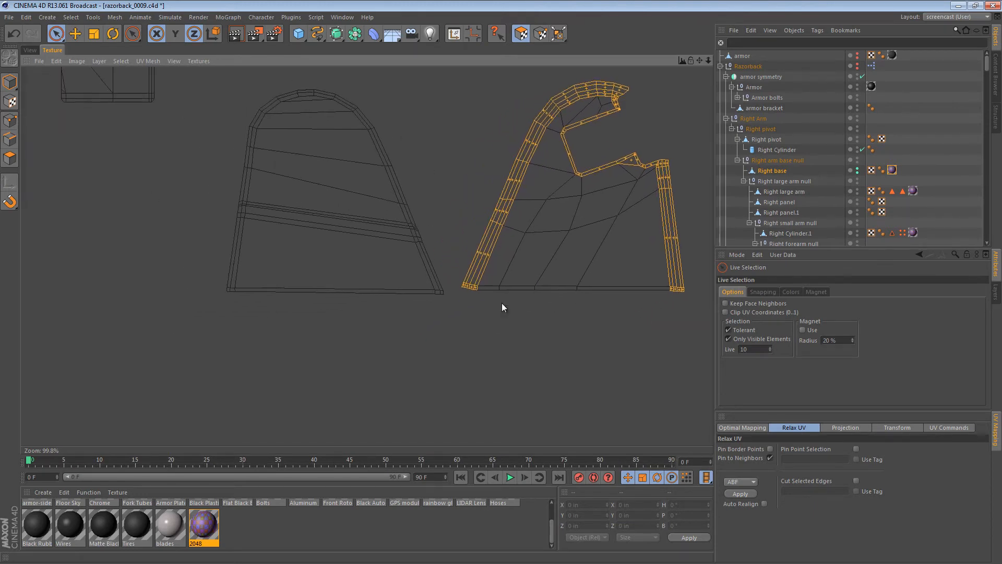
Return to the 3D view, pull back to the whole right base, and switch to edge mode
{"action": "left_click", "coordinate": [29, 51]}
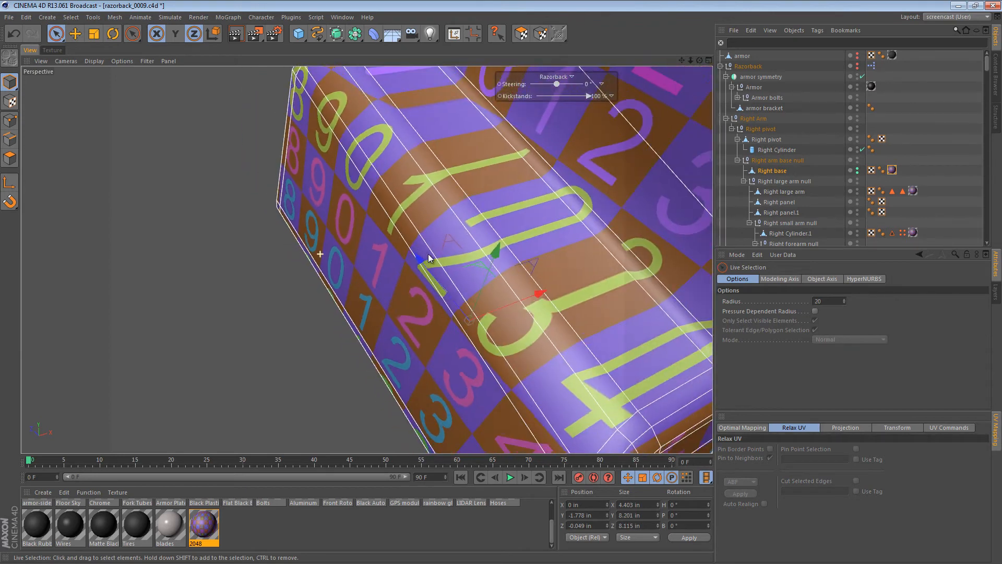
{"action": "left_click_drag", "start_coordinate": [447, 255], "coordinate": [492, 186]}
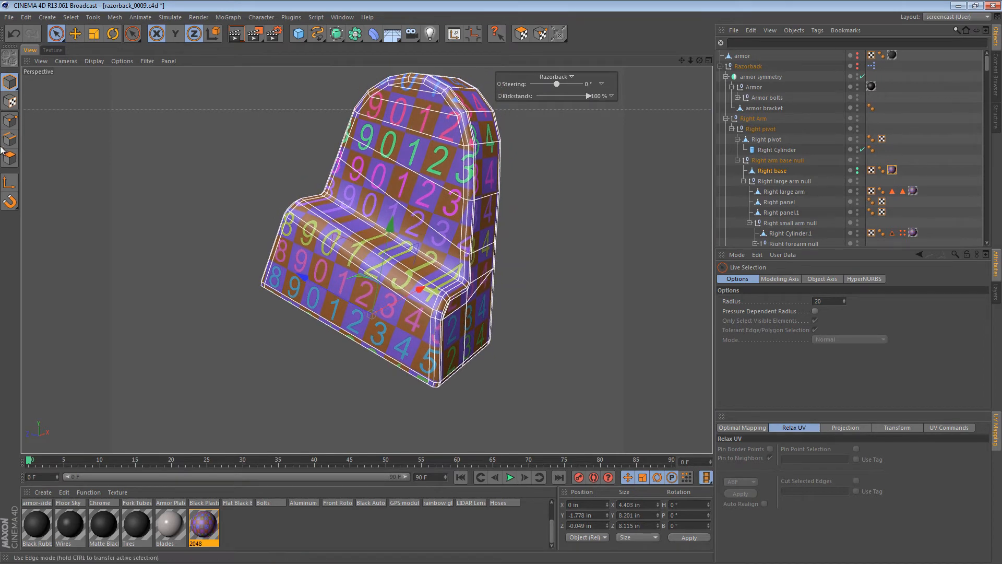
{"action": "left_click", "coordinate": [415, 124]}
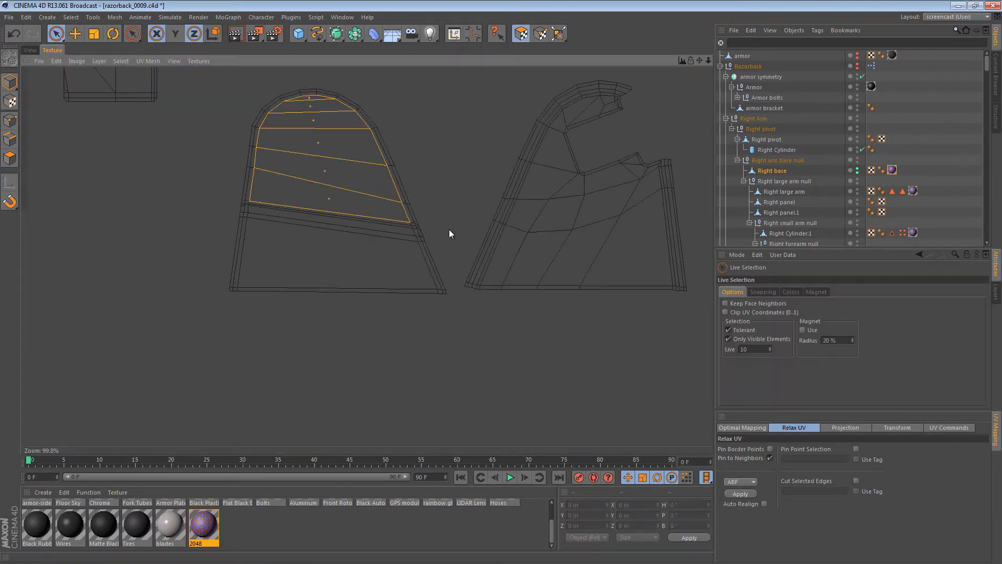
Switch from box to paint selection and relax the arch-shaped UV island
{"action": "left_click", "coordinate": [55, 34]}
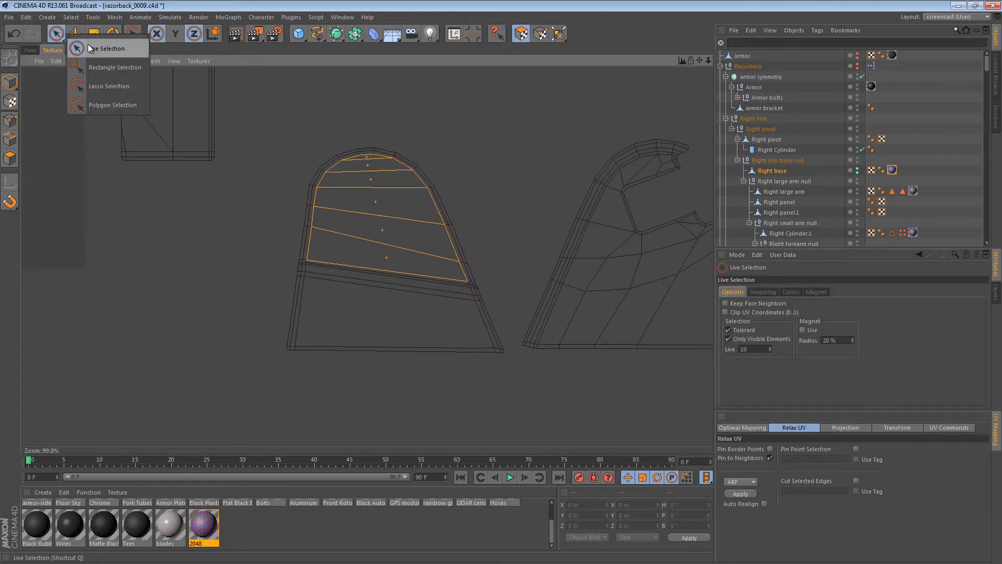
{"action": "left_click", "coordinate": [114, 67]}
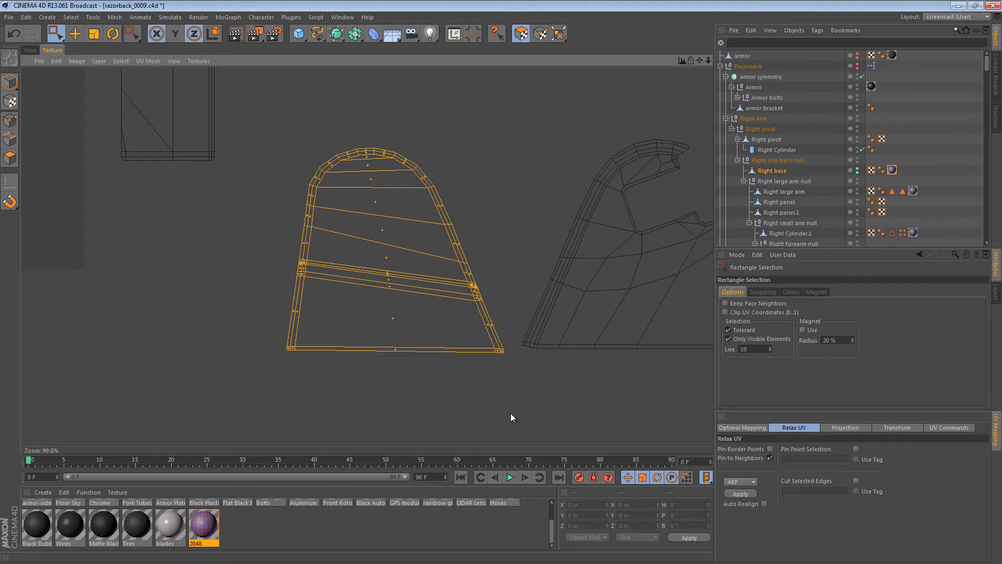
{"action": "left_click", "coordinate": [56, 34]}
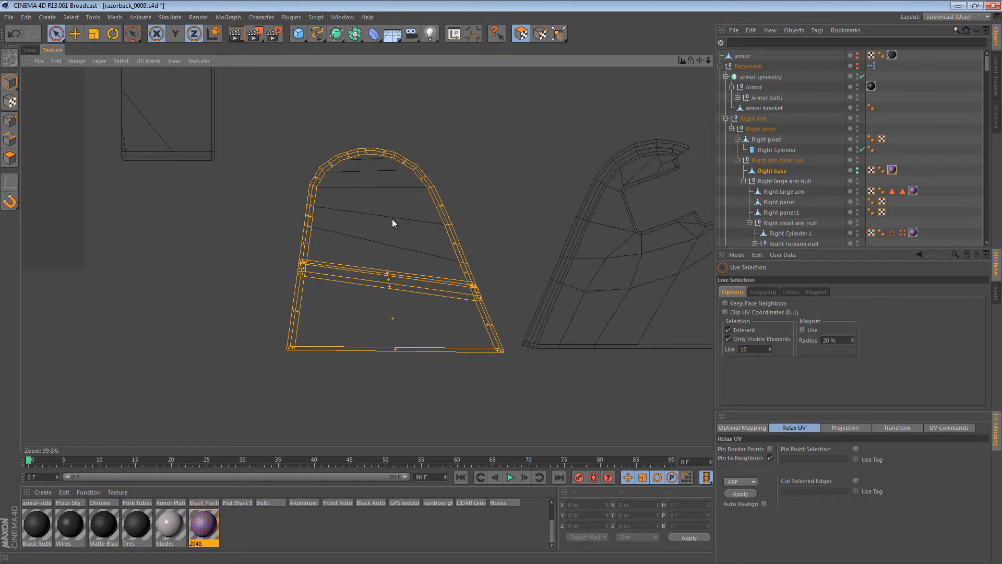
{"action": "mouse_move", "coordinate": [347, 189]}
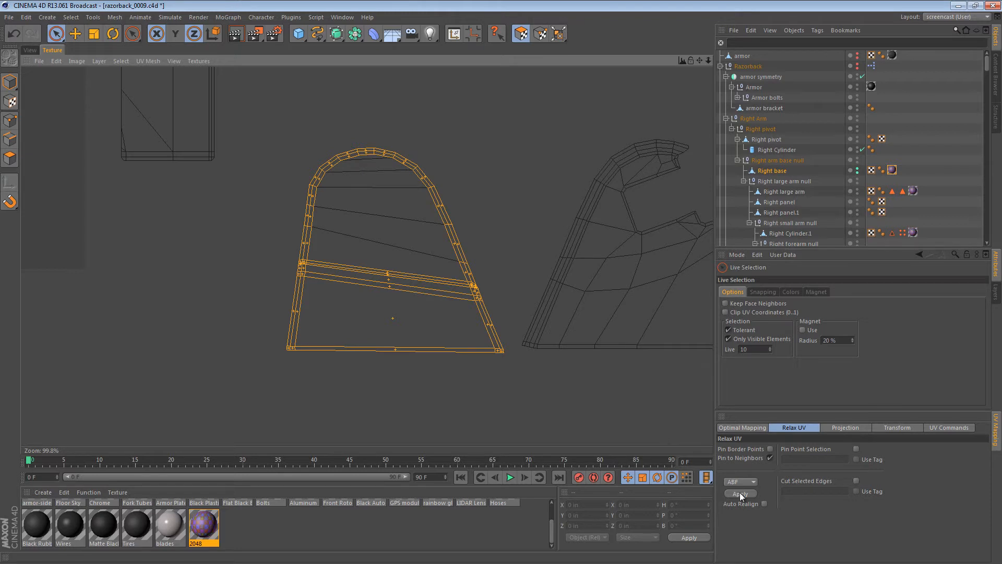
{"action": "left_click", "coordinate": [739, 493]}
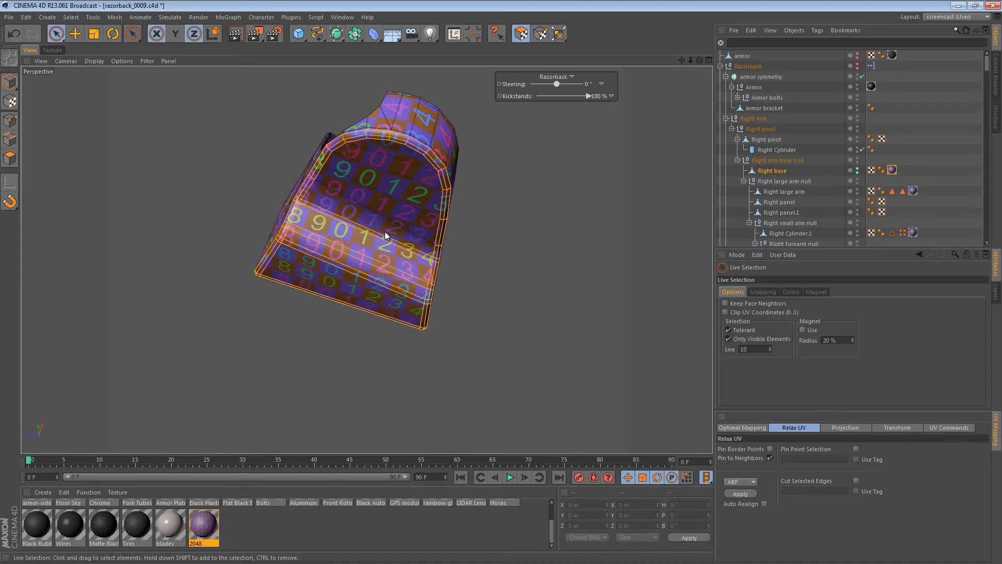
Box-select the separated lower band island in the UV layout and relax it with Relax UV
{"action": "left_click", "coordinate": [52, 50]}
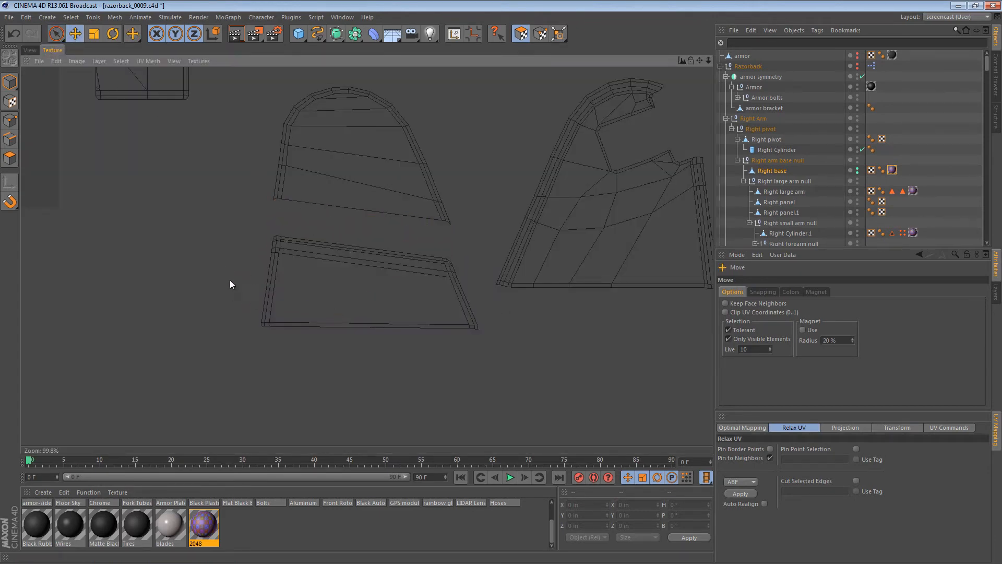
{"action": "left_click", "coordinate": [56, 33]}
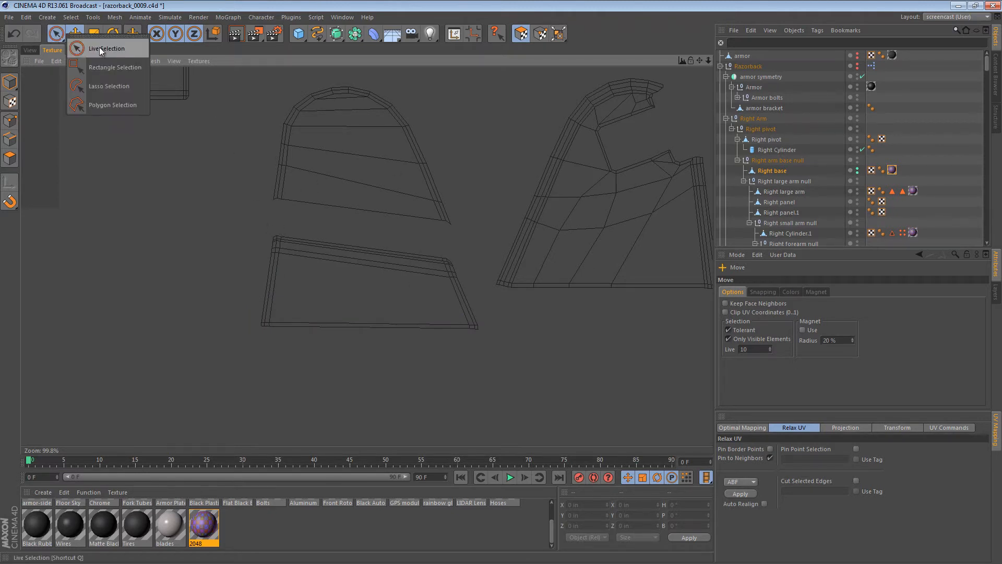
{"action": "left_click", "coordinate": [115, 67]}
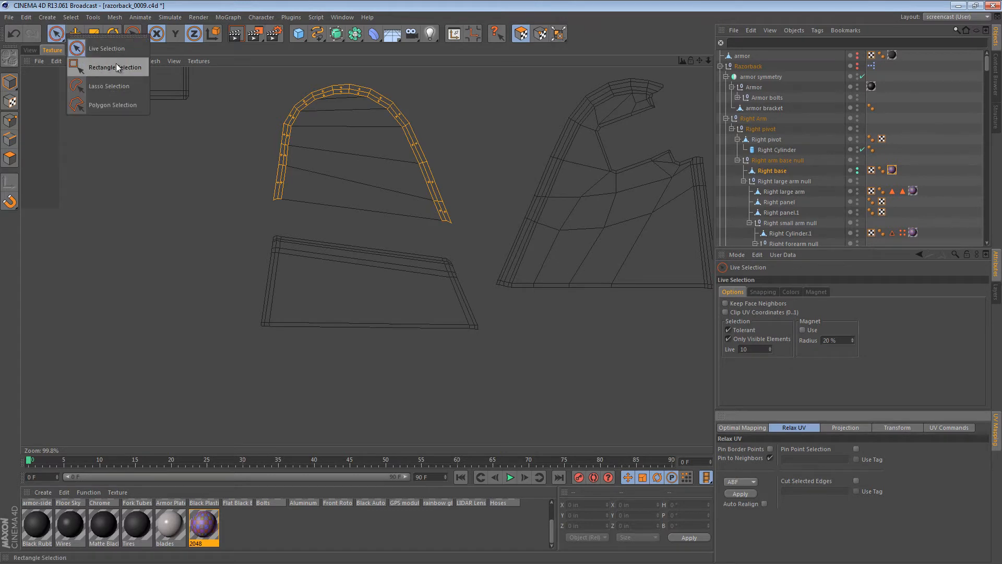
{"action": "left_click", "coordinate": [108, 67]}
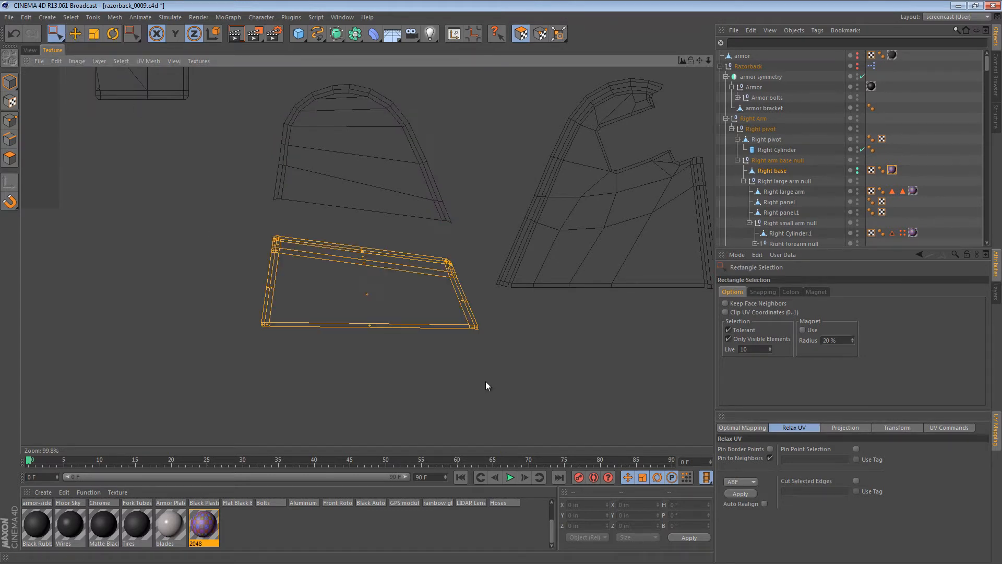
{"action": "left_click", "coordinate": [55, 34]}
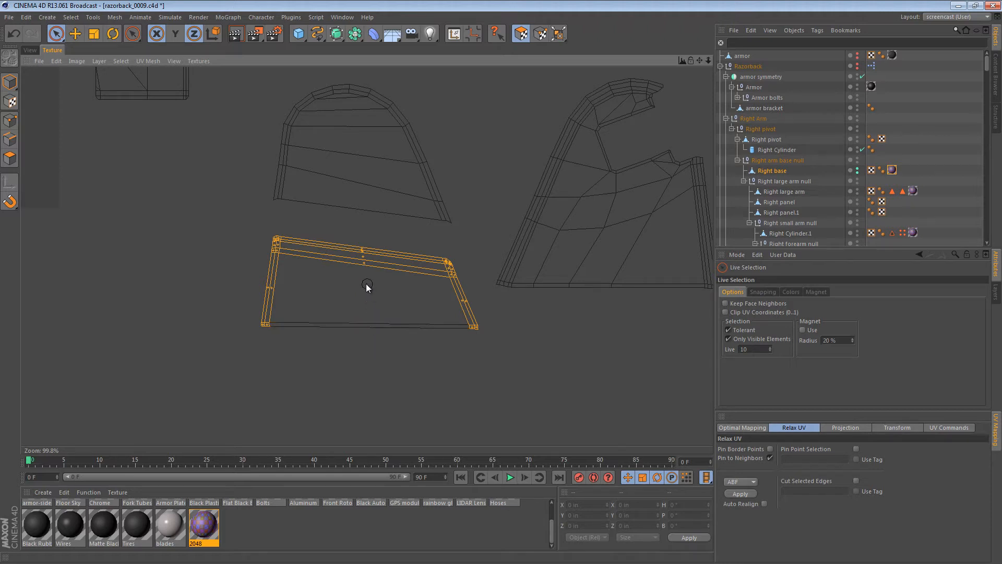
{"action": "mouse_move", "coordinate": [747, 502]}
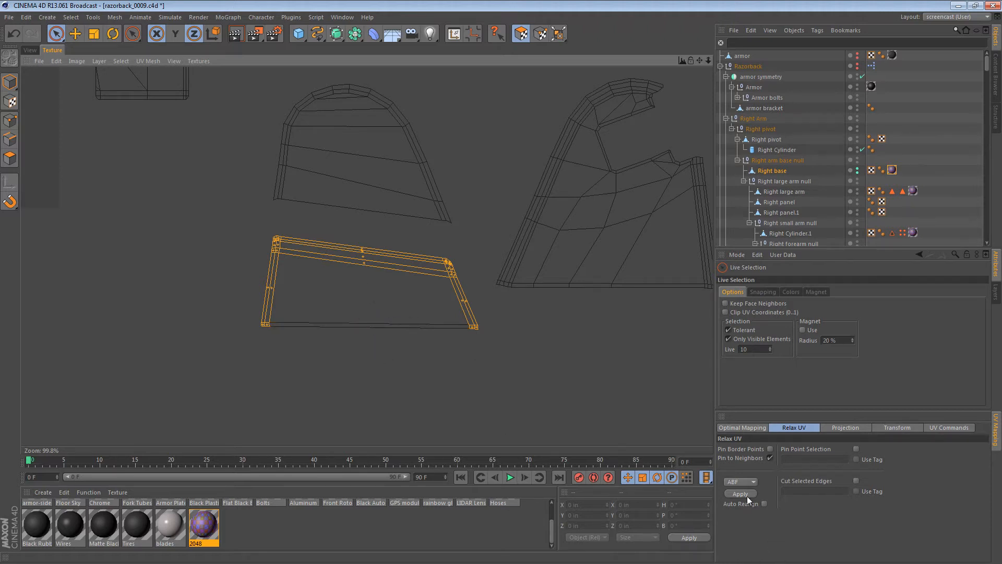
{"action": "left_click", "coordinate": [740, 493]}
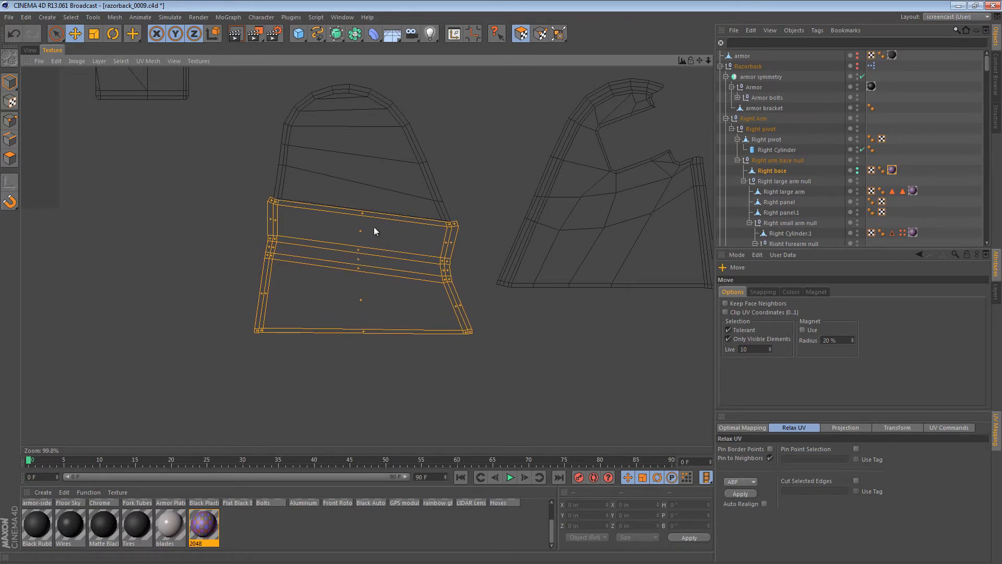
Select the corner UV points along the seam with freehand selection
{"action": "left_click", "coordinate": [521, 33]}
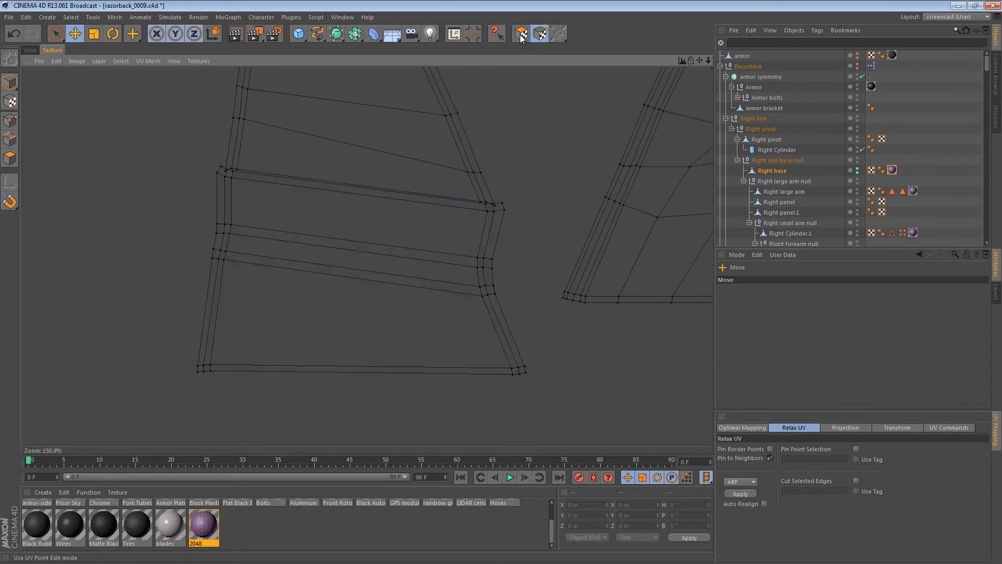
{"action": "left_click", "coordinate": [54, 33]}
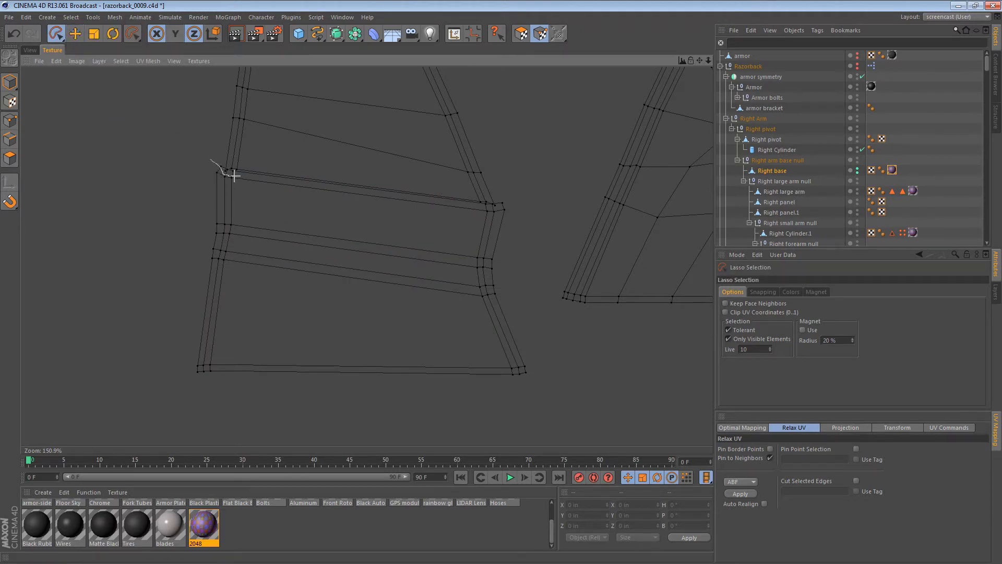
{"action": "left_click_drag", "start_coordinate": [227, 173], "coordinate": [476, 204]}
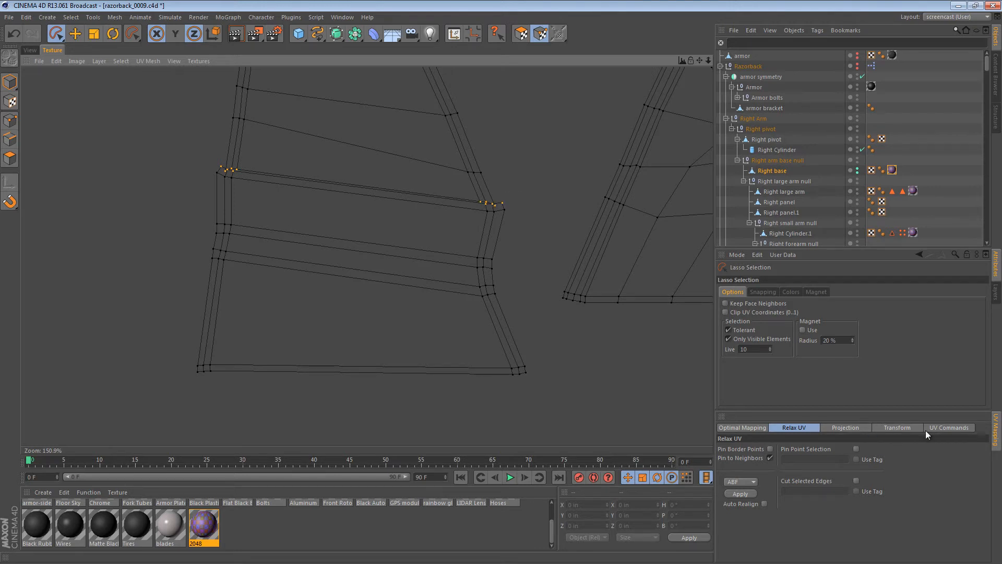
Relax the selected face strip with Relax UV, then select the whole base island as polygons
{"action": "left_click", "coordinate": [948, 427]}
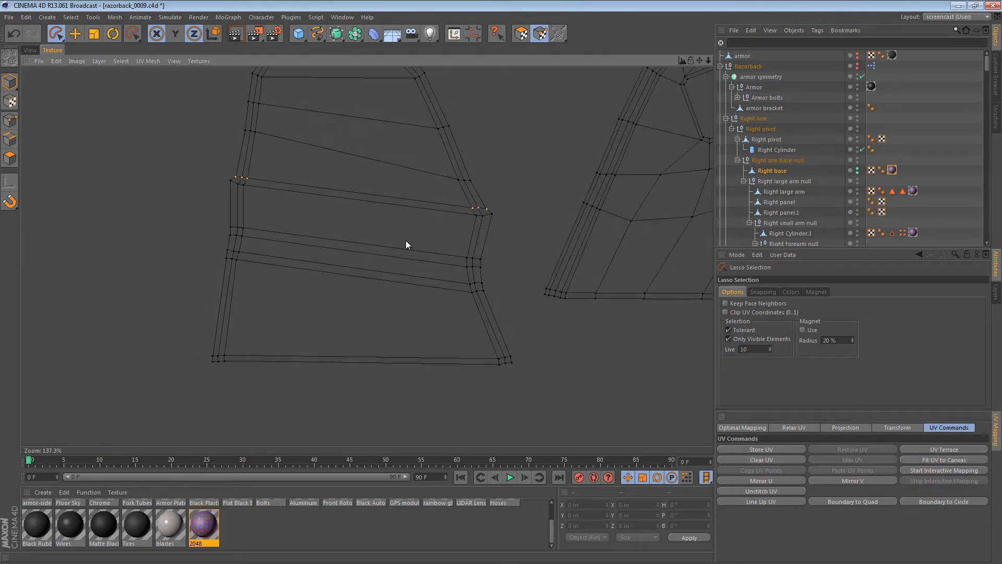
{"action": "left_click", "coordinate": [54, 34]}
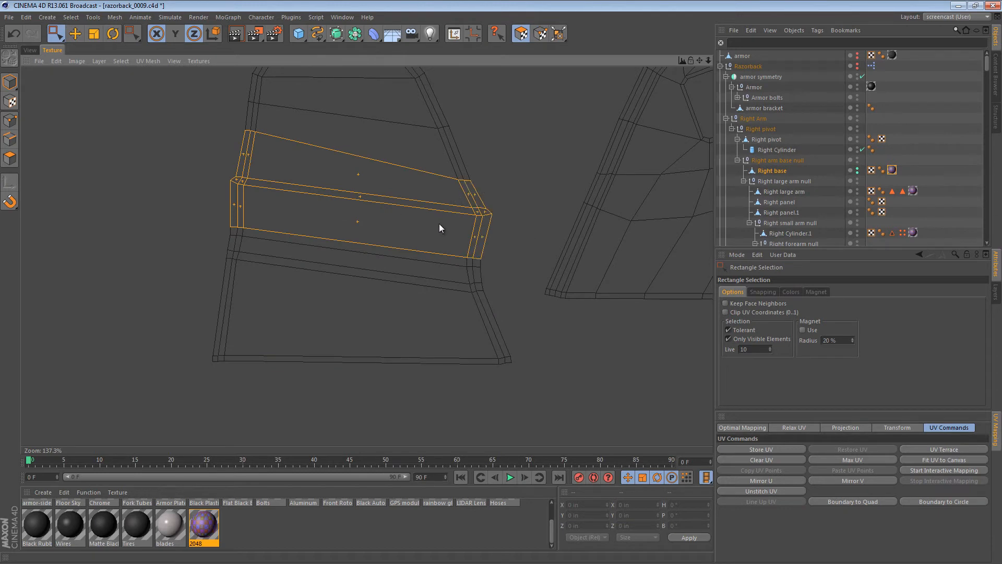
{"action": "mouse_move", "coordinate": [208, 127]}
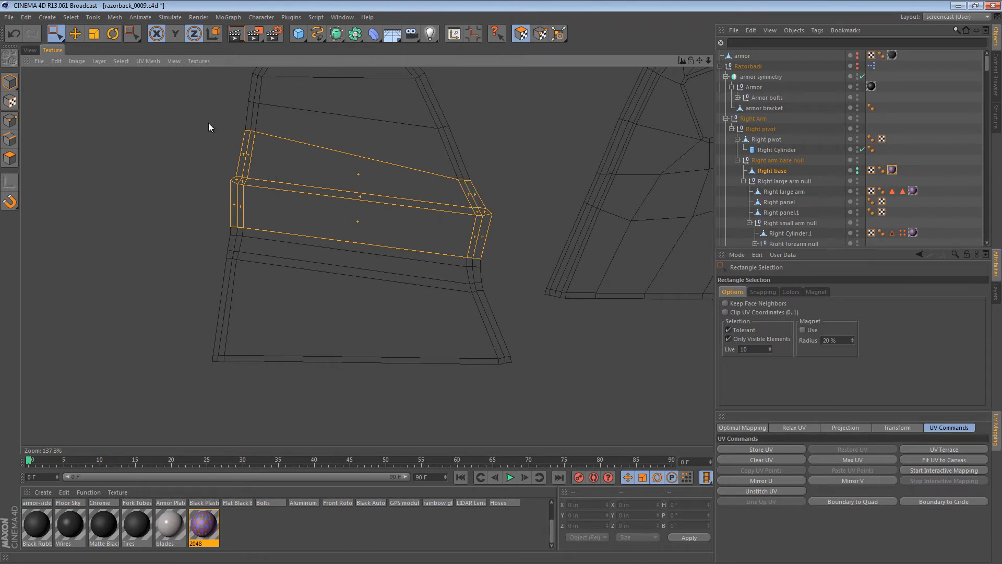
{"action": "left_click", "coordinate": [793, 427]}
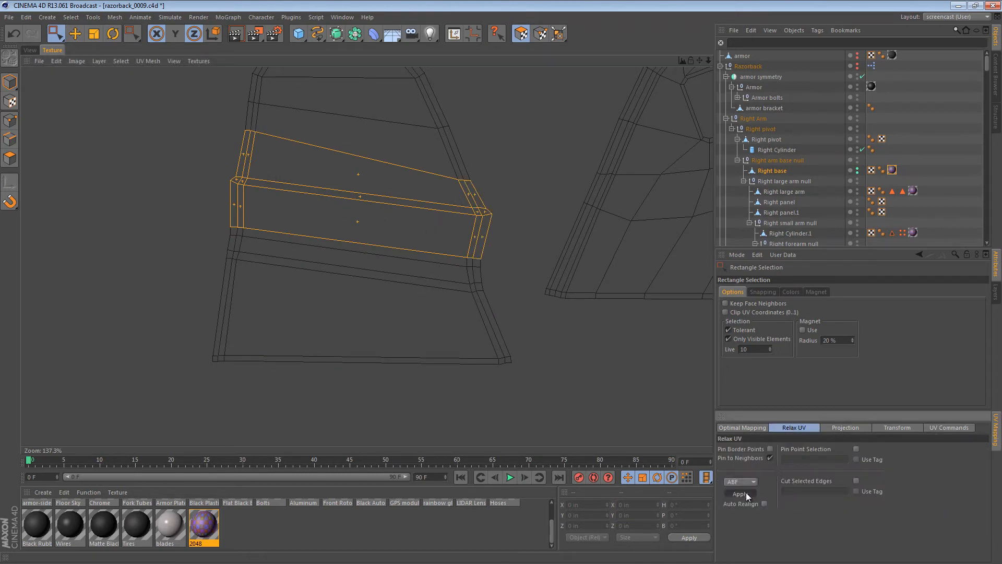
{"action": "left_click", "coordinate": [740, 493]}
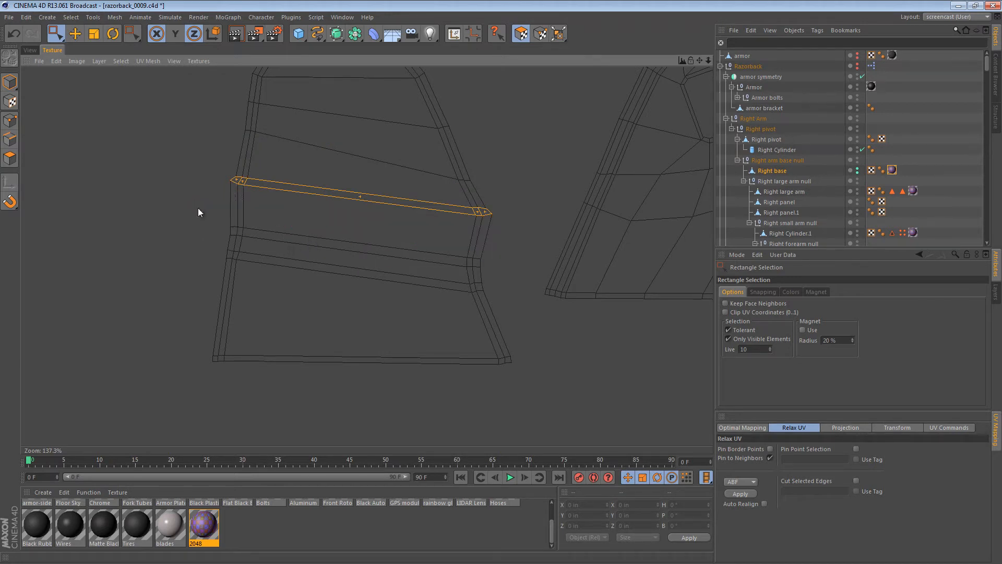
{"action": "mouse_move", "coordinate": [474, 324]}
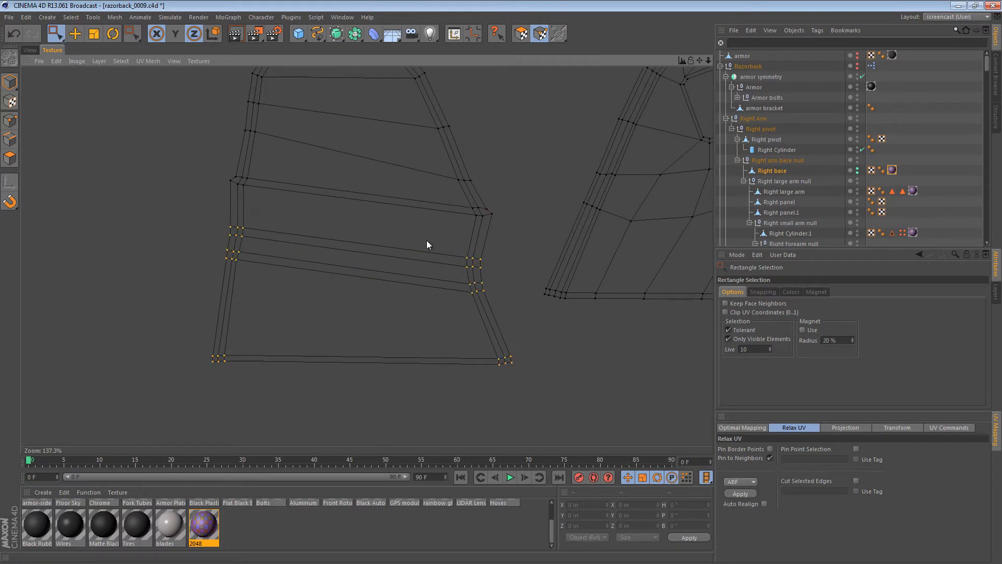
{"action": "left_click", "coordinate": [74, 34]}
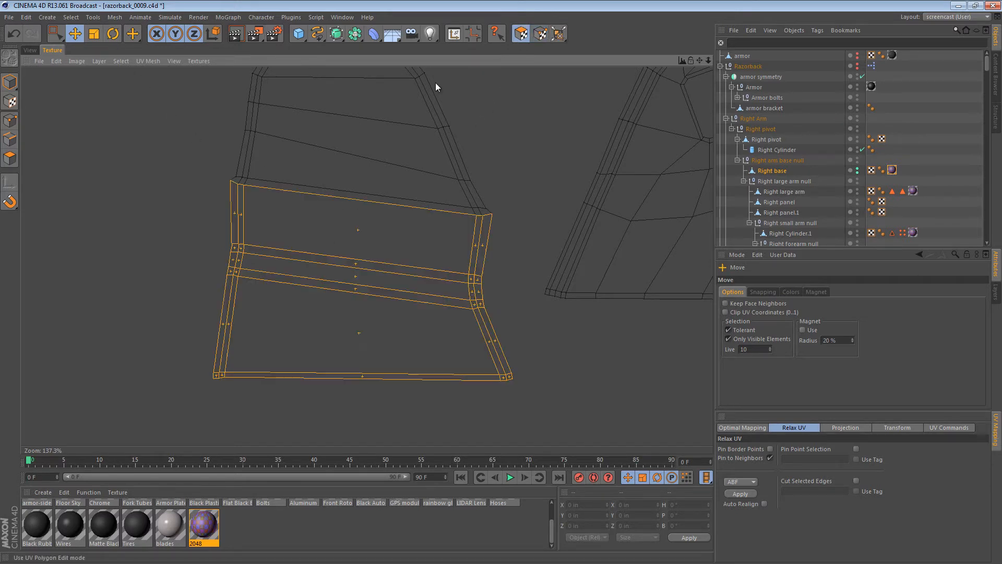
{"action": "left_click", "coordinate": [74, 34]}
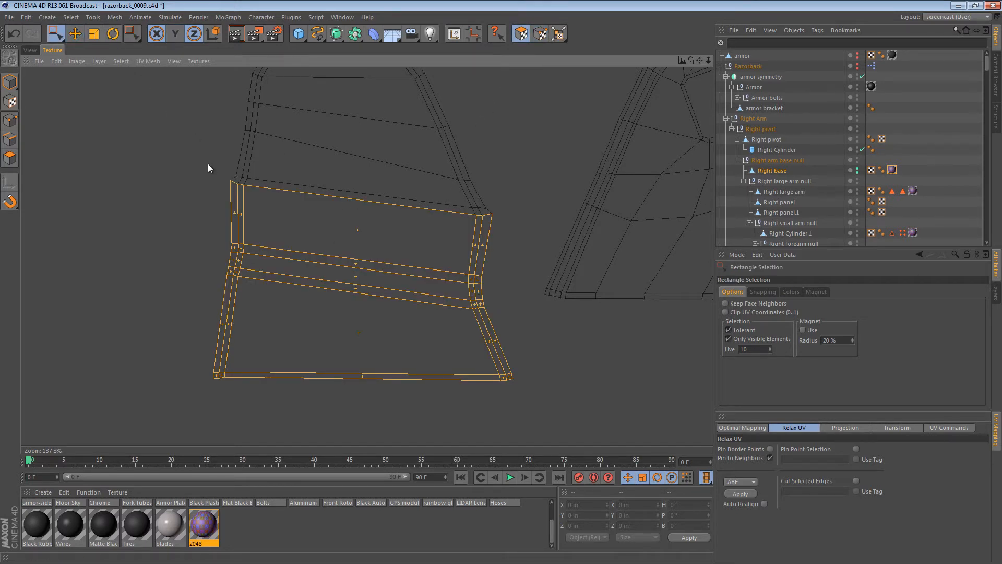
Rotate the side UV island and orbit the 3D view to inspect the checker texture
{"action": "left_click", "coordinate": [740, 493]}
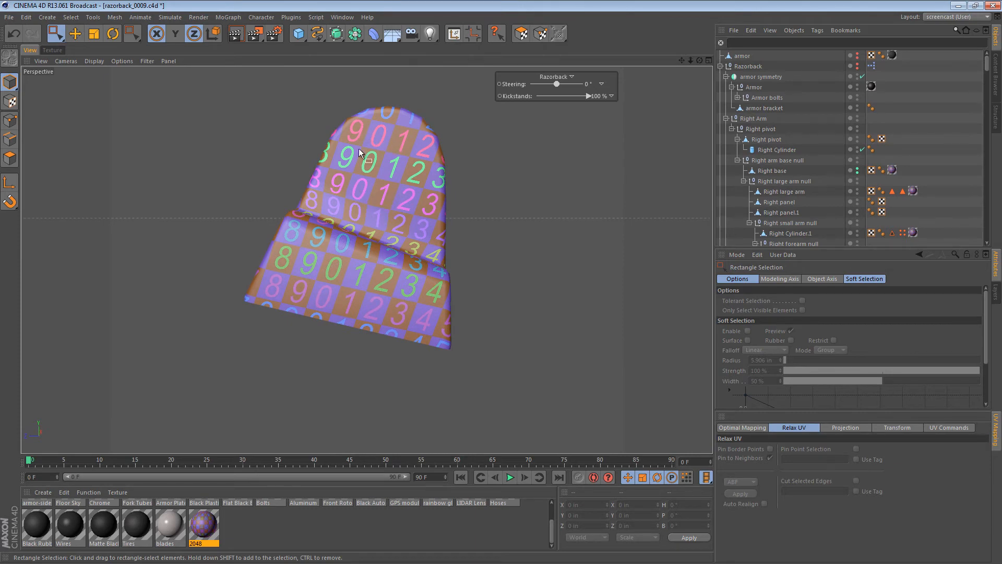
{"action": "mouse_move", "coordinate": [382, 201]}
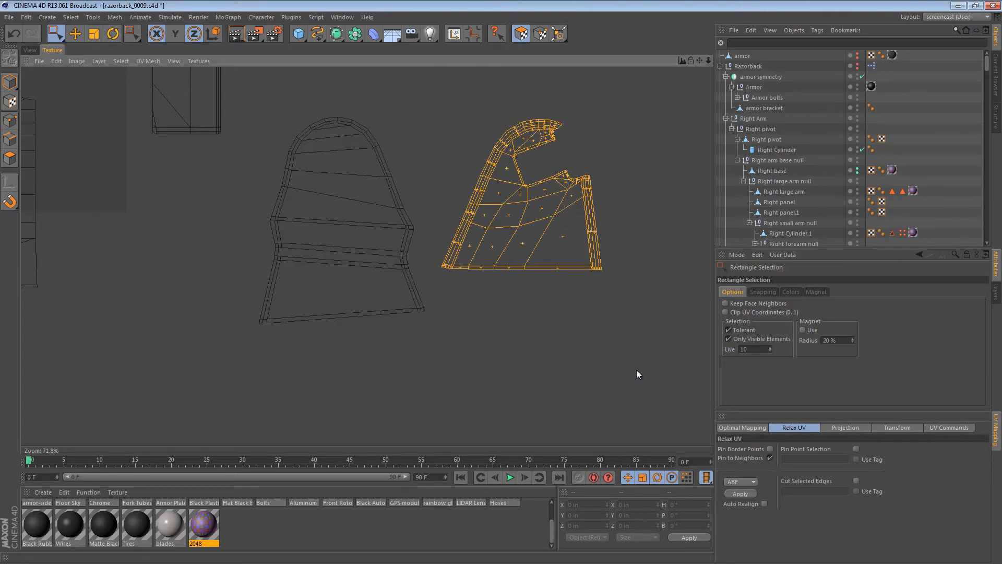
{"action": "mouse_move", "coordinate": [768, 521]}
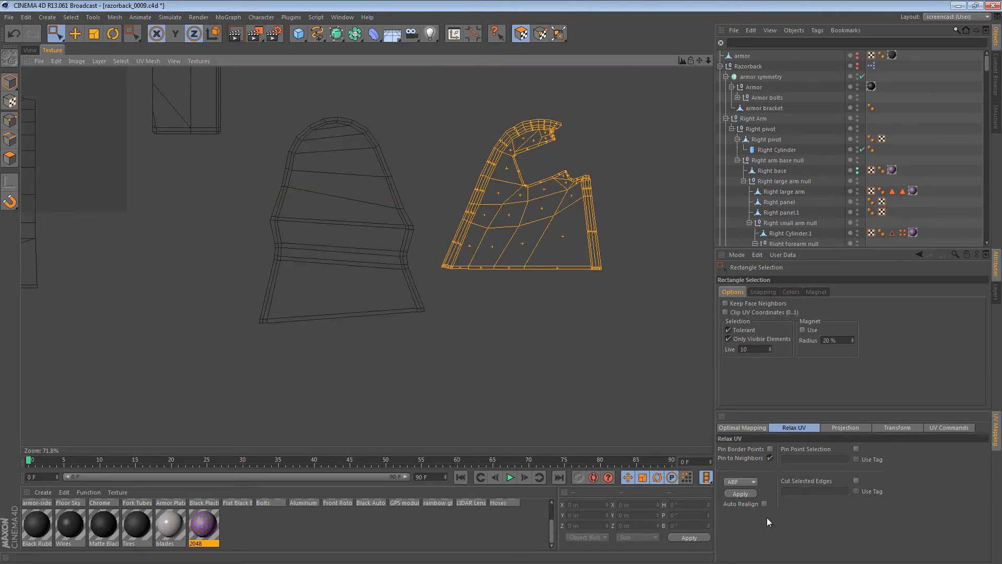
{"action": "left_click", "coordinate": [75, 33]}
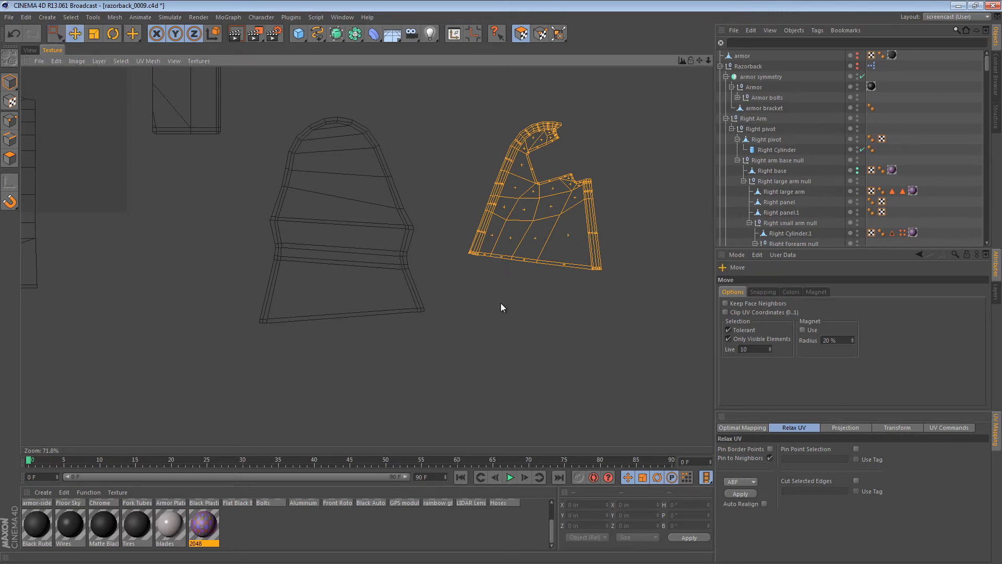
{"action": "left_click", "coordinate": [132, 34]}
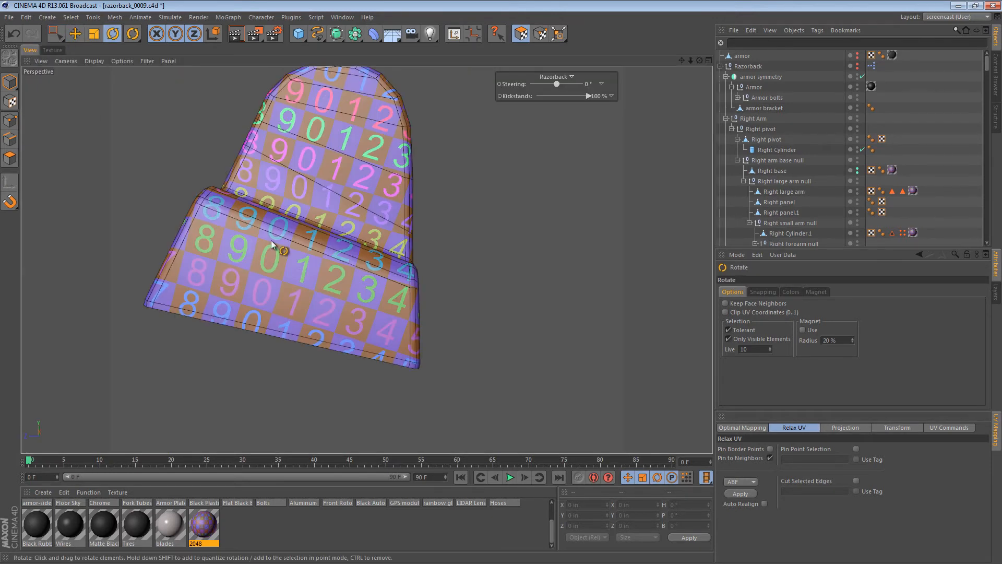
{"action": "left_click_drag", "start_coordinate": [272, 246], "coordinate": [687, 214]}
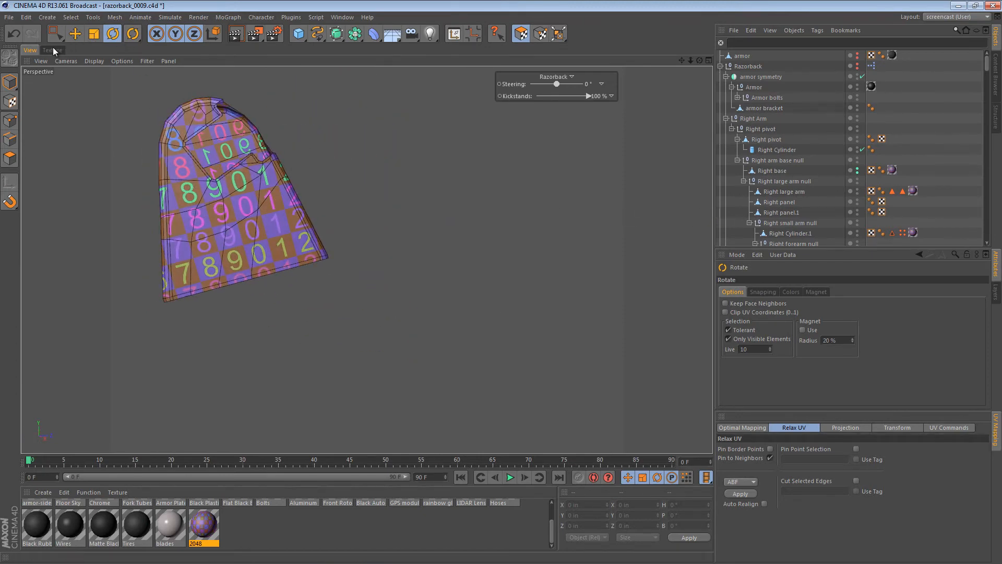
{"action": "left_click", "coordinate": [52, 50]}
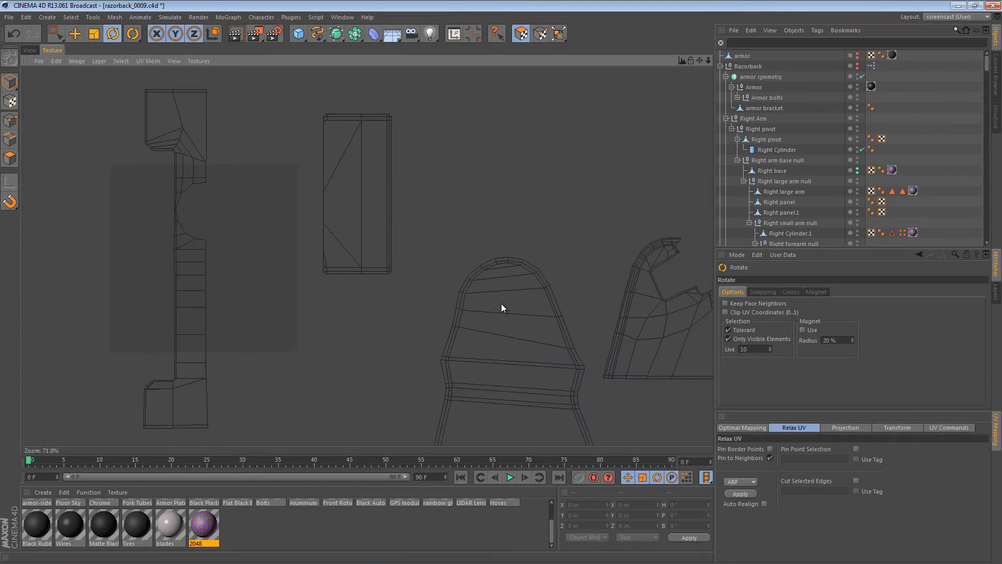
{"action": "left_click", "coordinate": [51, 33]}
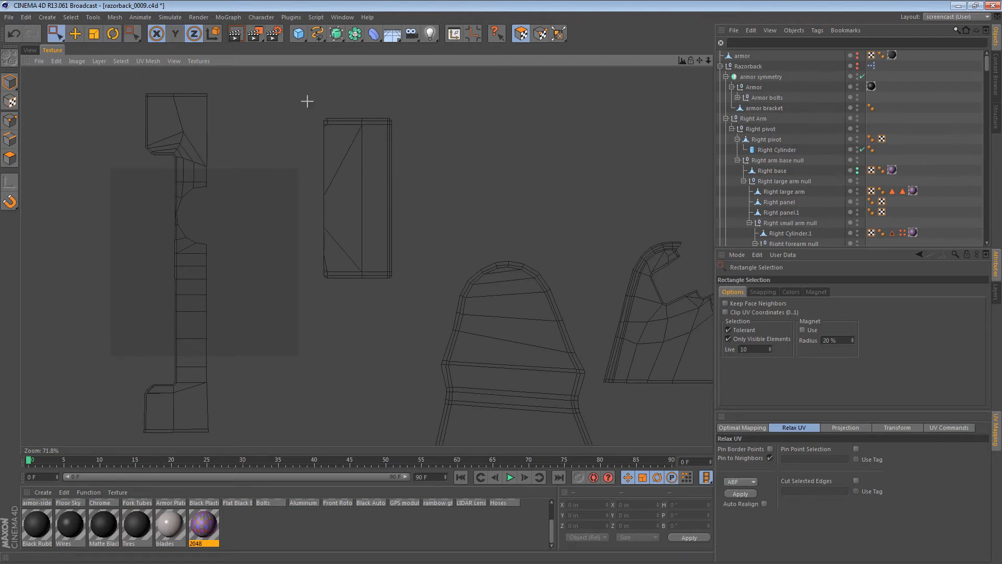
{"action": "left_click", "coordinate": [75, 33]}
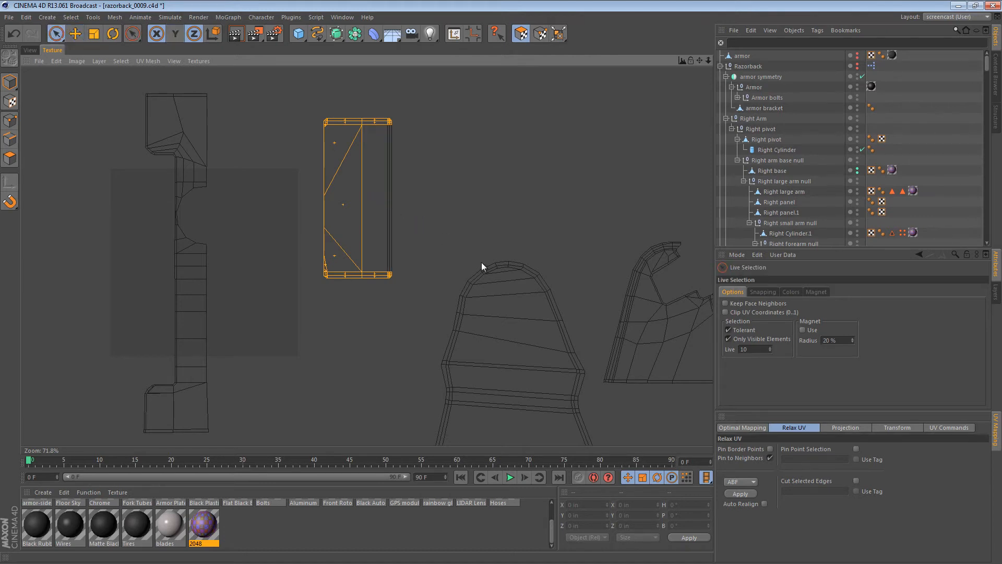
{"action": "left_click", "coordinate": [740, 492]}
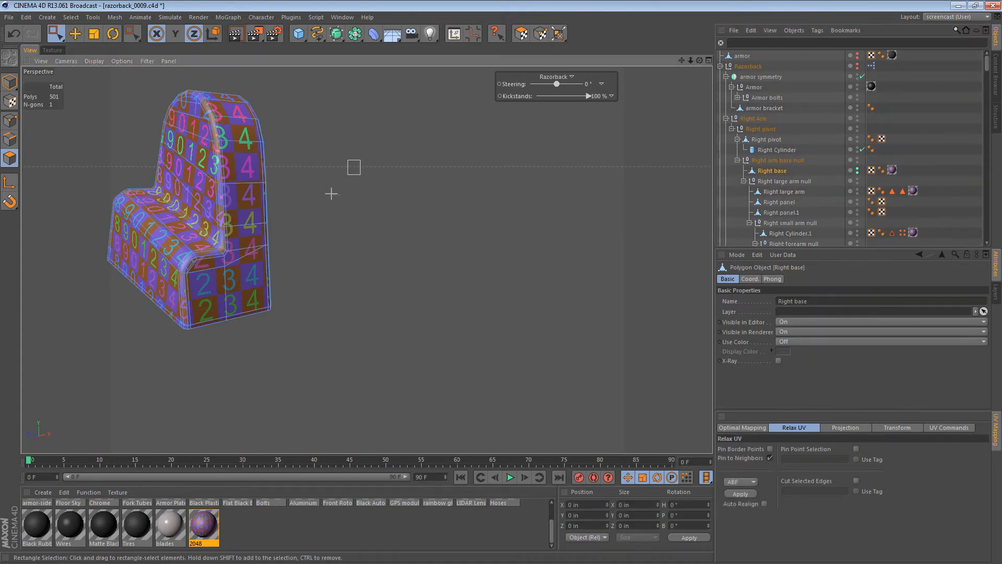
Deselect everything on the textured Right base
{"action": "left_click", "coordinate": [70, 17]}
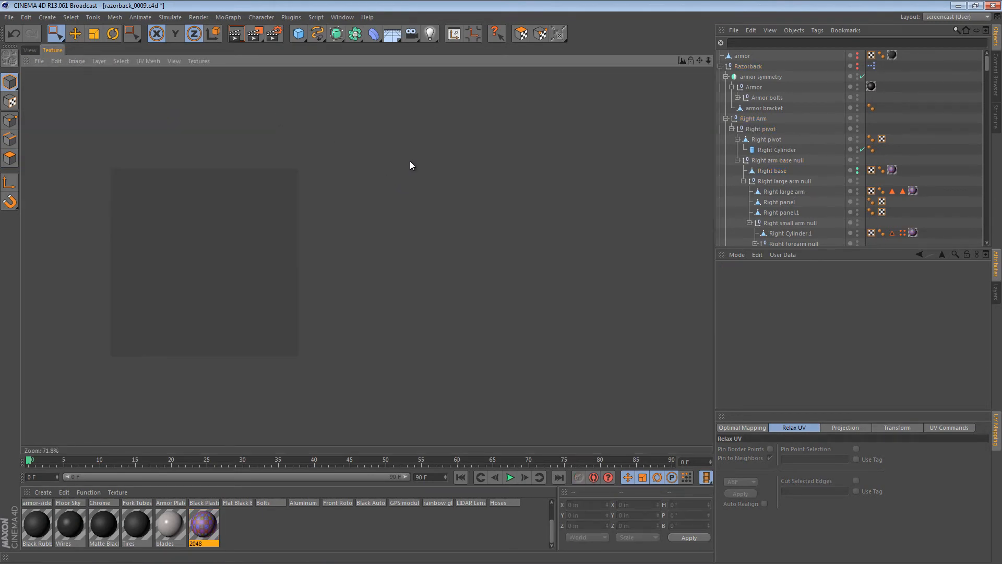
Show Right Cylinder's UVs, zoom out, and drag the tall island's top piece apart
{"action": "left_click", "coordinate": [777, 150]}
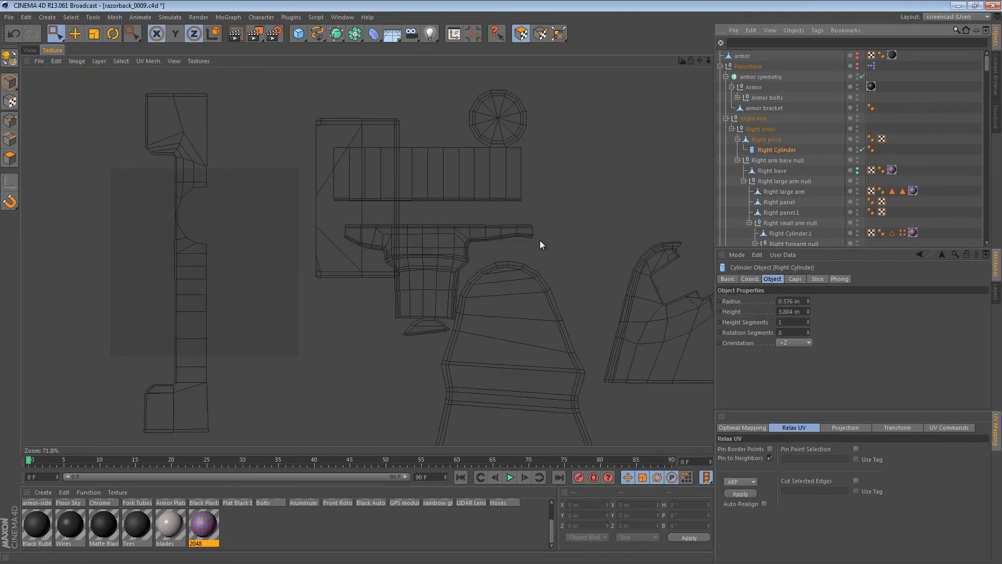
{"action": "scroll", "scroll_direction": "down", "scroll_amount": 3}
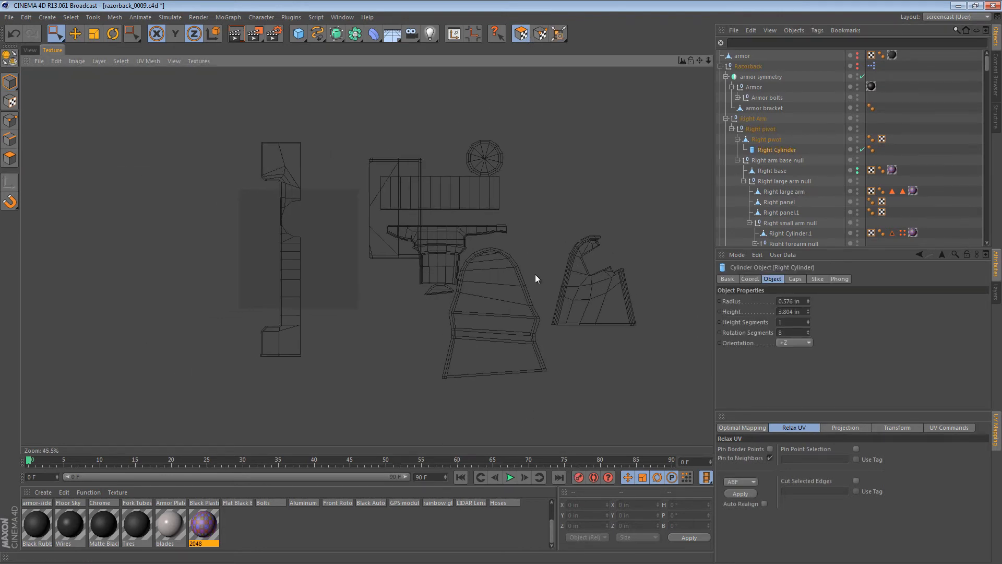
{"action": "mouse_move", "coordinate": [273, 233]}
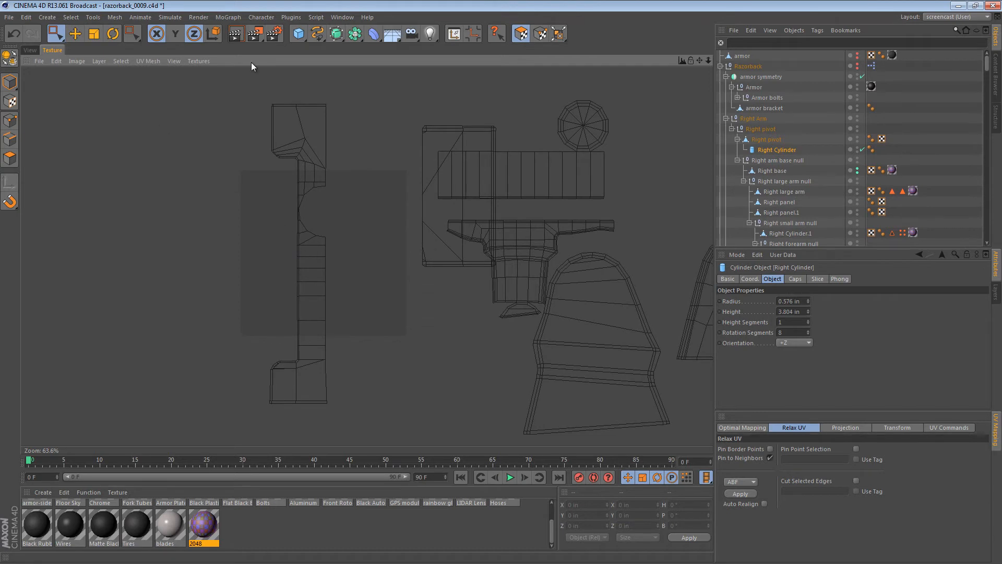
{"action": "mouse_move", "coordinate": [139, 101]}
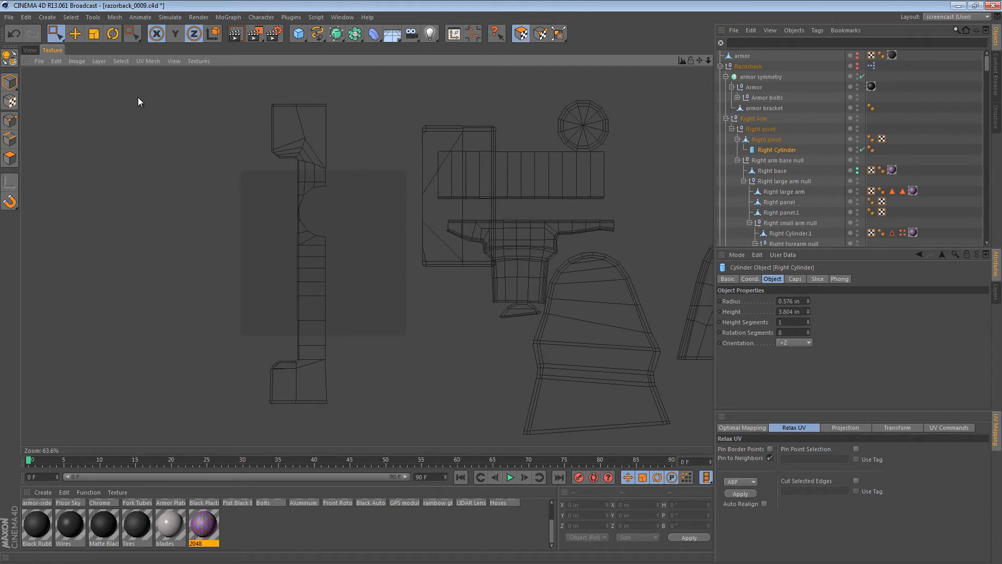
{"action": "left_click_drag", "start_coordinate": [235, 78], "coordinate": [402, 216]}
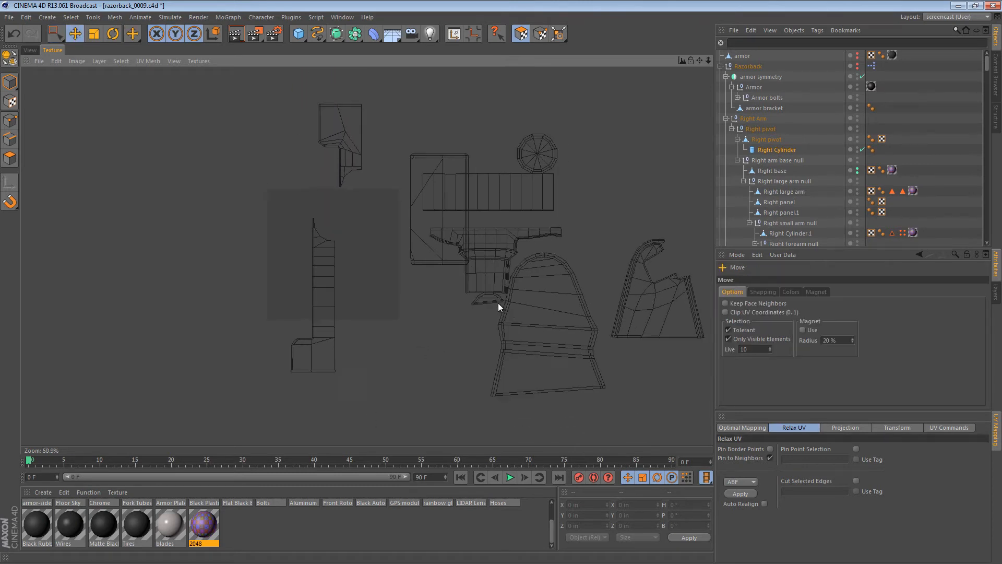
{"action": "scroll", "scroll_direction": "down", "scroll_amount": 3}
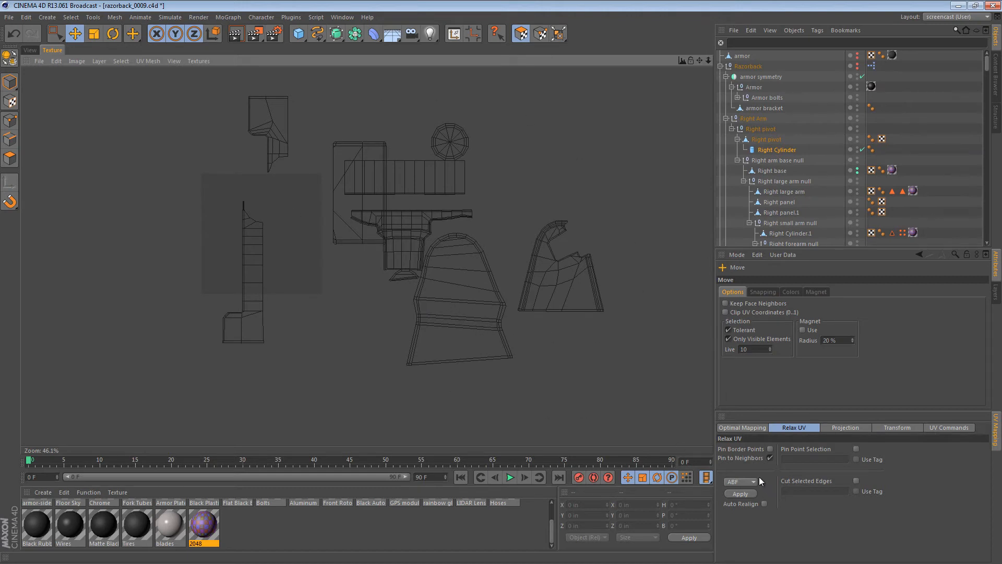
{"action": "left_click", "coordinate": [742, 427]}
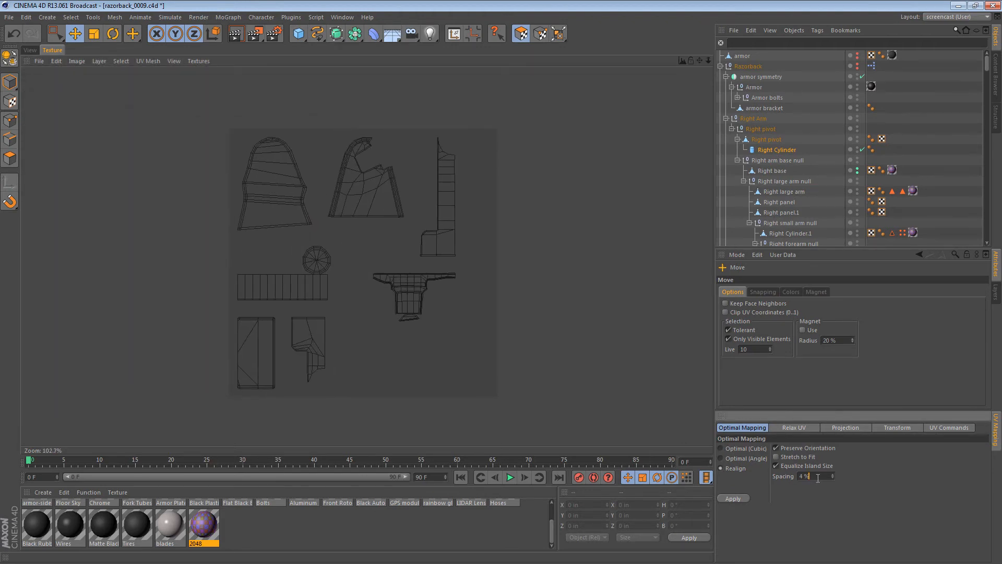
Pack the islands with Optimal Mapping at 4% spacing, nudging islands into free space
{"action": "left_click", "coordinate": [732, 498]}
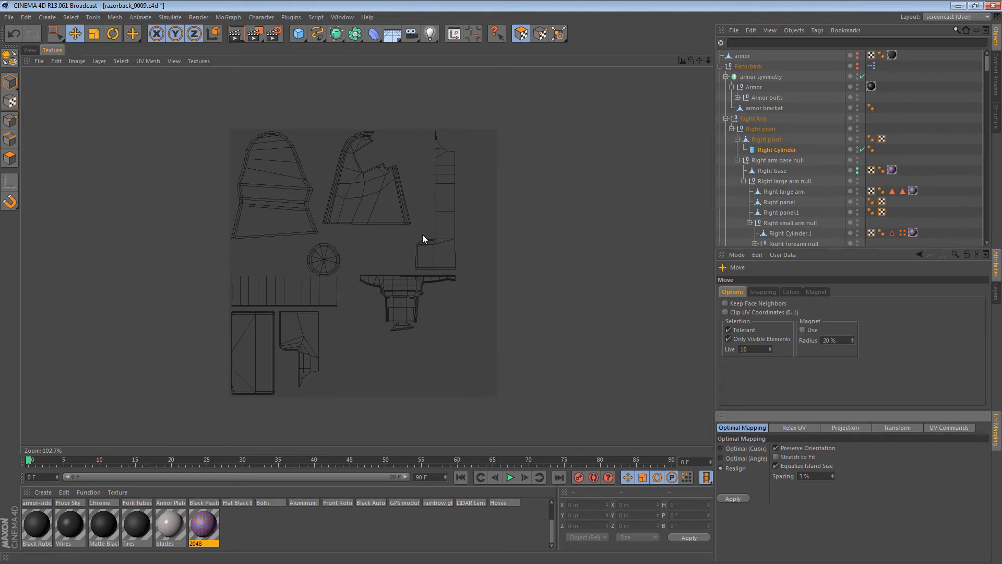
{"action": "mouse_move", "coordinate": [457, 272]}
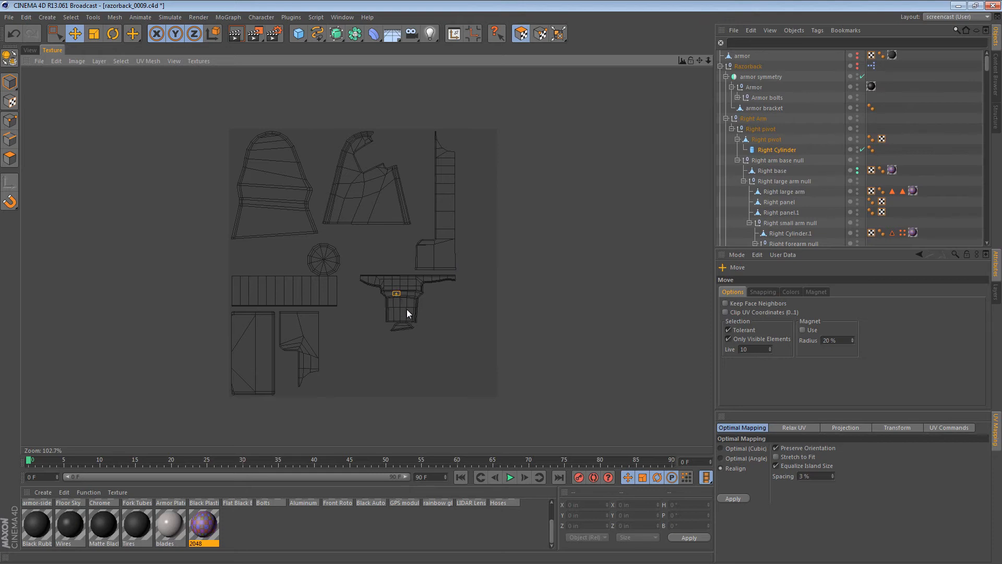
{"action": "left_click_drag", "start_coordinate": [403, 294], "coordinate": [556, 195]}
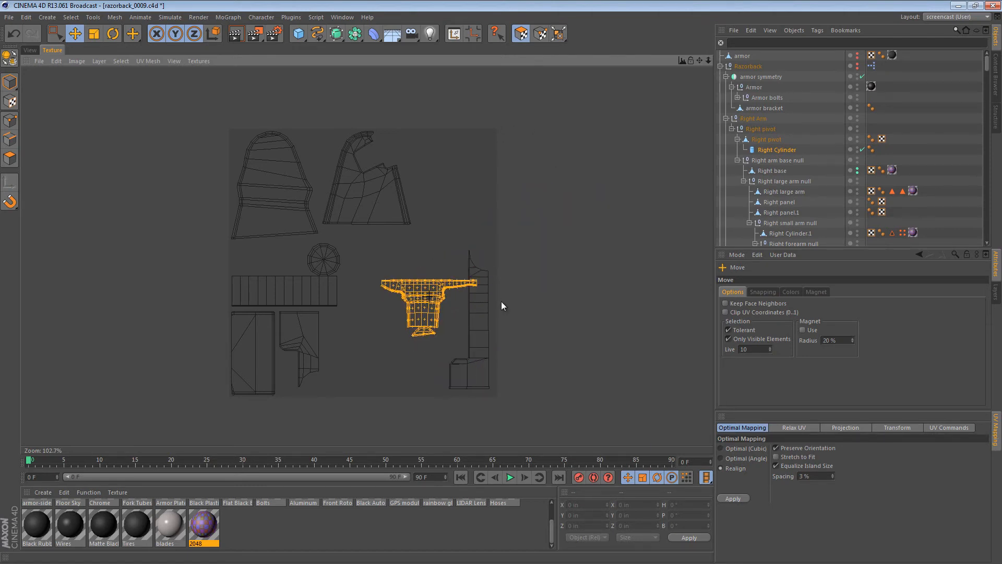
{"action": "left_click_drag", "start_coordinate": [418, 301], "coordinate": [384, 348]}
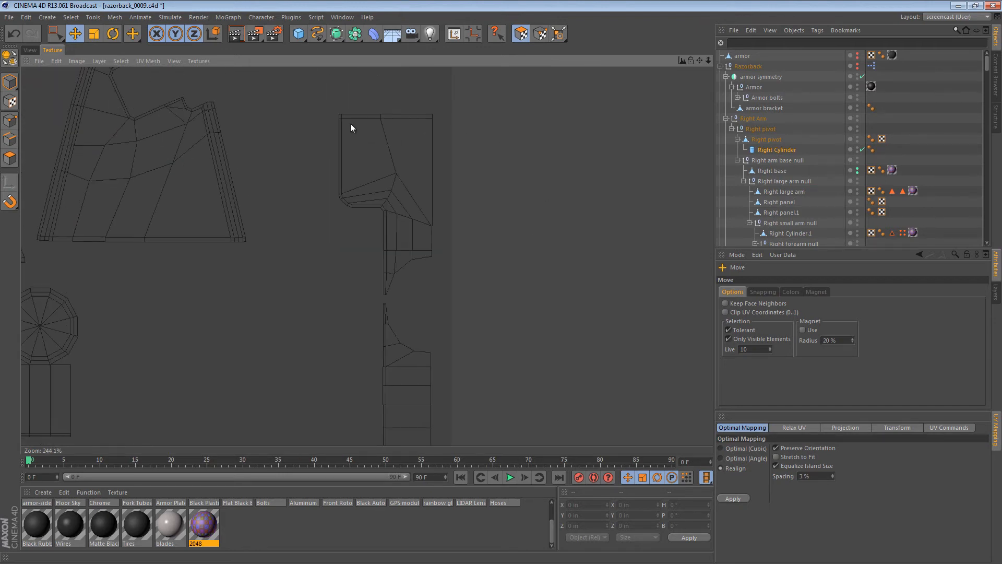
{"action": "mouse_move", "coordinate": [502, 307]}
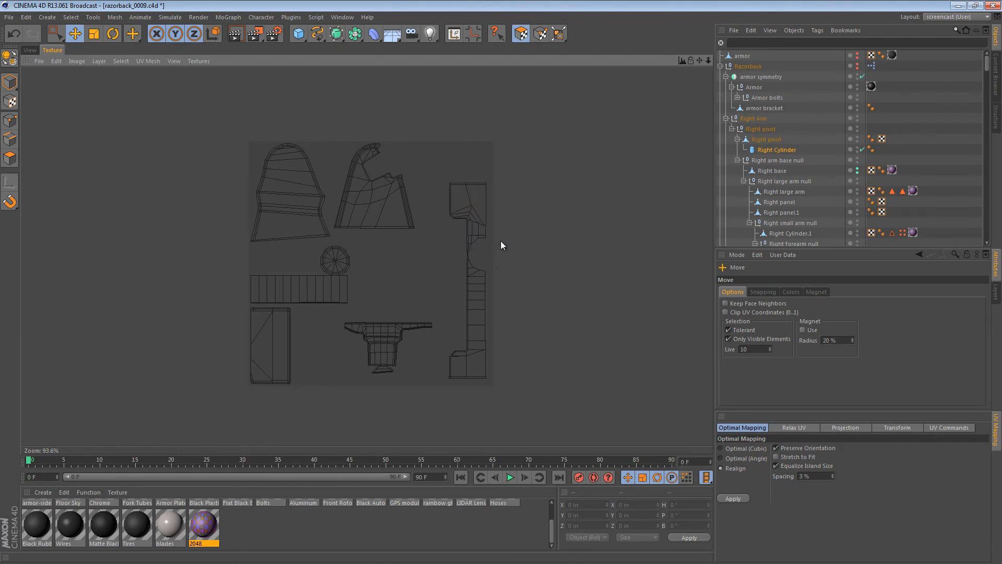
{"action": "left_click", "coordinate": [733, 498]}
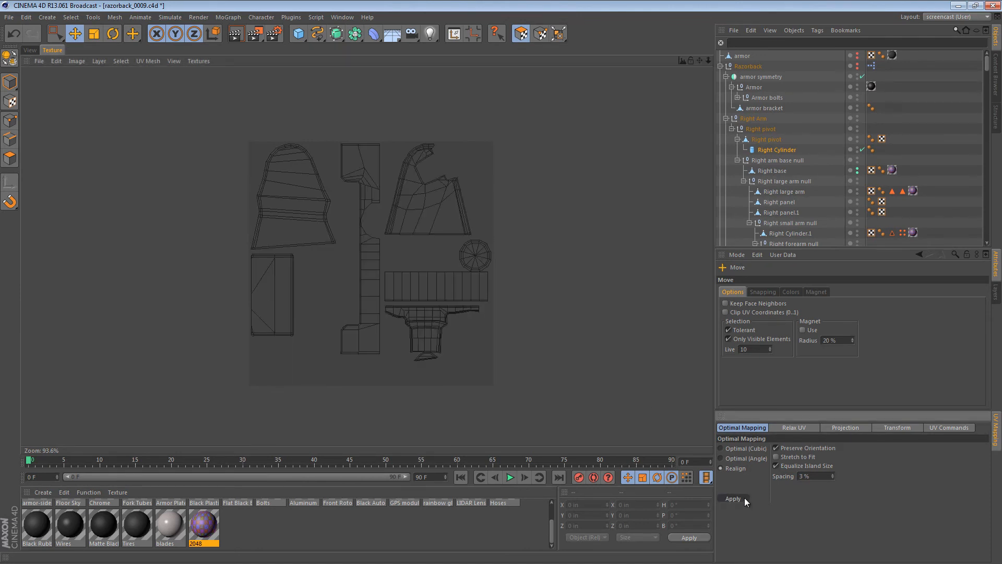
{"action": "left_click", "coordinate": [732, 498]}
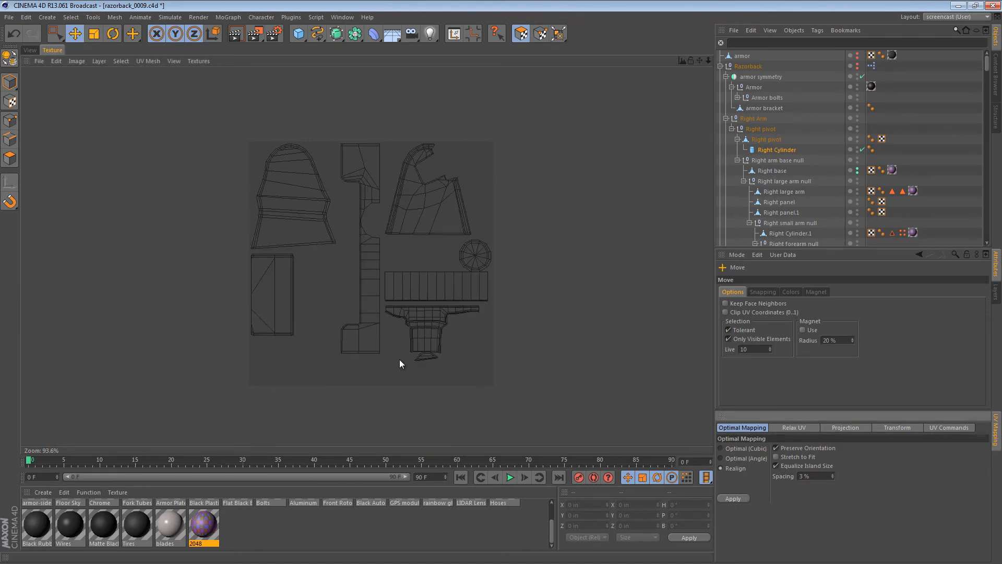
{"action": "left_click", "coordinate": [367, 288]}
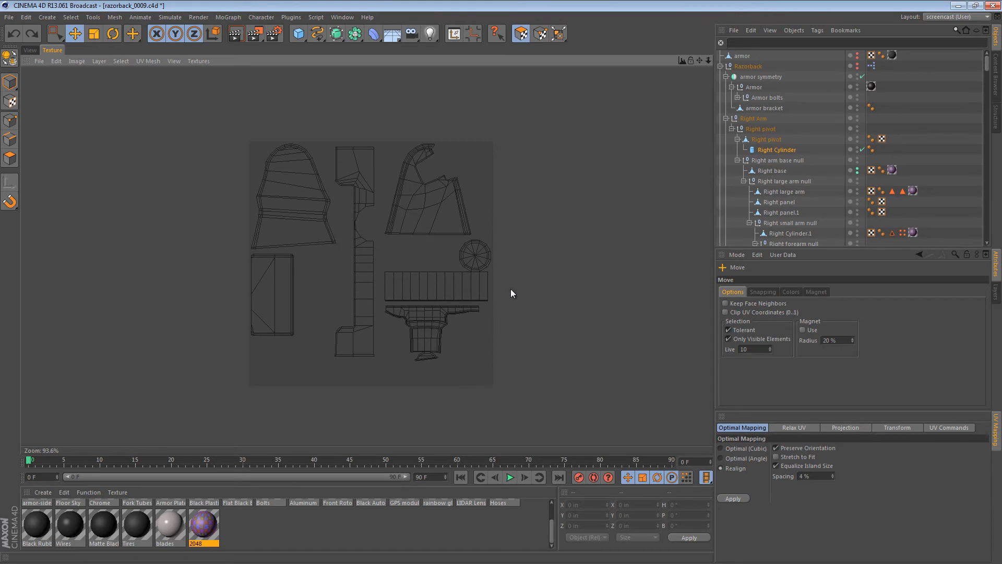
{"action": "mouse_move", "coordinate": [539, 333]}
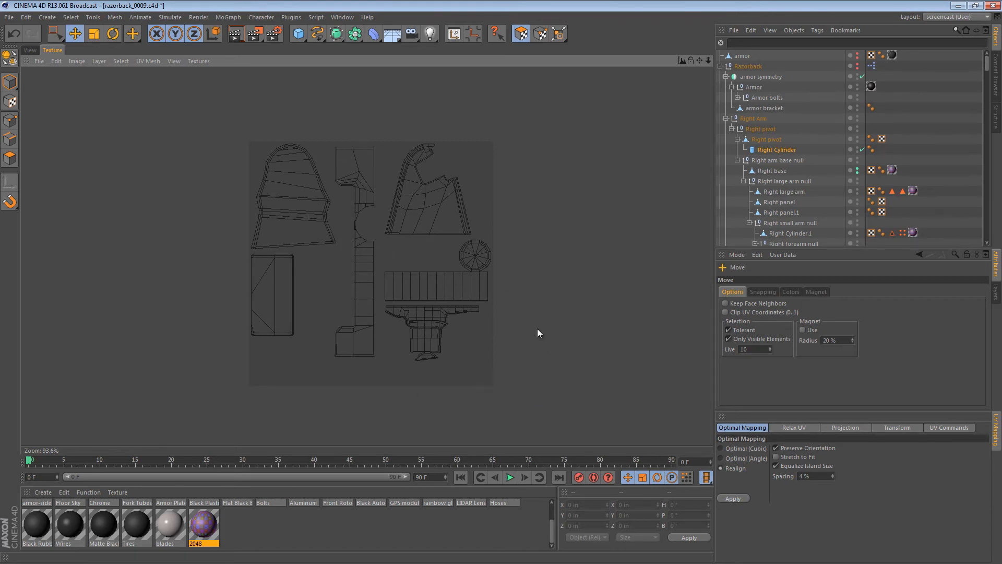
{"action": "mouse_move", "coordinate": [143, 273]}
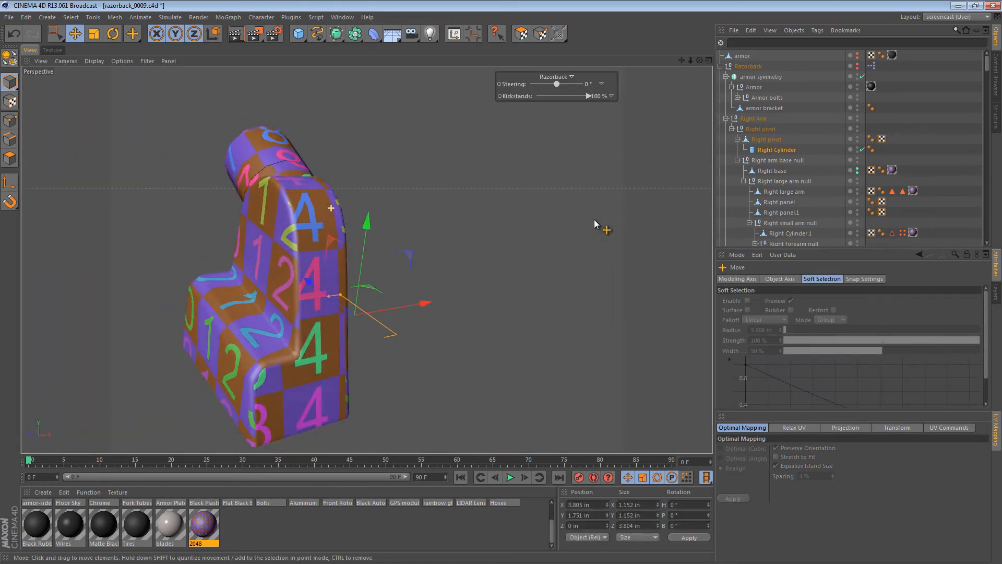
Create a new gravel material and apply it to Right base with finer tiling
{"action": "left_click", "coordinate": [51, 50]}
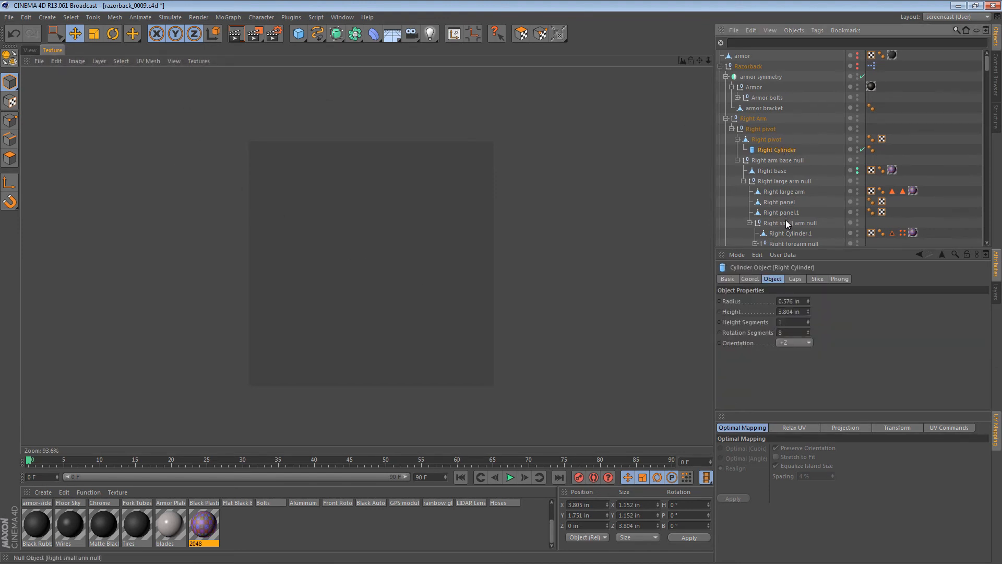
{"action": "left_click", "coordinate": [774, 171]}
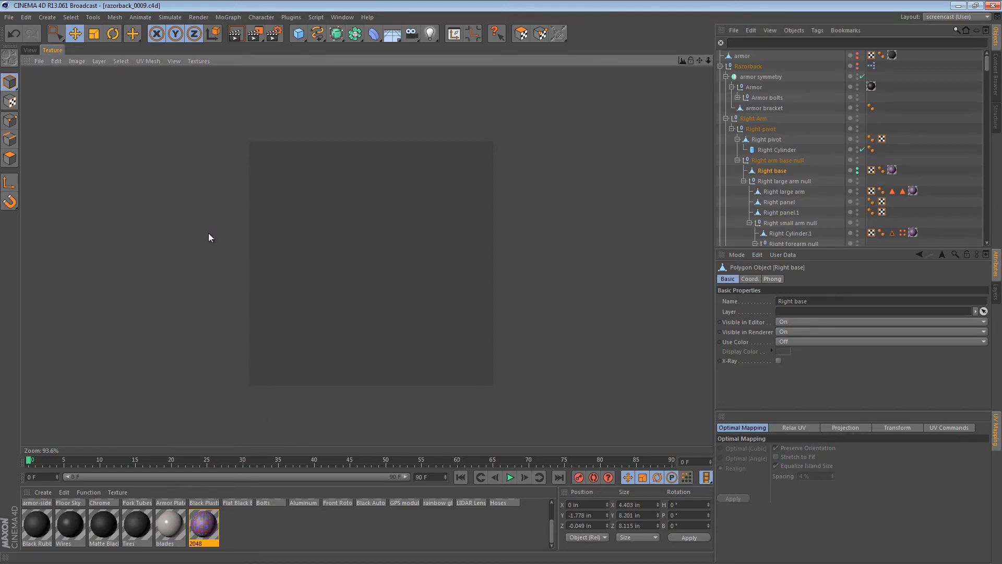
{"action": "left_click", "coordinate": [237, 523]}
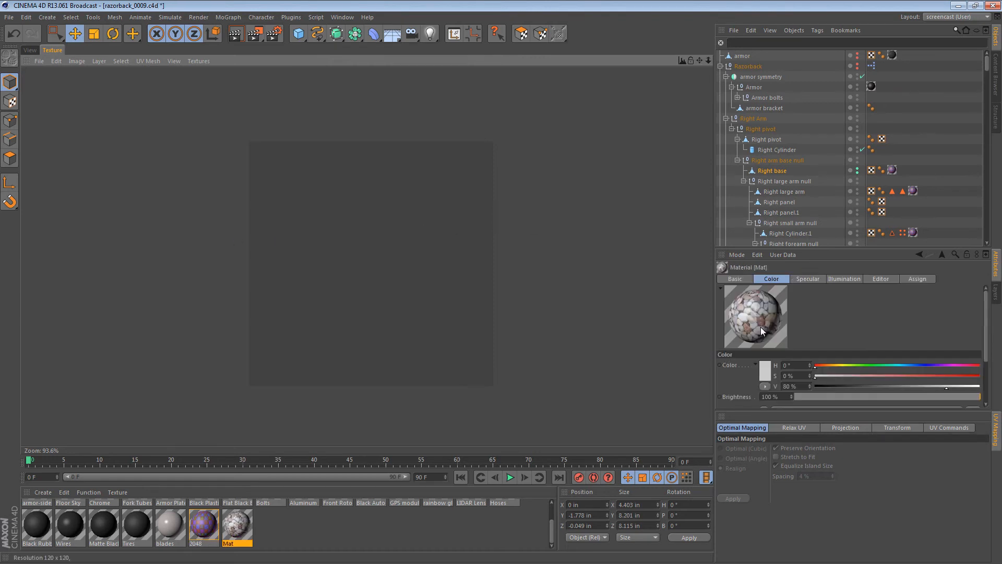
{"action": "mouse_move", "coordinate": [481, 248]}
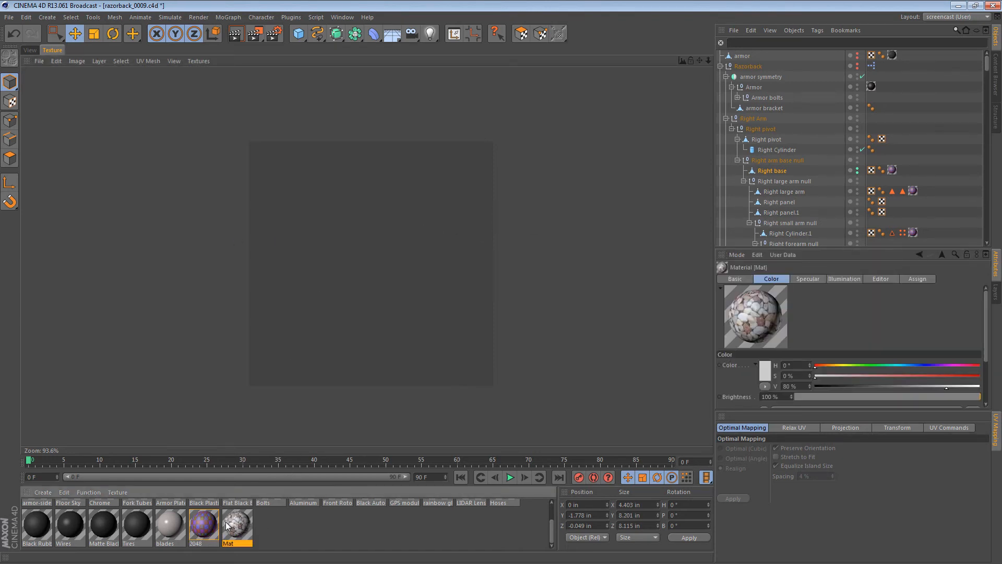
{"action": "left_click", "coordinate": [29, 50]}
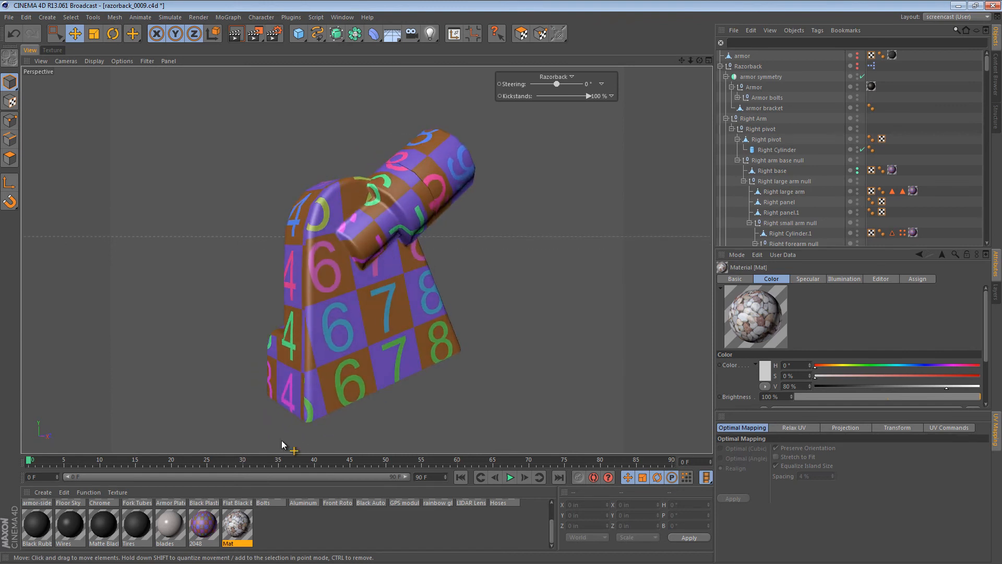
{"action": "mouse_move", "coordinate": [805, 173]}
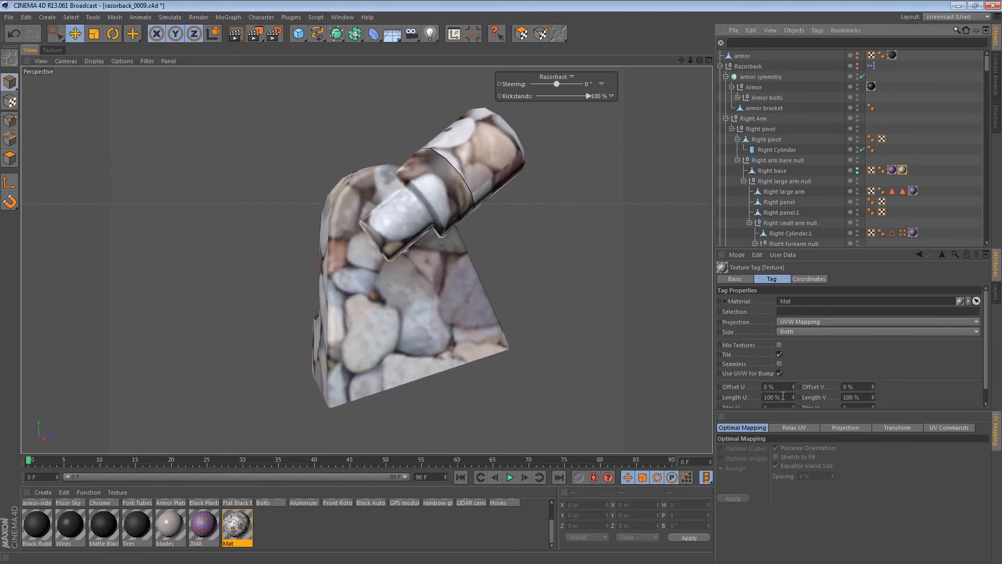
{"action": "scroll", "scroll_direction": "down", "scroll_amount": 3}
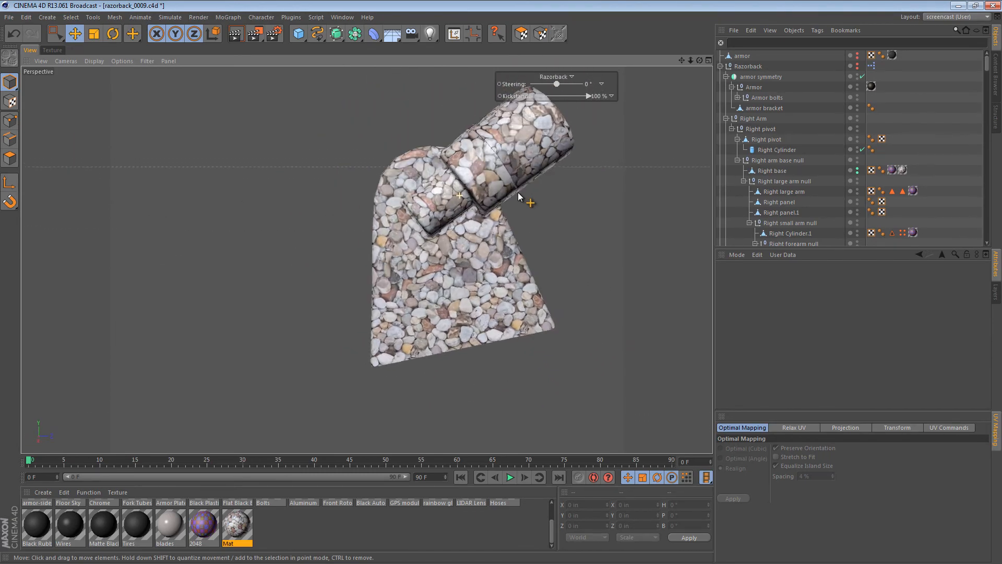
Select four barrel faces and view their columns in the UV strip
{"action": "scroll", "scroll_direction": "down", "scroll_amount": 3}
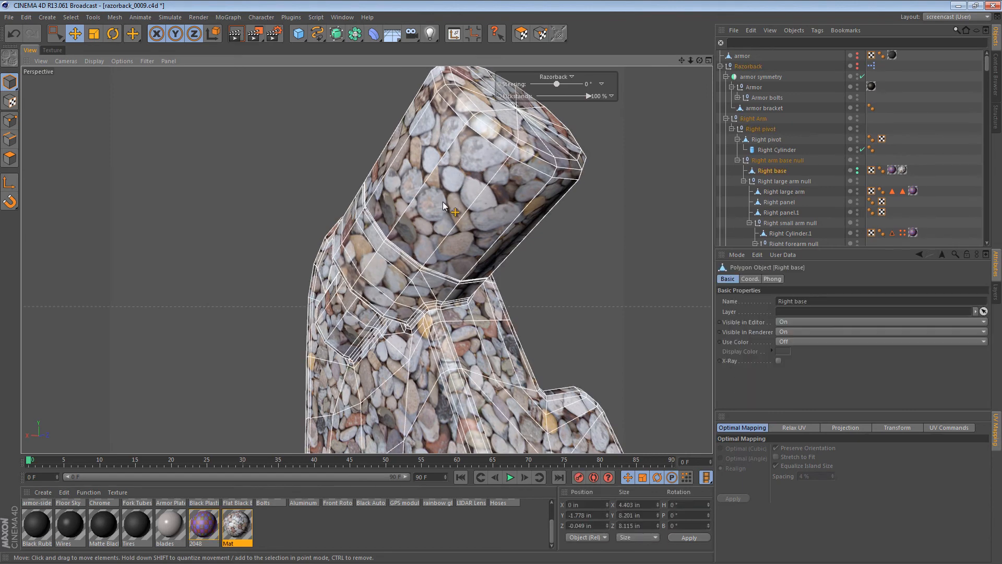
{"action": "mouse_move", "coordinate": [325, 202]}
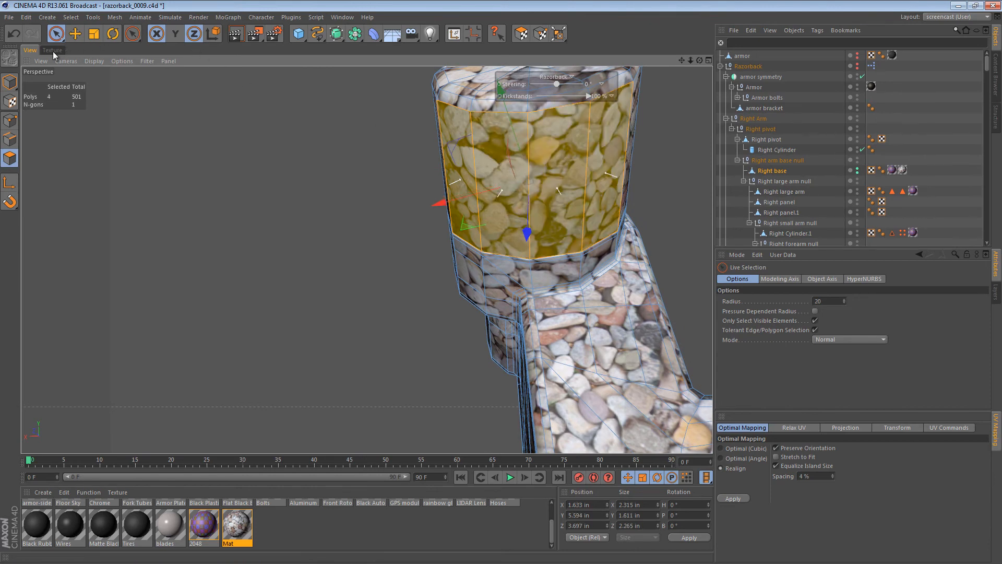
{"action": "left_click", "coordinate": [52, 51]}
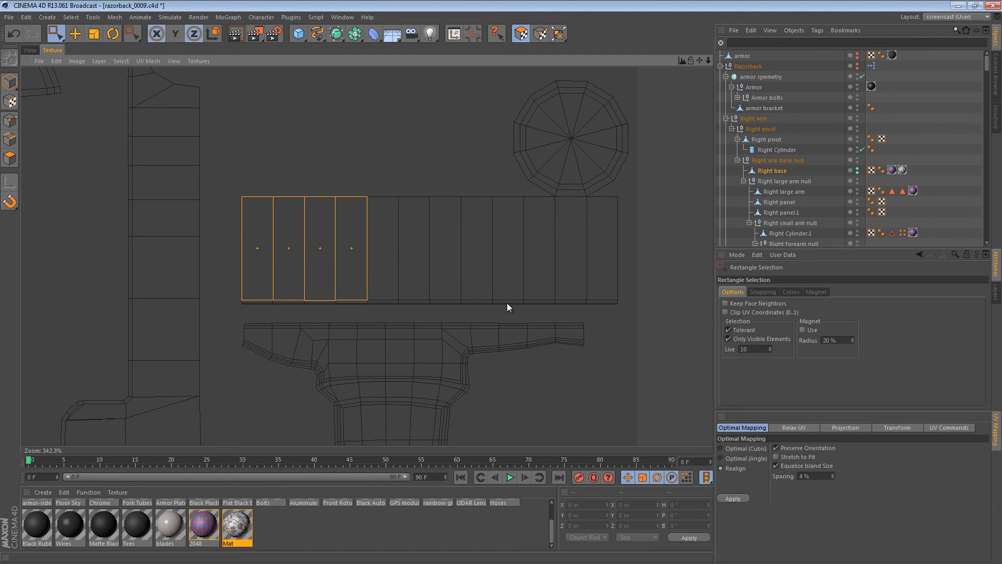
Move the four faces to the strip's other end and stitch the shared points with UV Commands
{"action": "scroll", "scroll_direction": "down", "scroll_amount": 3}
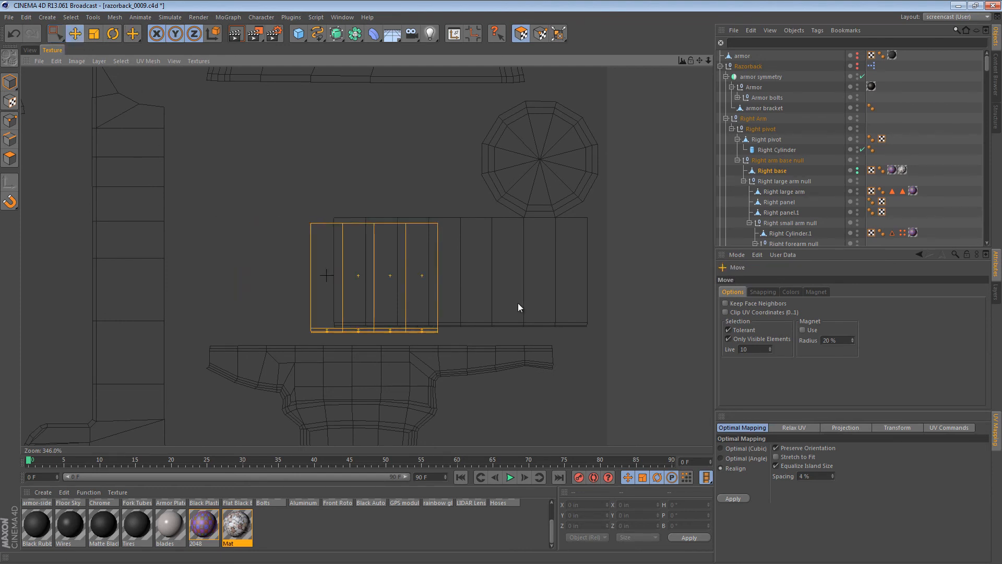
{"action": "left_click_drag", "start_coordinate": [374, 275], "coordinate": [652, 275]}
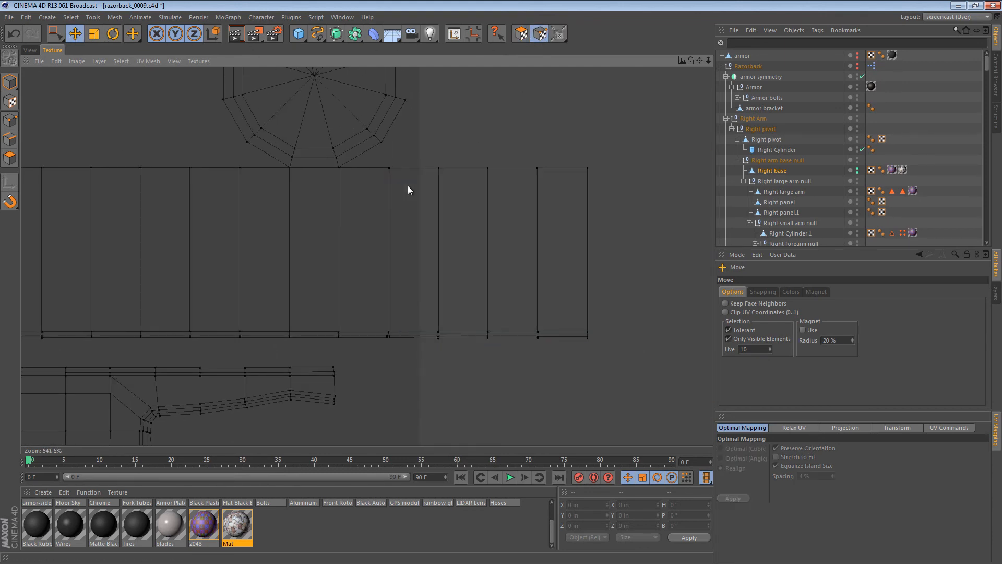
{"action": "mouse_move", "coordinate": [44, 40]}
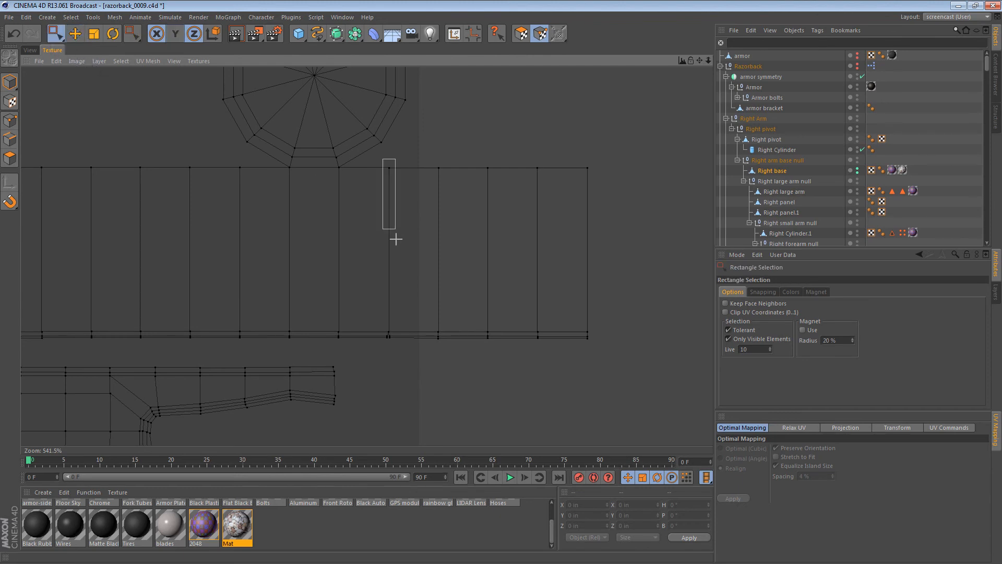
{"action": "scroll", "scroll_direction": "down", "scroll_amount": 3}
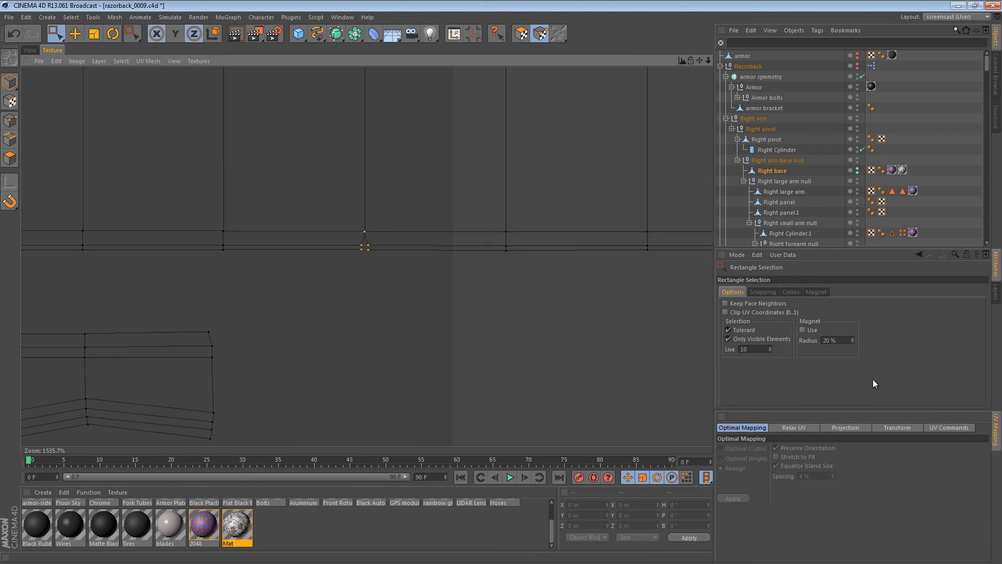
{"action": "left_click", "coordinate": [949, 427]}
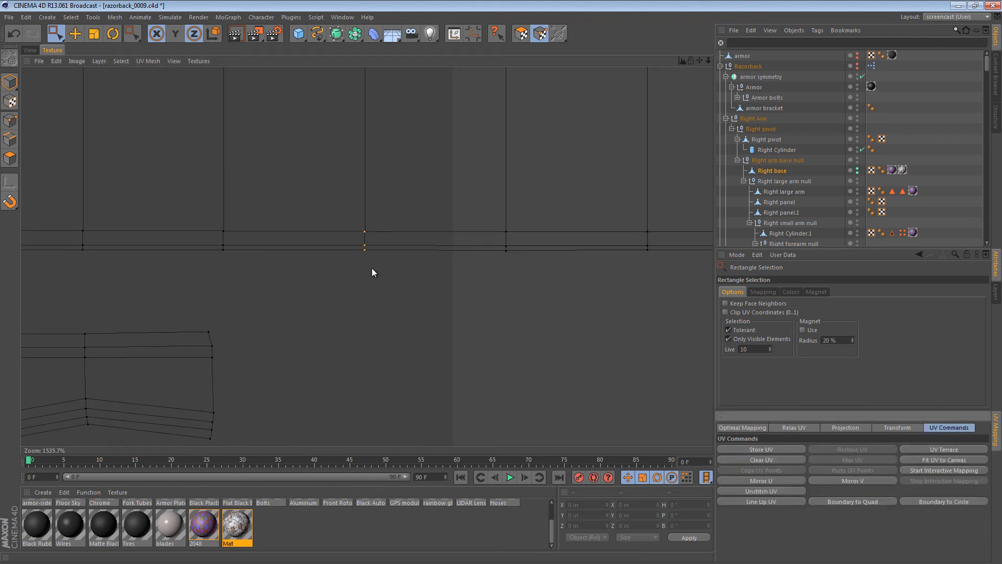
{"action": "scroll", "scroll_direction": "down", "scroll_amount": 3}
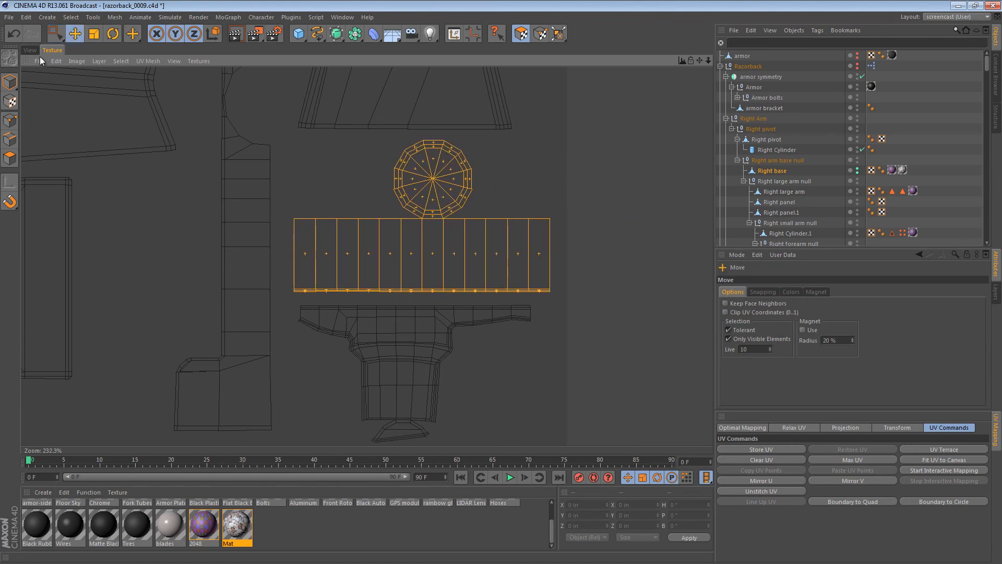
{"action": "left_click", "coordinate": [30, 51]}
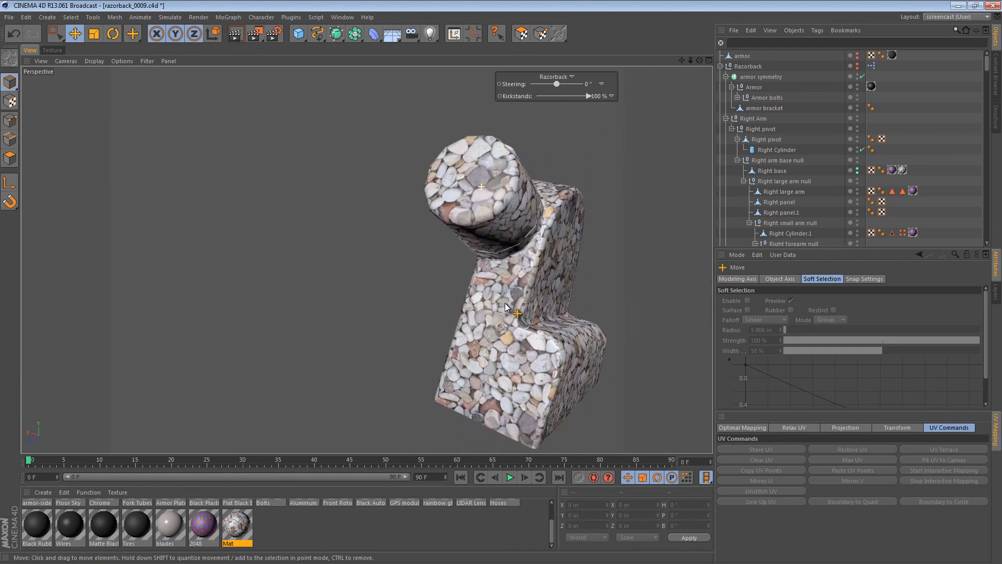
Orbit the right base to check the gravel texture's uniform texel size
{"action": "left_click_drag", "start_coordinate": [504, 307], "coordinate": [466, 157]}
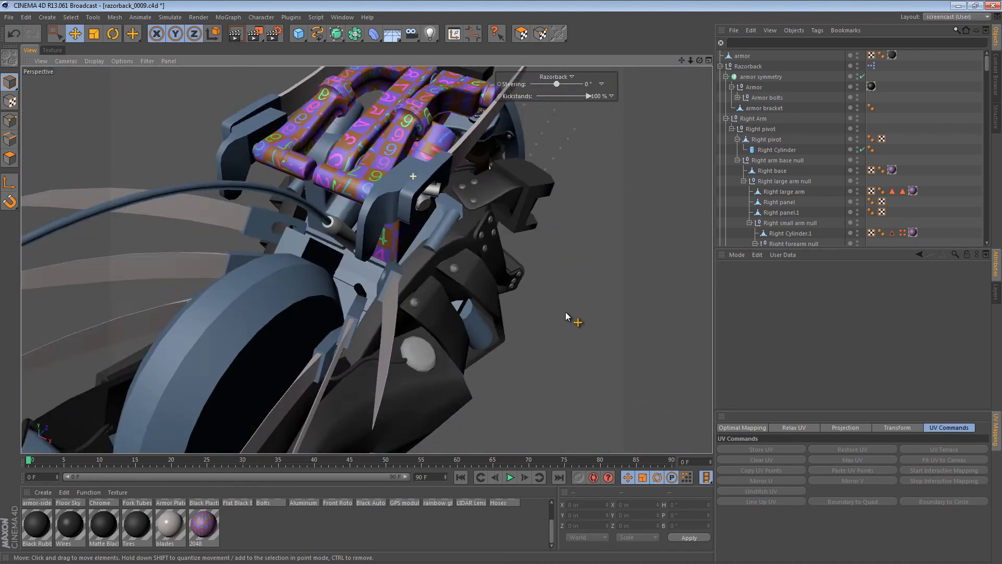
Collapse the Right Arm and Left Arm groups, orbiting to view both arms' checker texture
{"action": "left_click_drag", "start_coordinate": [565, 316], "coordinate": [313, 211]}
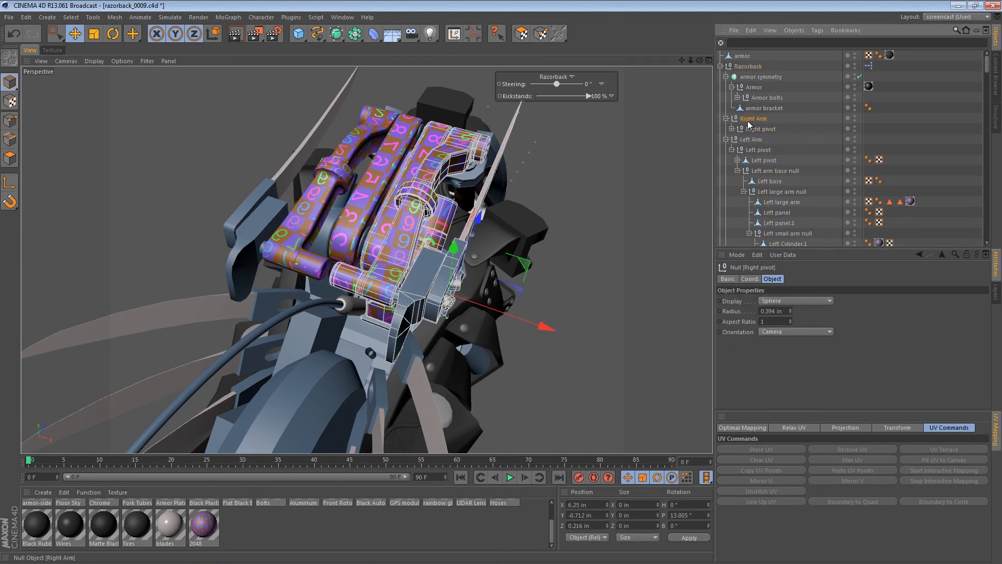
{"action": "left_click", "coordinate": [751, 140]}
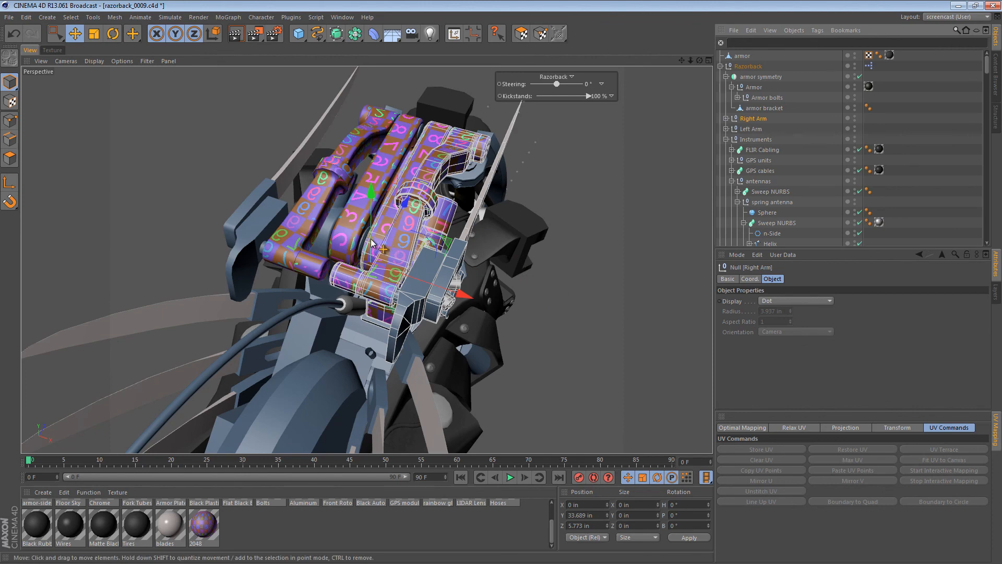
{"action": "mouse_move", "coordinate": [441, 160]}
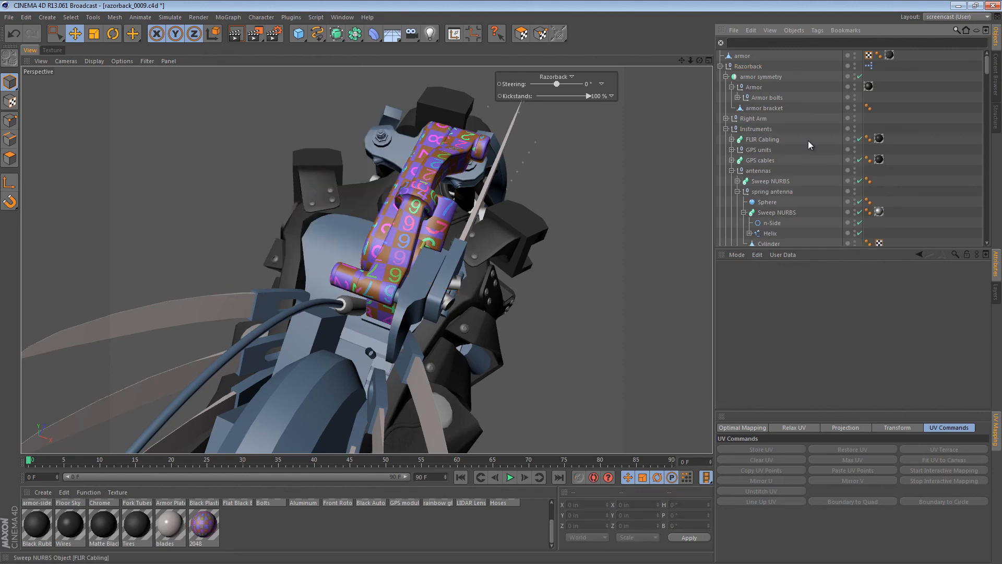
{"action": "left_click", "coordinate": [756, 119]}
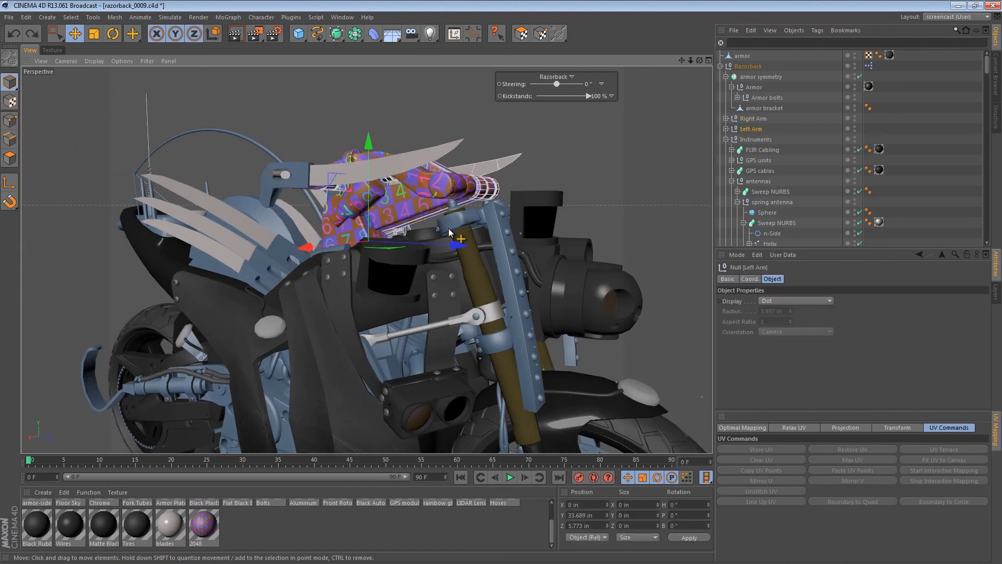
{"action": "left_click_drag", "start_coordinate": [447, 230], "coordinate": [409, 262]}
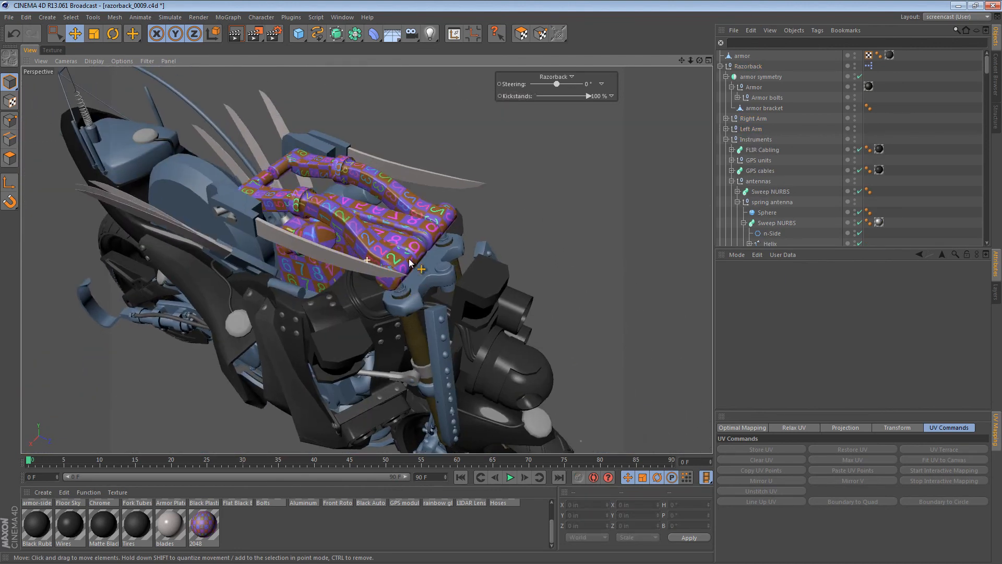